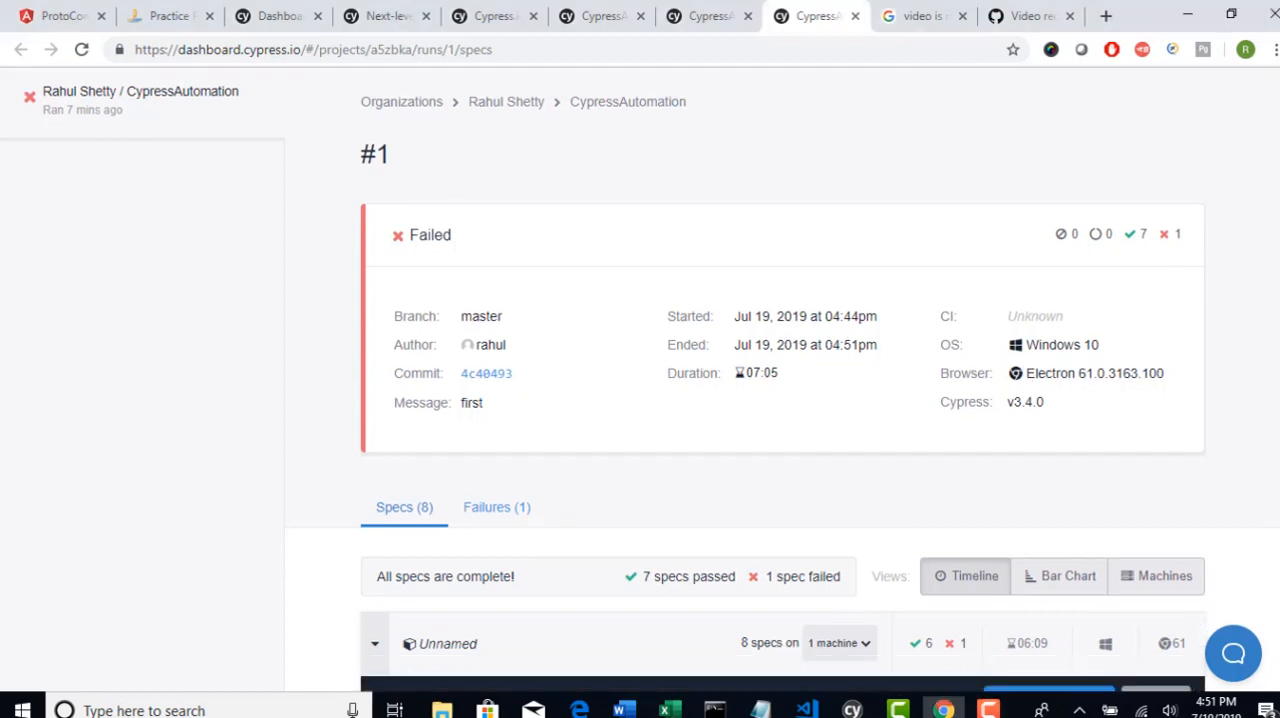
Switch to the rahulshettyacademy.com automation Practice Page browser tab after scrolling the current page
{"action": "scroll", "scroll_direction": "down", "scroll_amount": 3}
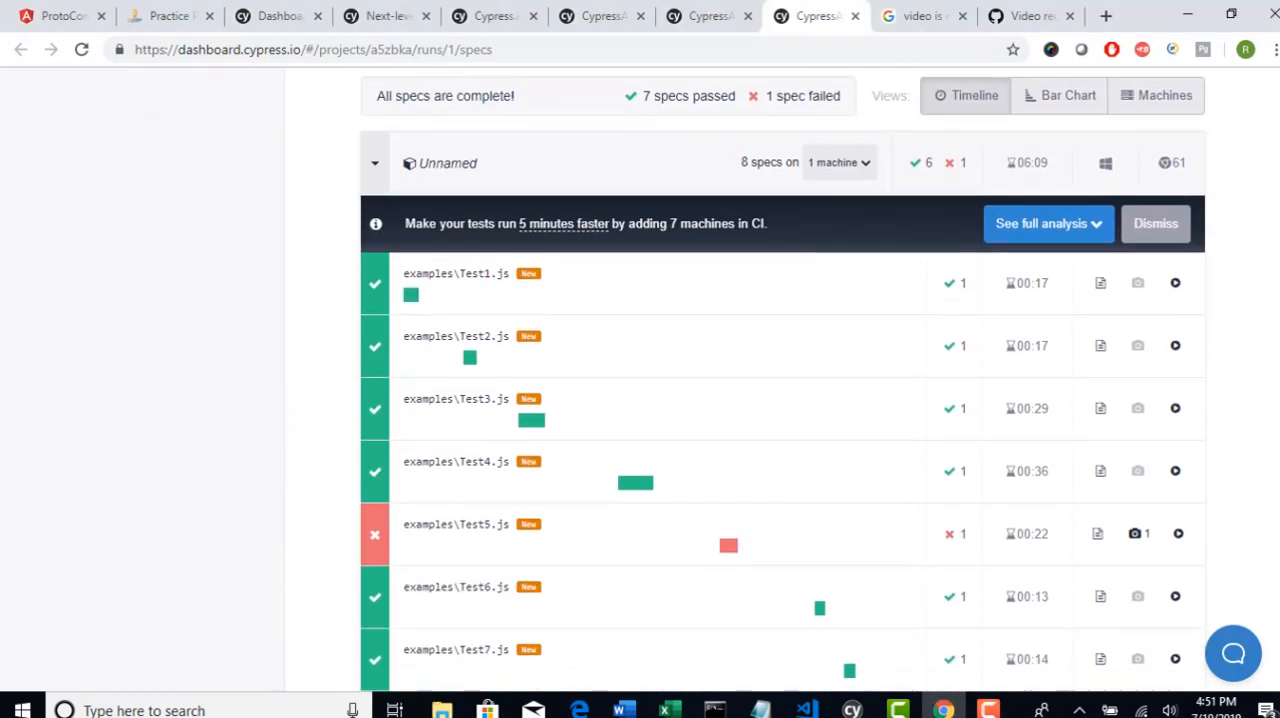
{"action": "scroll", "scroll_direction": "down", "scroll_amount": 3}
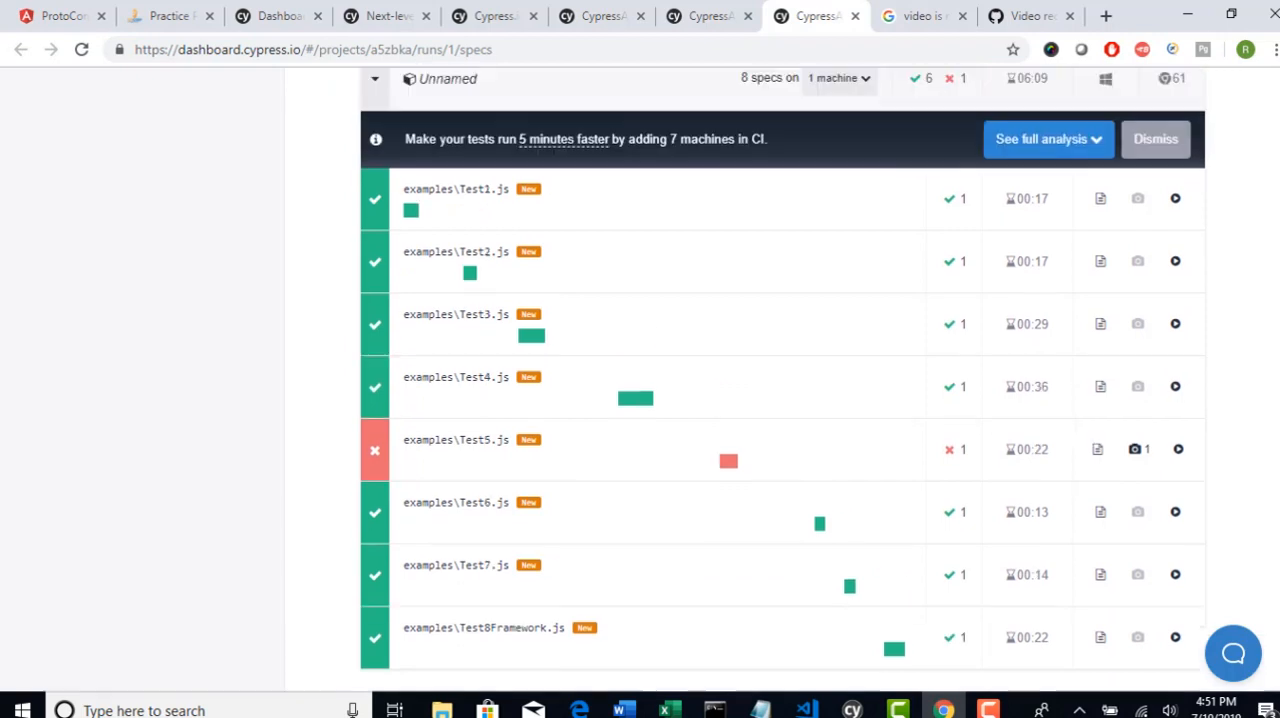
{"action": "scroll", "scroll_direction": "up", "scroll_amount": 3}
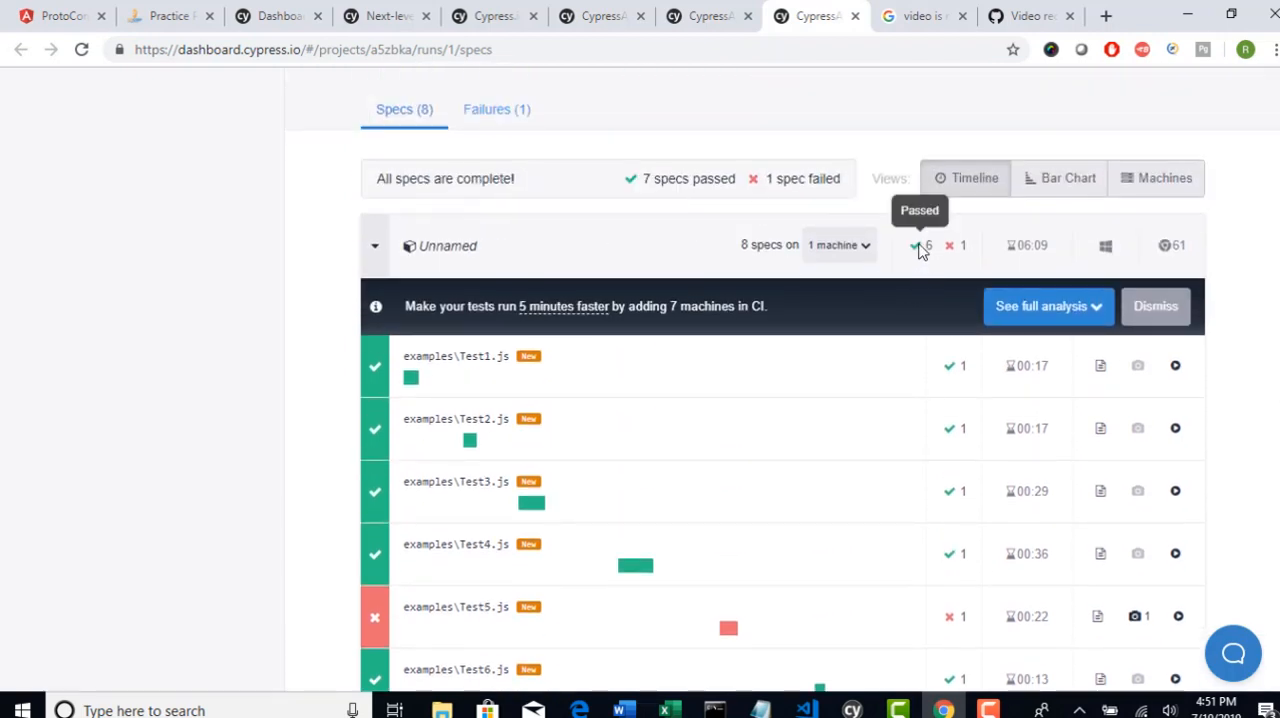
{"action": "mouse_move", "coordinate": [950, 244]}
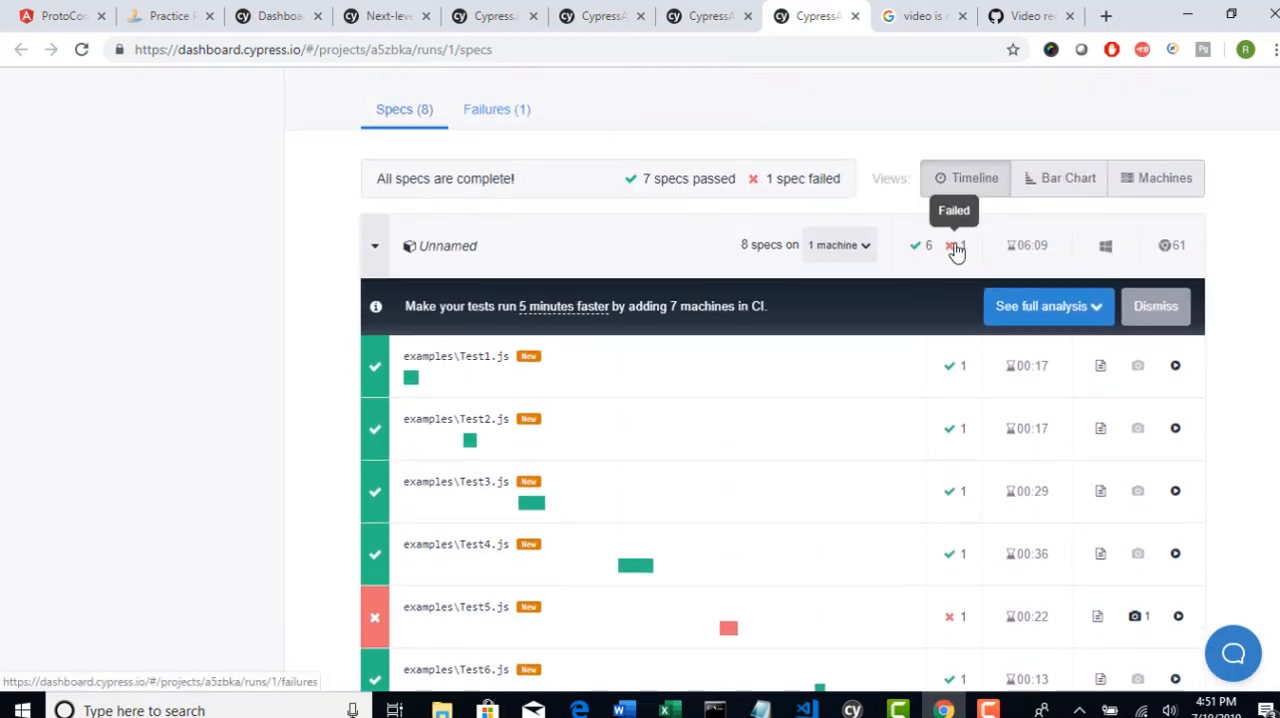
{"action": "mouse_move", "coordinate": [950, 256]}
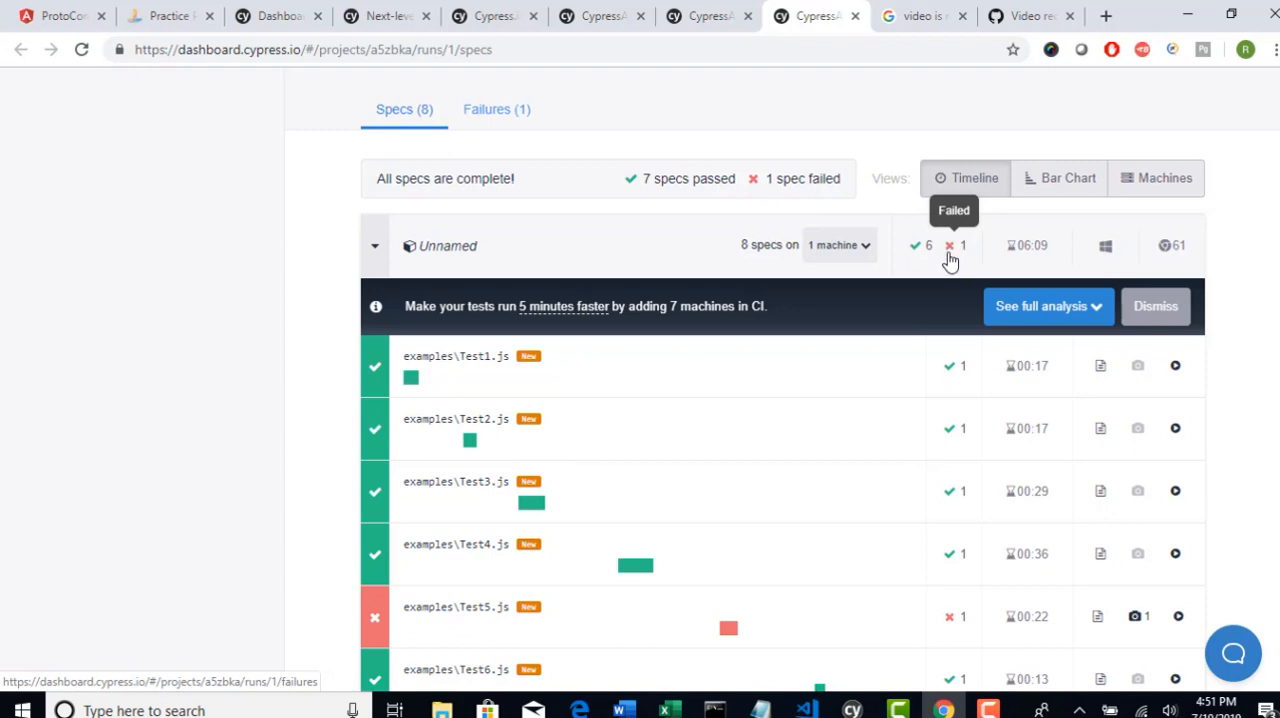
{"action": "mouse_move", "coordinate": [1024, 252]}
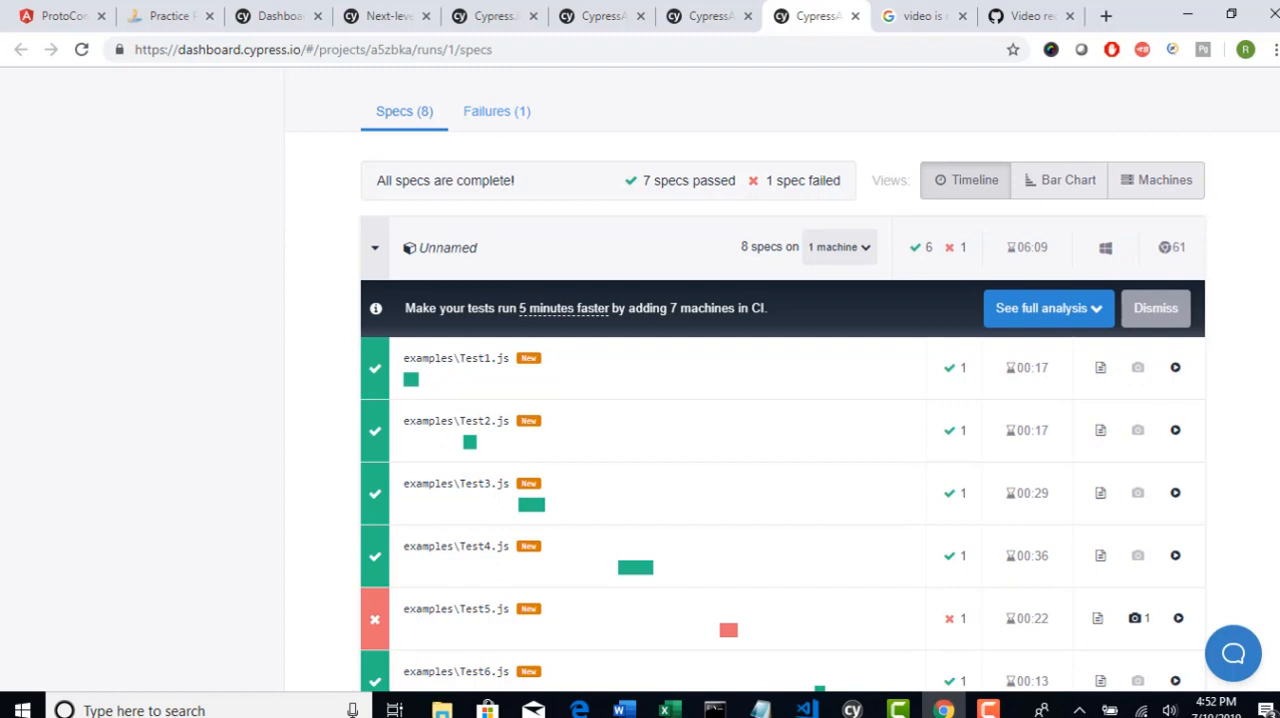
{"action": "scroll", "scroll_direction": "down", "scroll_amount": 3}
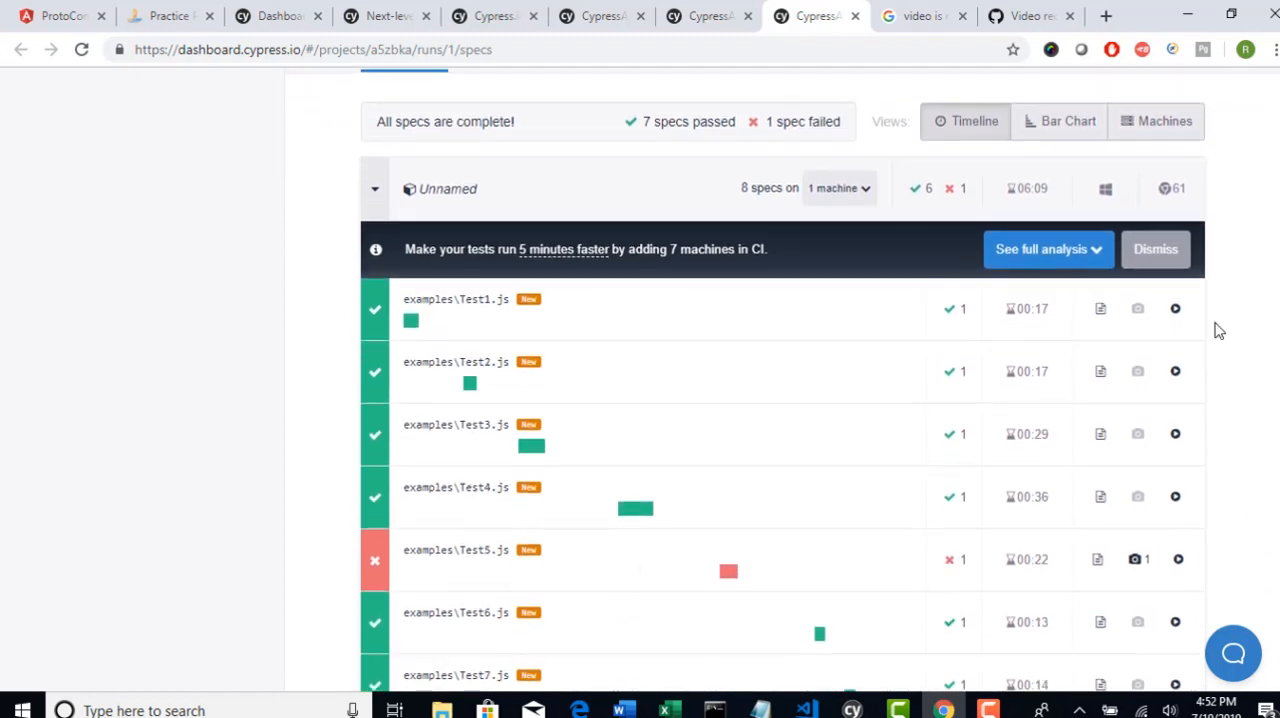
{"action": "mouse_move", "coordinate": [776, 430]}
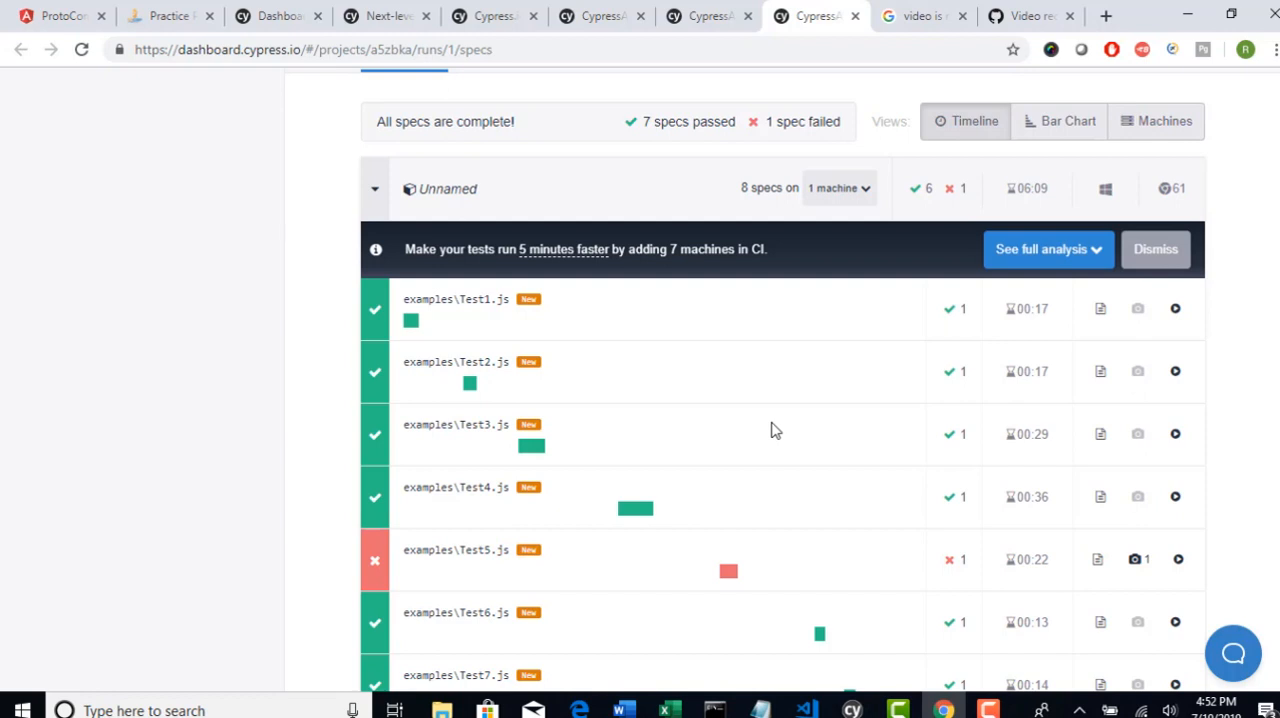
{"action": "mouse_move", "coordinate": [1006, 232]}
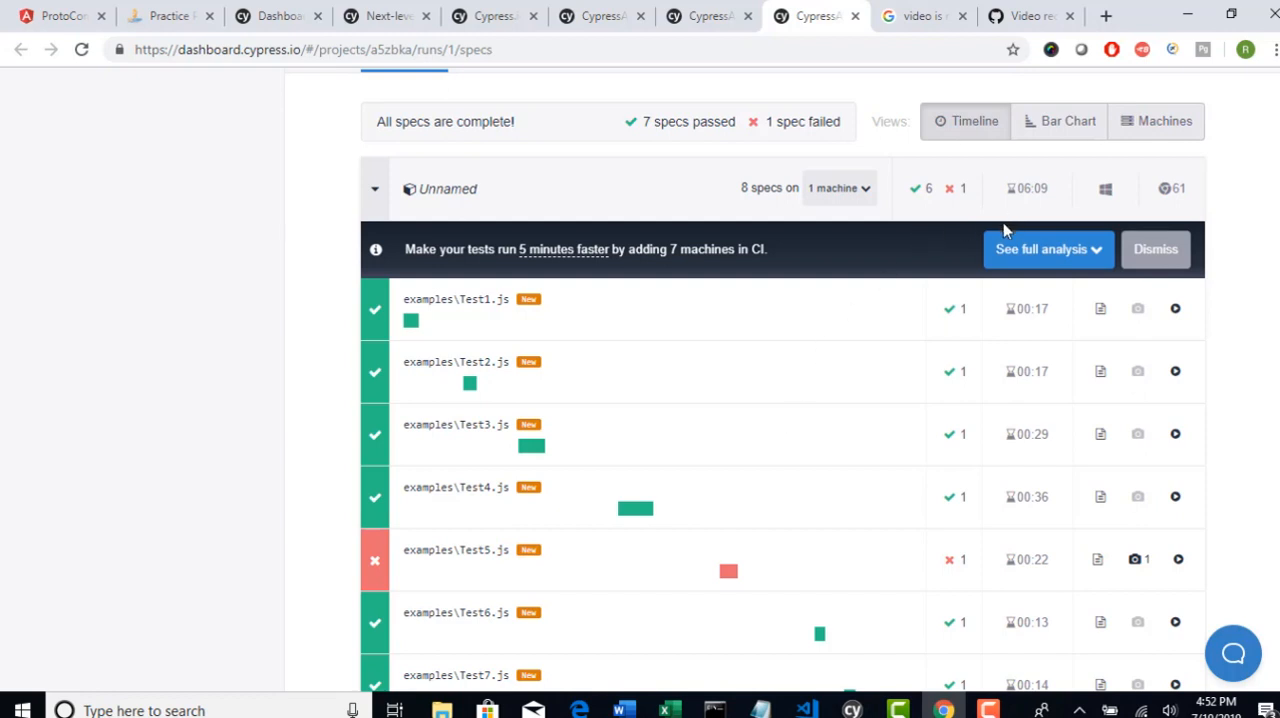
{"action": "mouse_move", "coordinate": [1030, 228]}
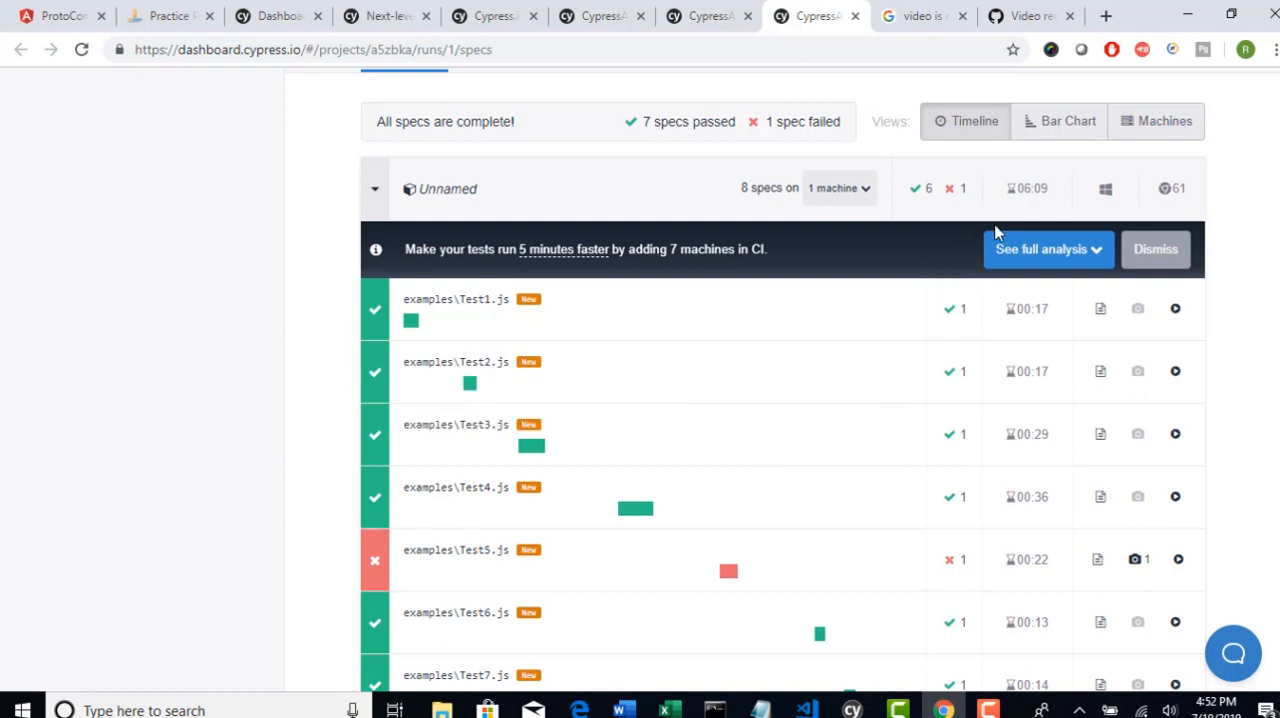
{"action": "mouse_move", "coordinate": [996, 204]}
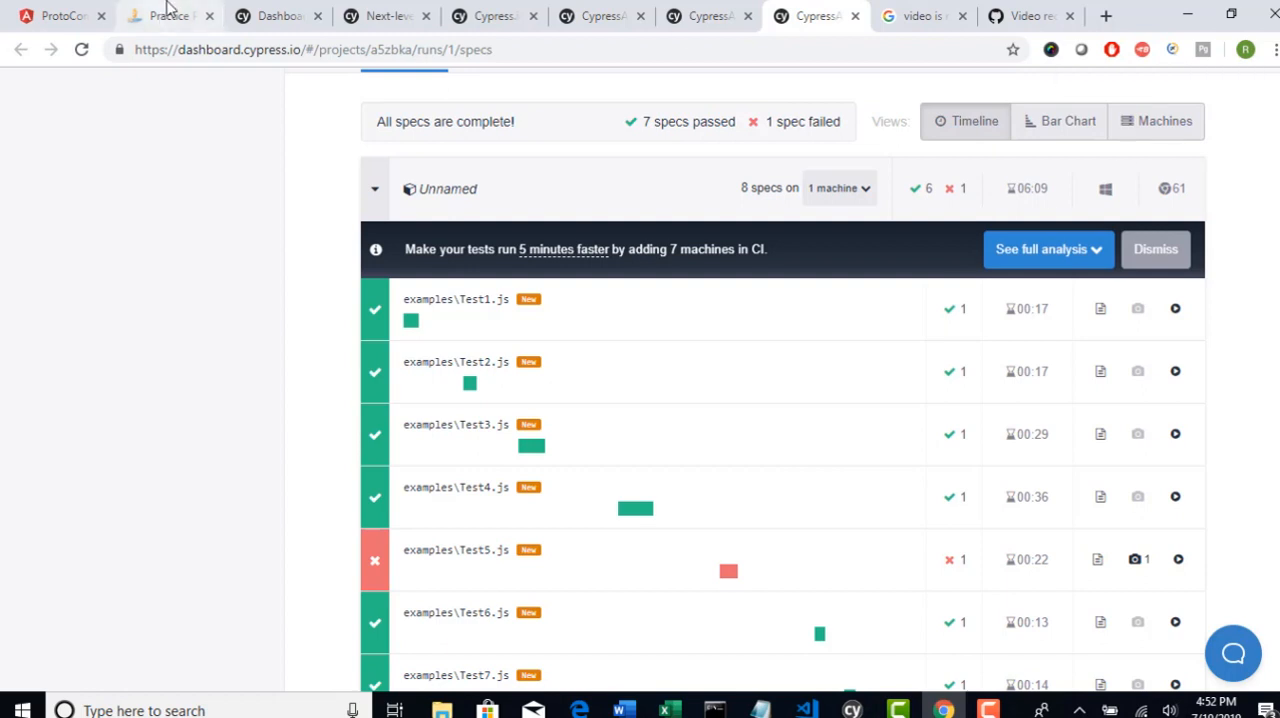
{"action": "left_click", "coordinate": [170, 16]}
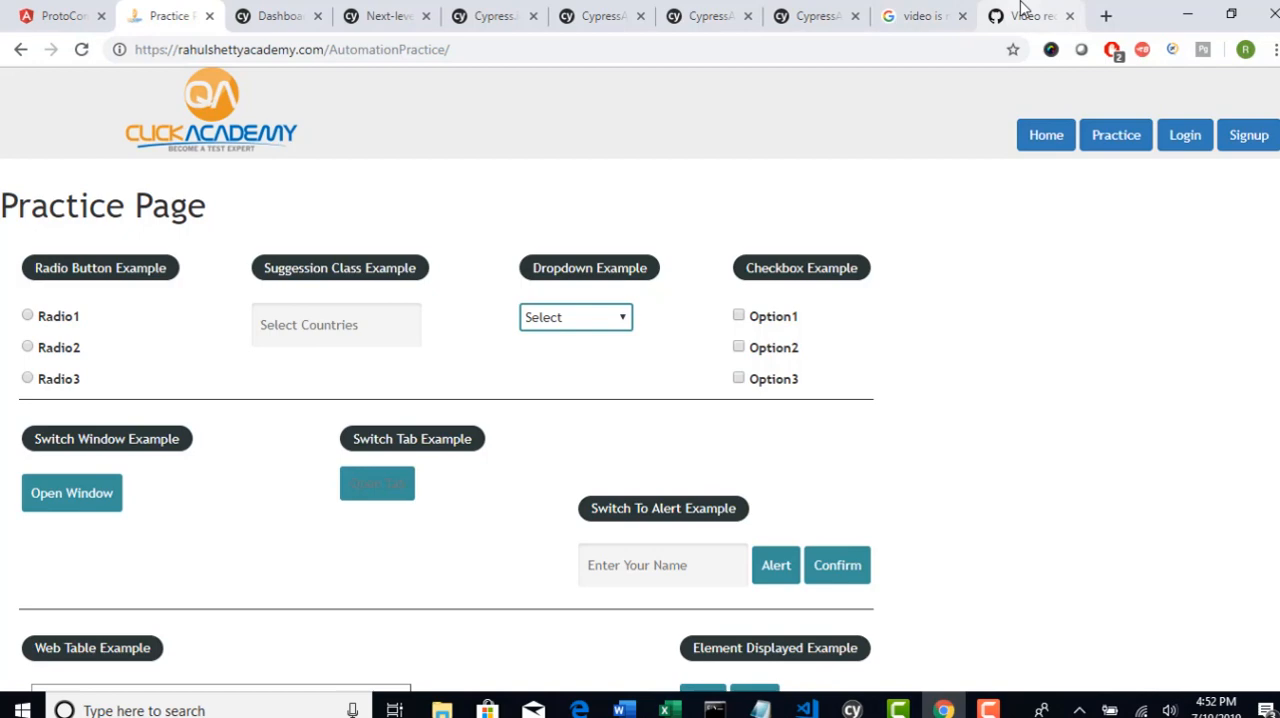
Show run #1's full spec list in the dashboard, scrolling down to Test8Framework.js
{"action": "left_click", "coordinate": [816, 16]}
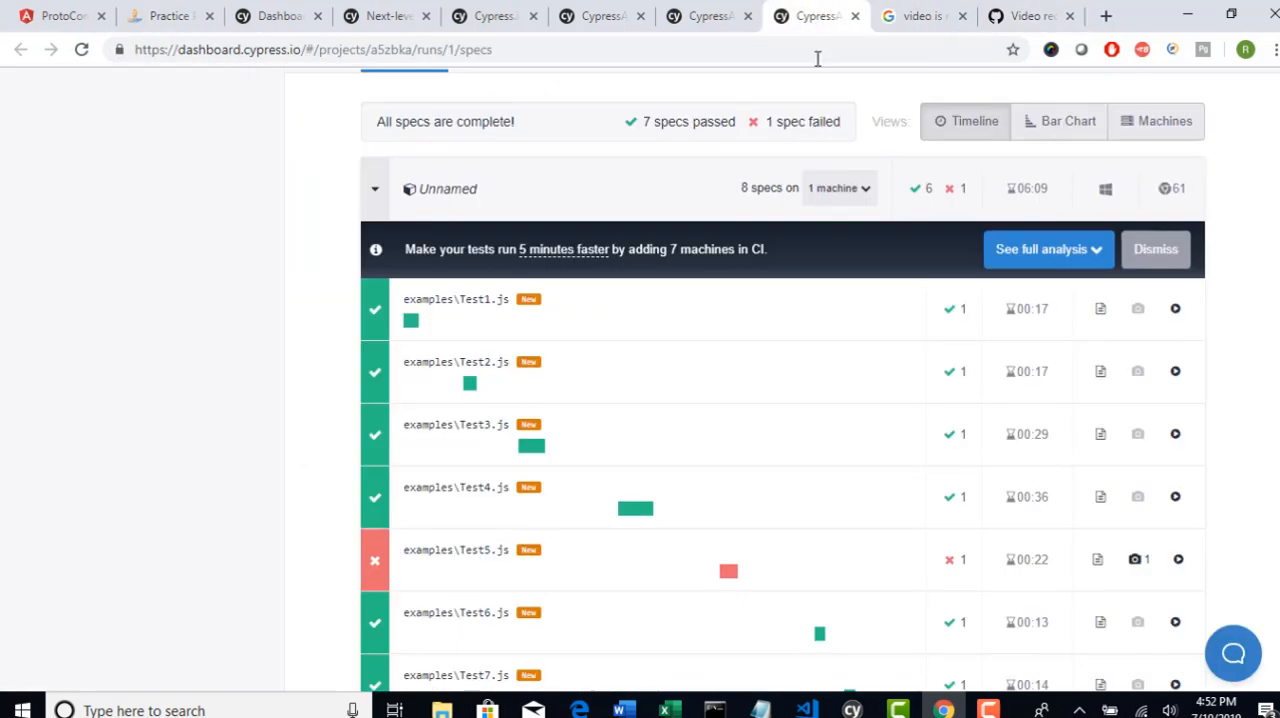
{"action": "scroll", "scroll_direction": "down", "scroll_amount": 3}
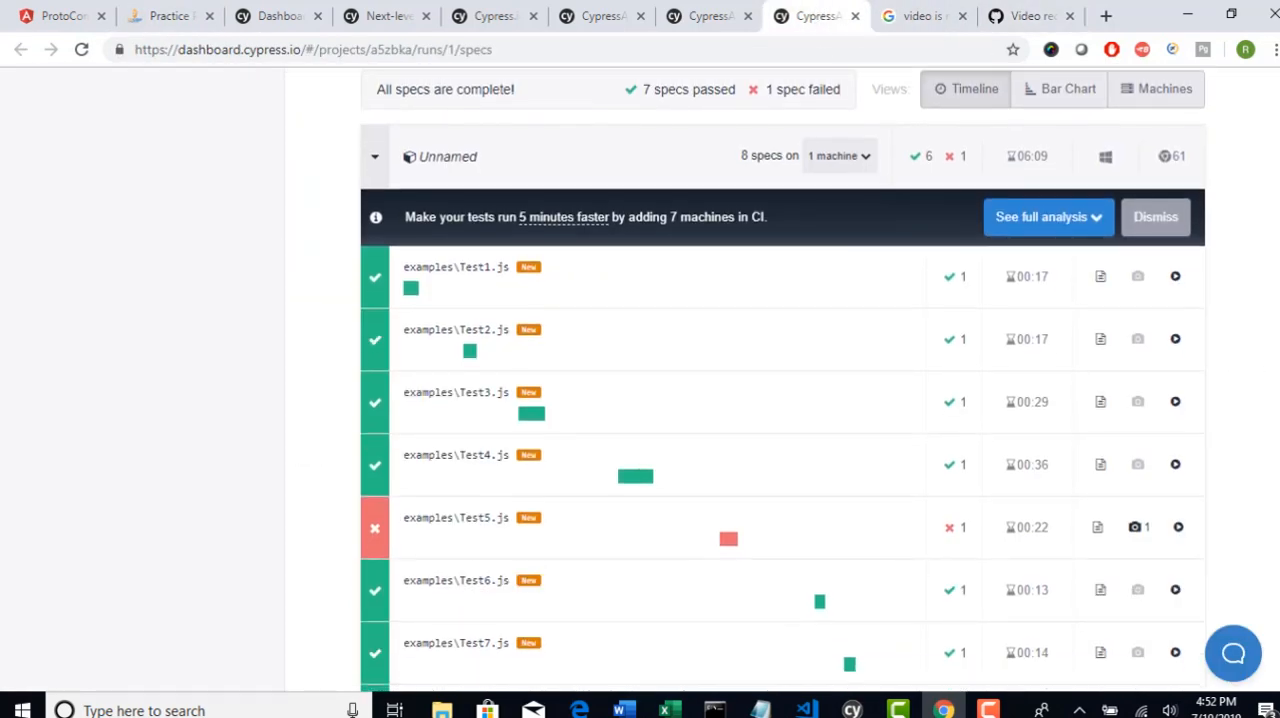
{"action": "scroll", "scroll_direction": "down", "scroll_amount": 3}
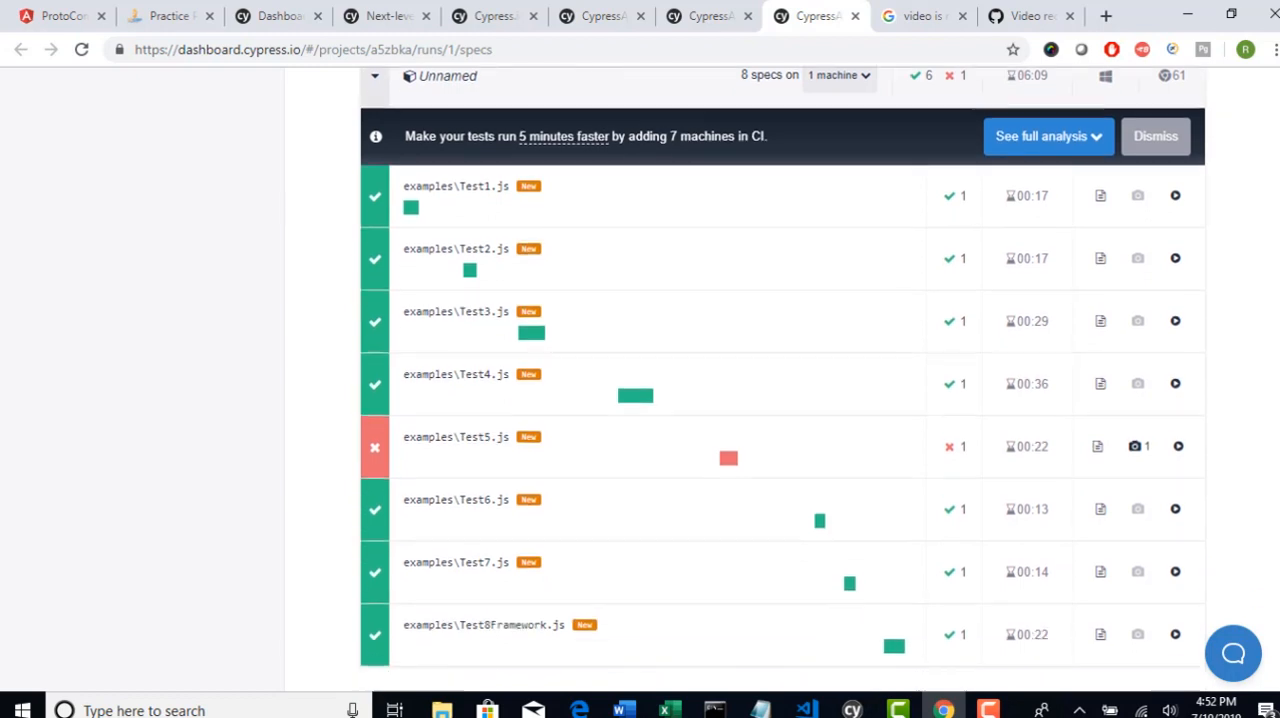
{"action": "scroll", "scroll_direction": "down", "scroll_amount": 3}
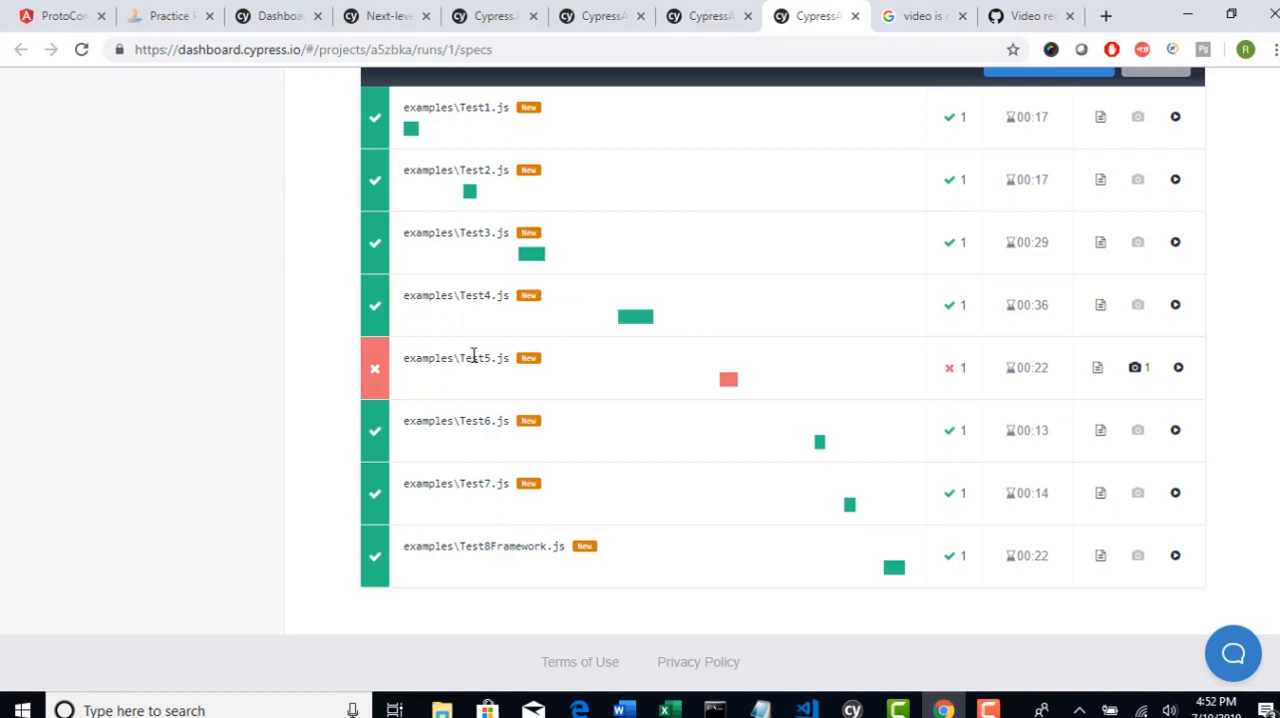
{"action": "mouse_move", "coordinate": [528, 356]}
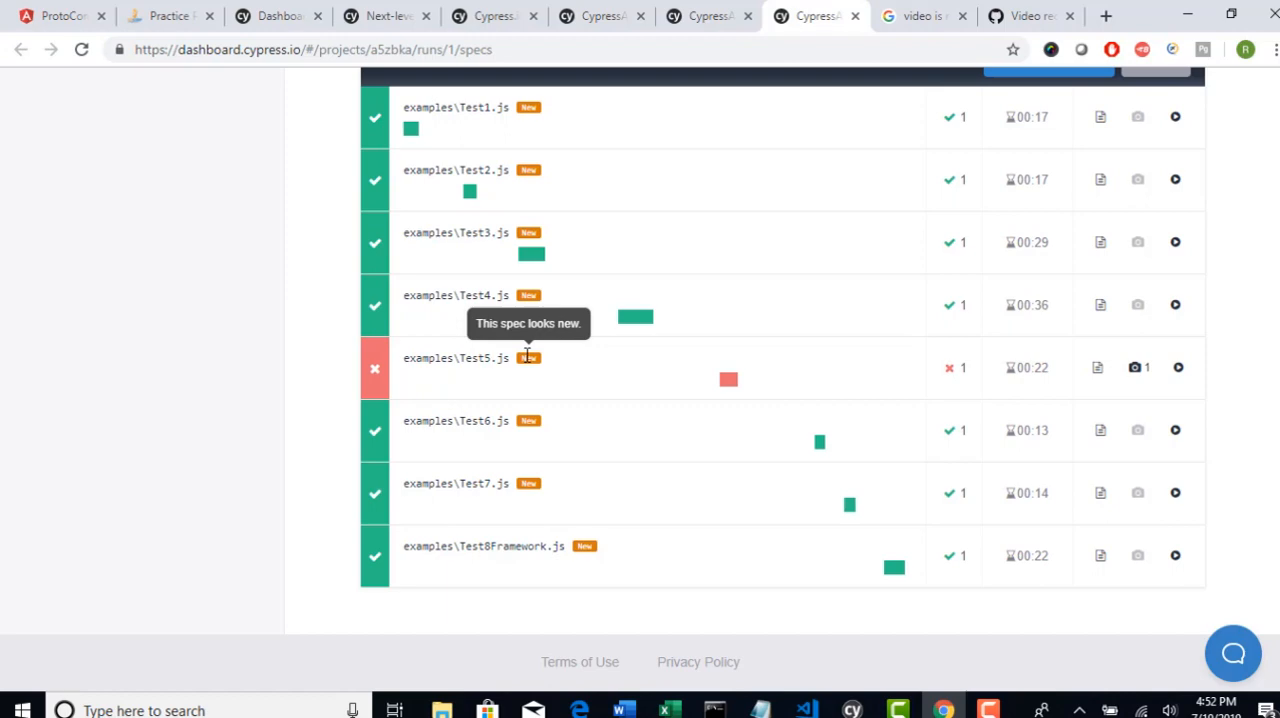
{"action": "mouse_move", "coordinate": [528, 344]}
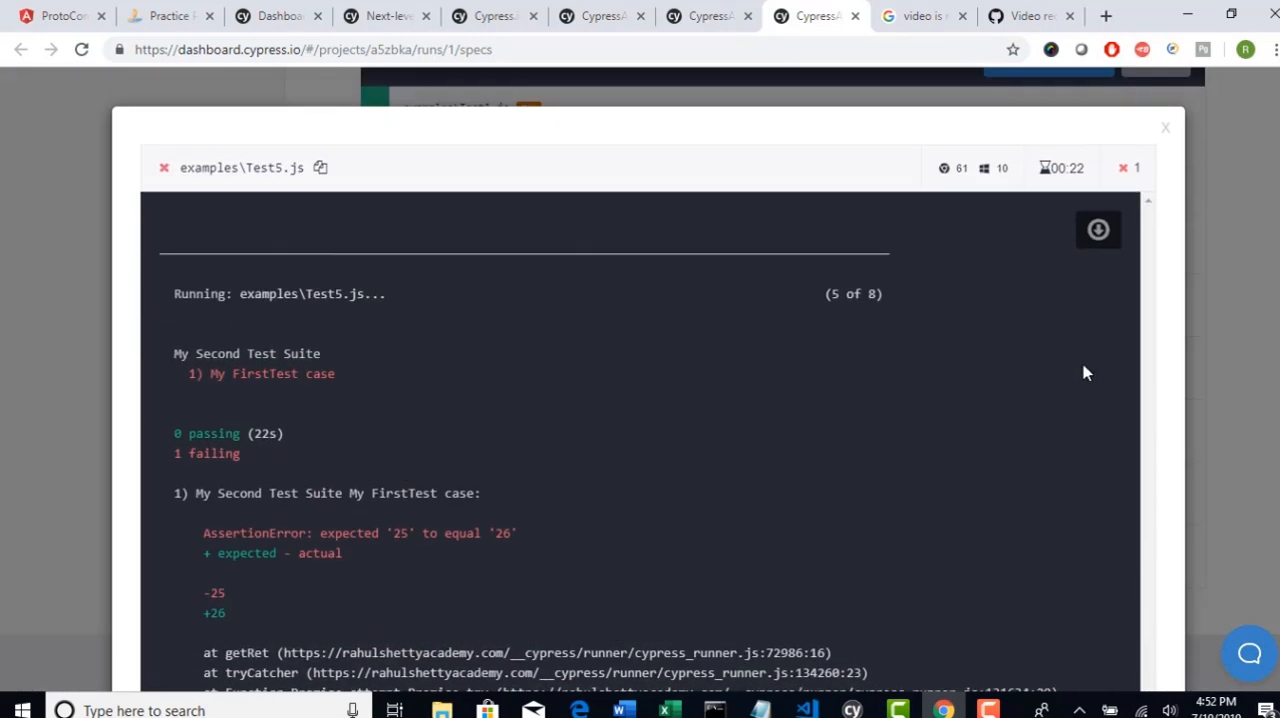
Mark the expected value 26 in Test5.js's AssertionError, then dismiss its output log
{"action": "scroll", "scroll_direction": "down", "scroll_amount": 3}
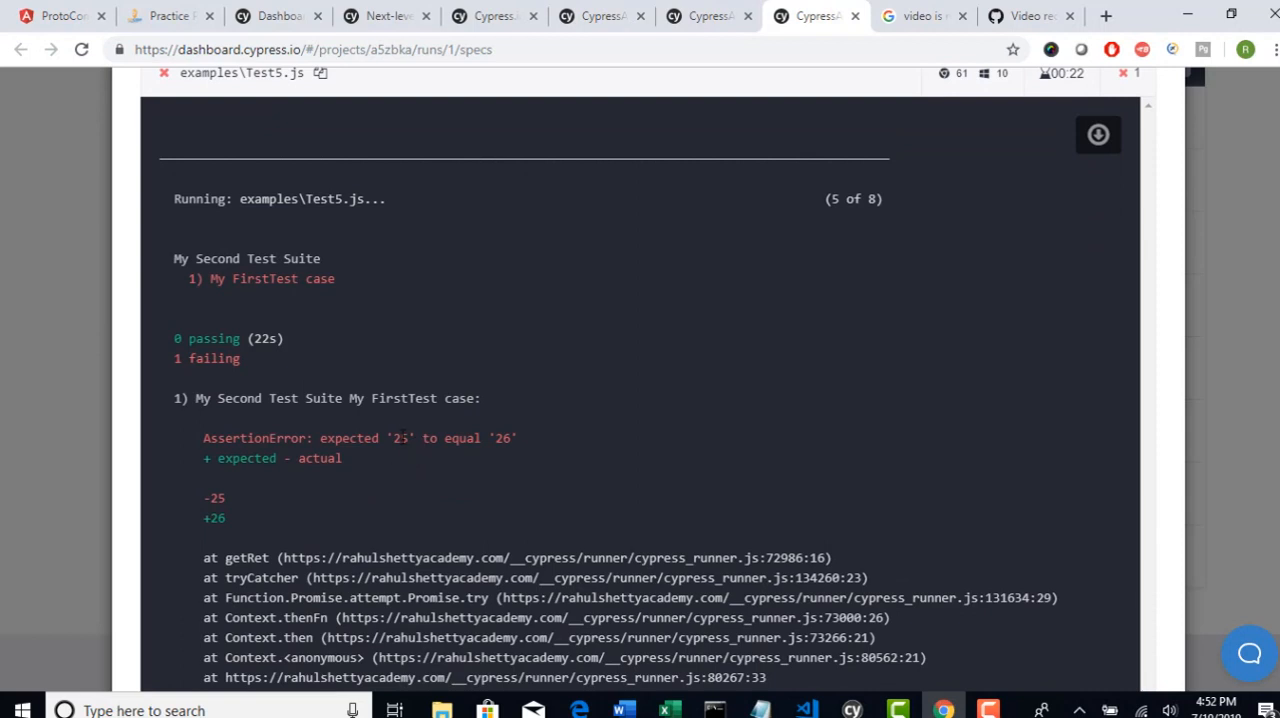
{"action": "double_click", "coordinate": [400, 438]}
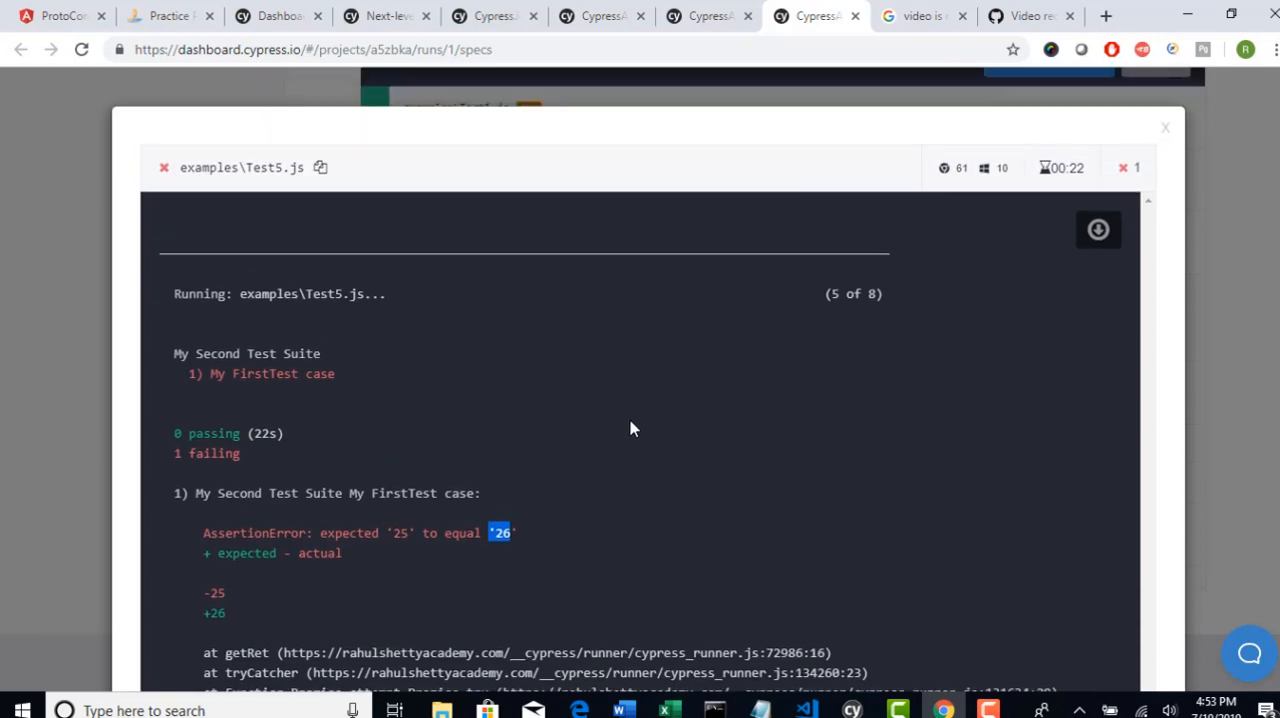
{"action": "left_click", "coordinate": [1164, 128]}
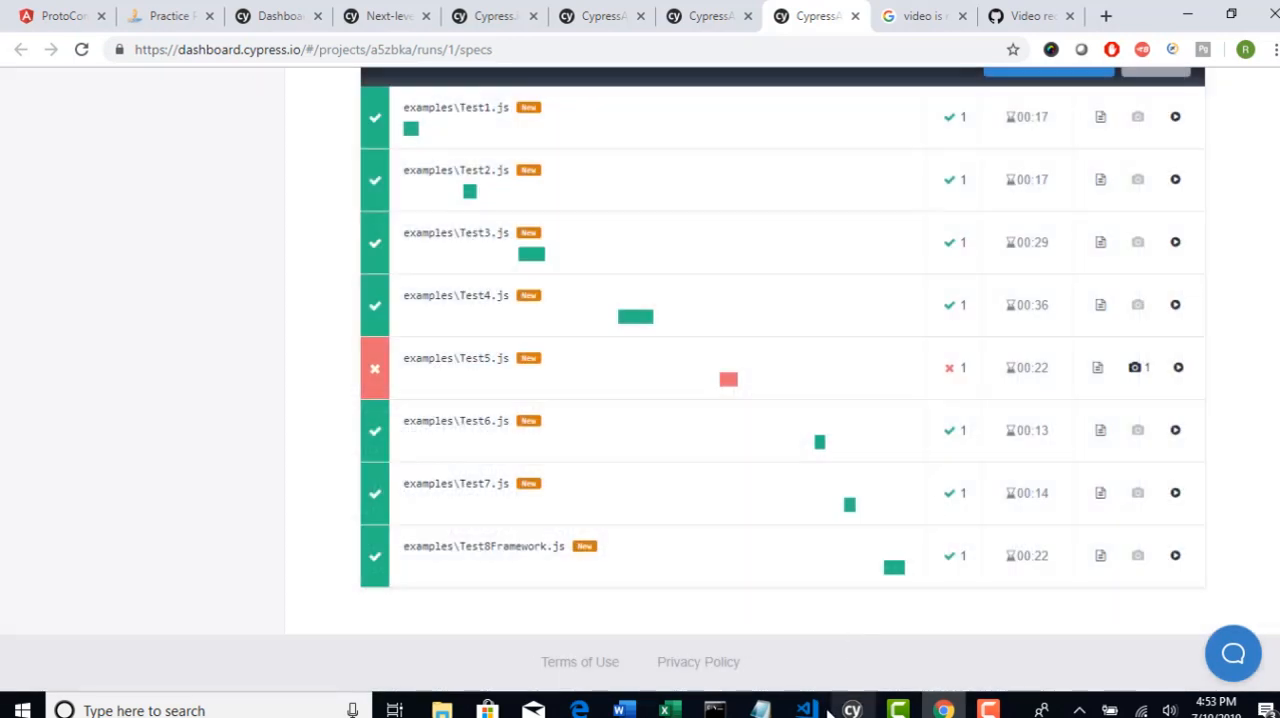
{"action": "left_click", "coordinate": [808, 710]}
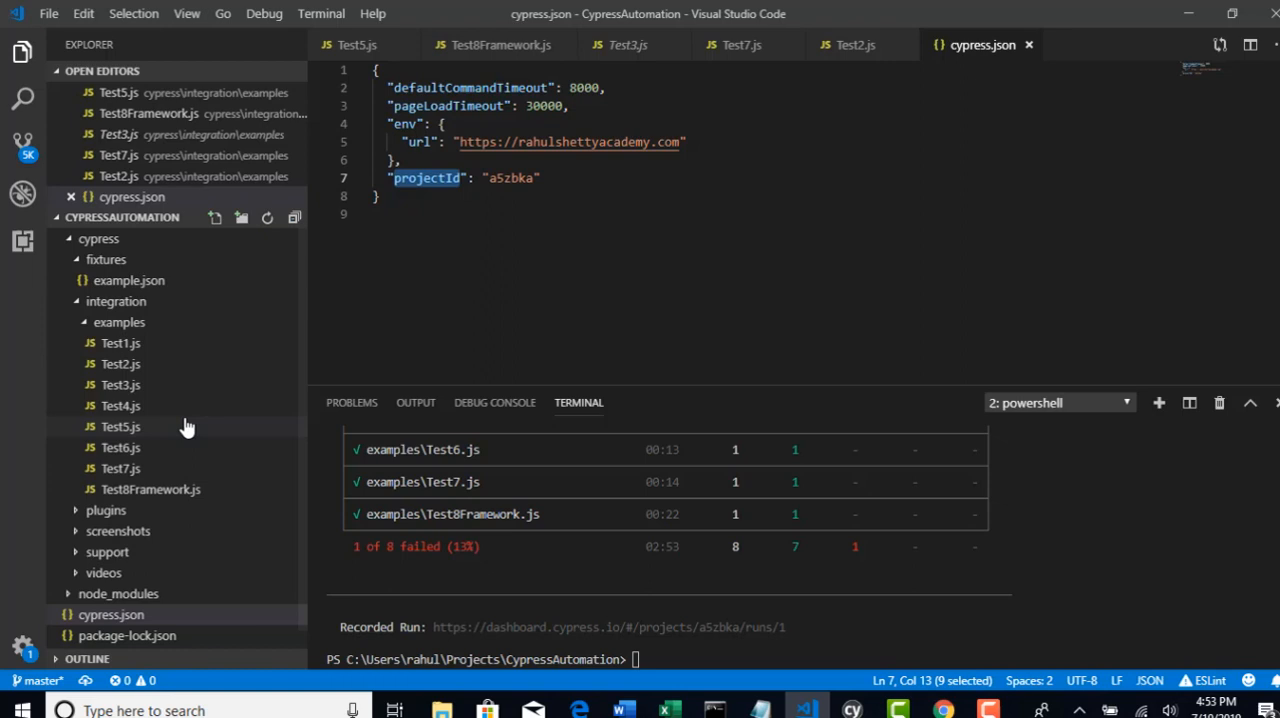
{"action": "left_click", "coordinate": [120, 426]}
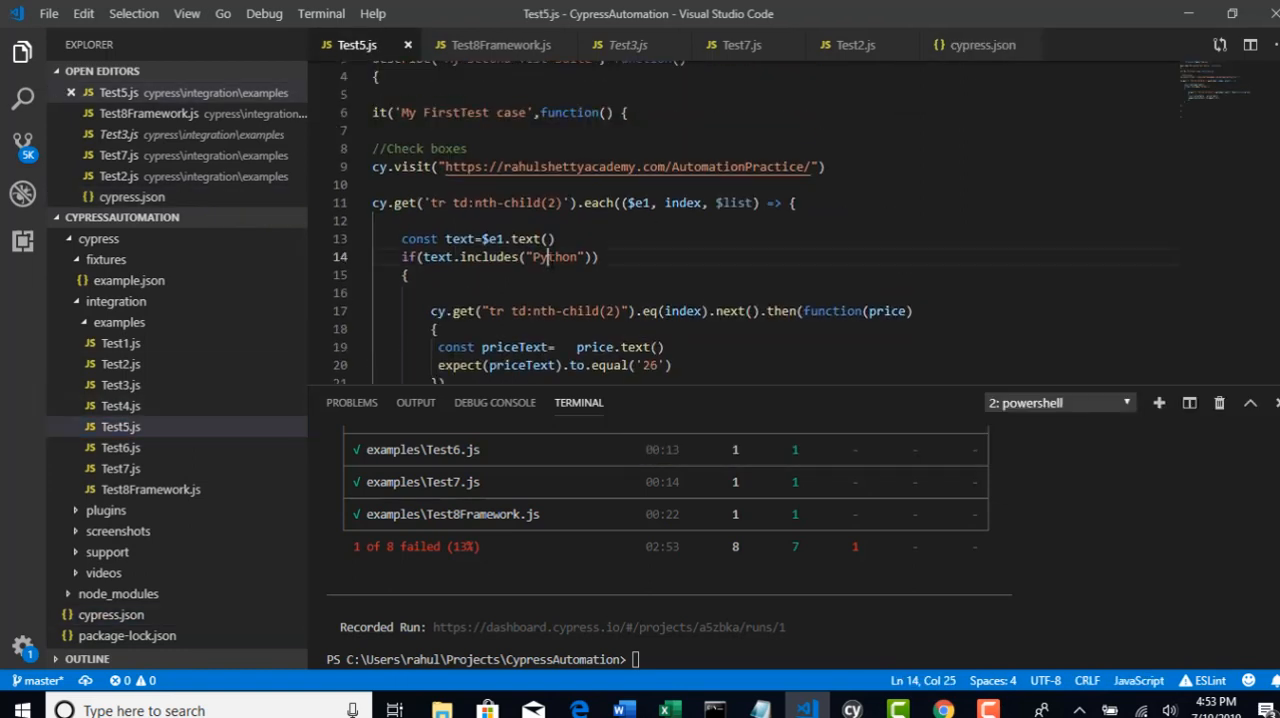
{"action": "double_click", "coordinate": [552, 256]}
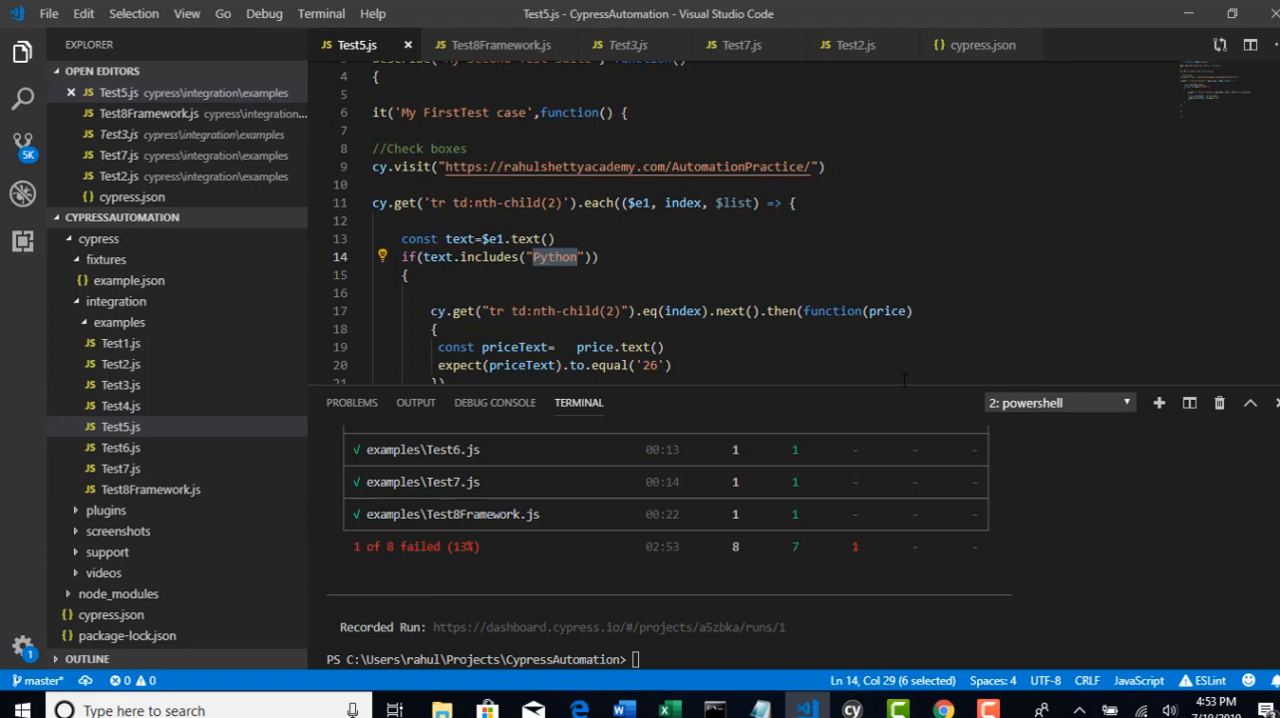
{"action": "scroll", "scroll_direction": "down", "scroll_amount": 3}
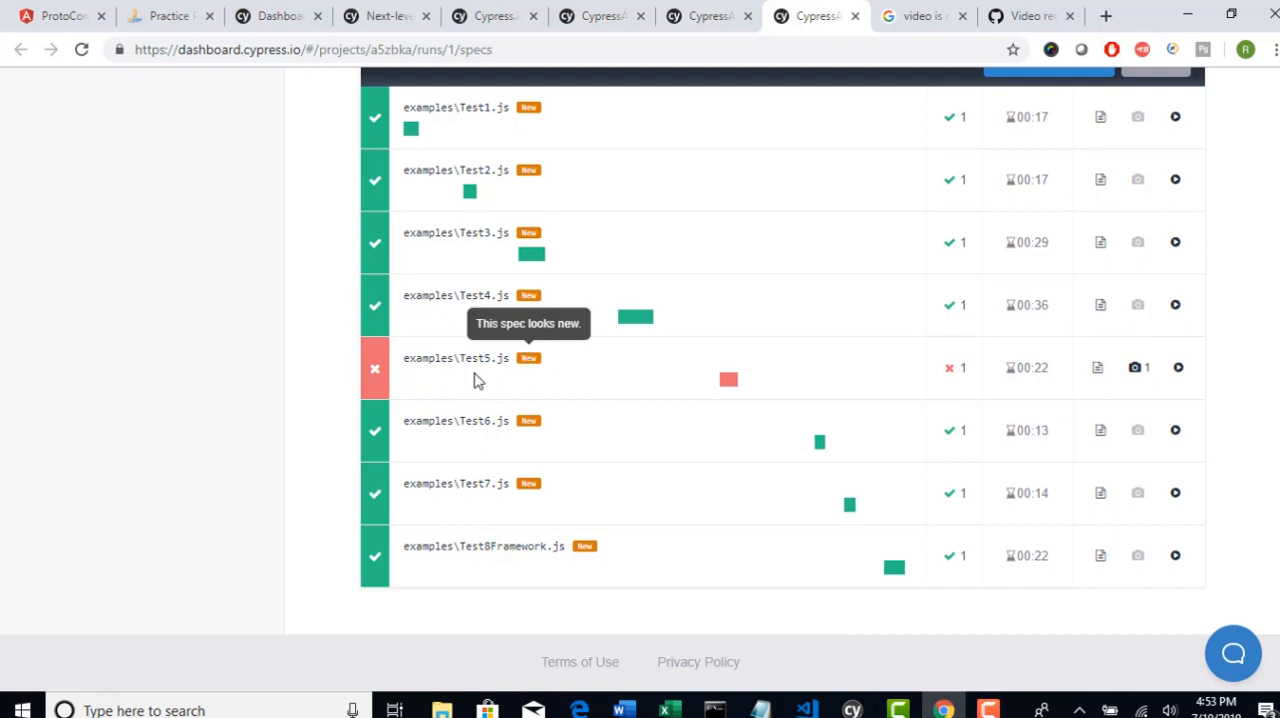
{"action": "mouse_move", "coordinate": [1138, 368]}
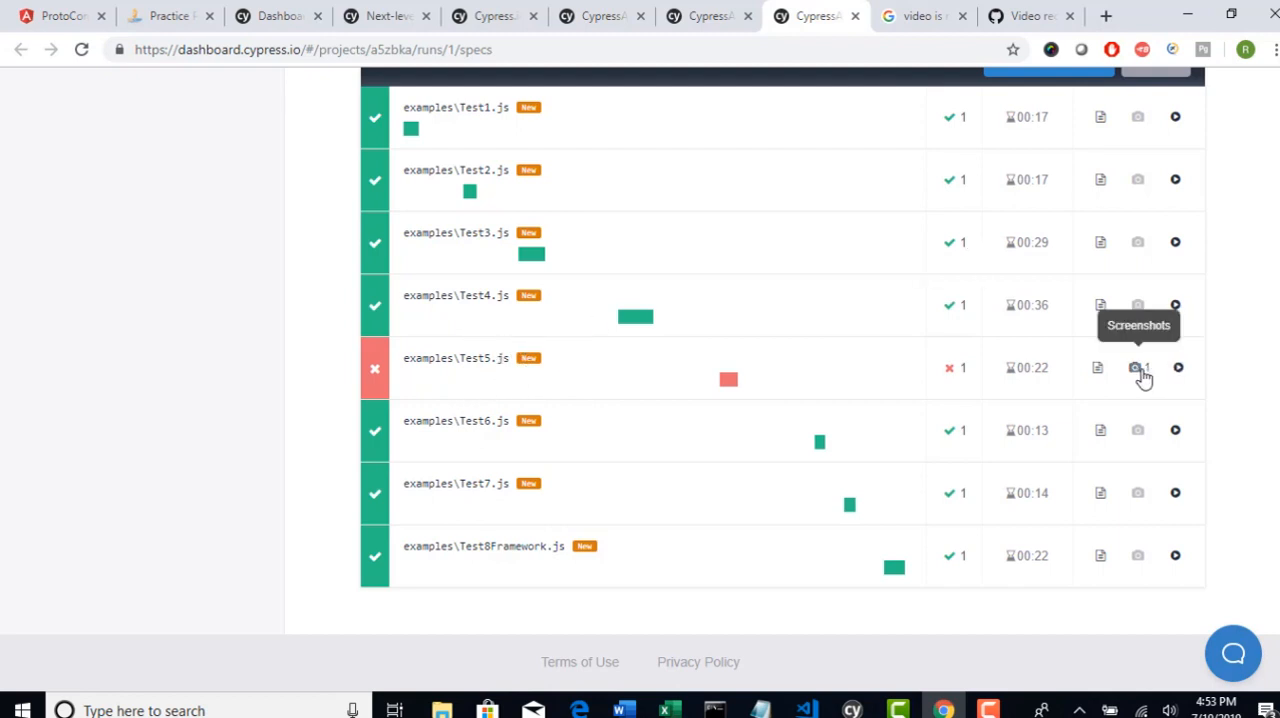
{"action": "mouse_move", "coordinate": [1140, 376]}
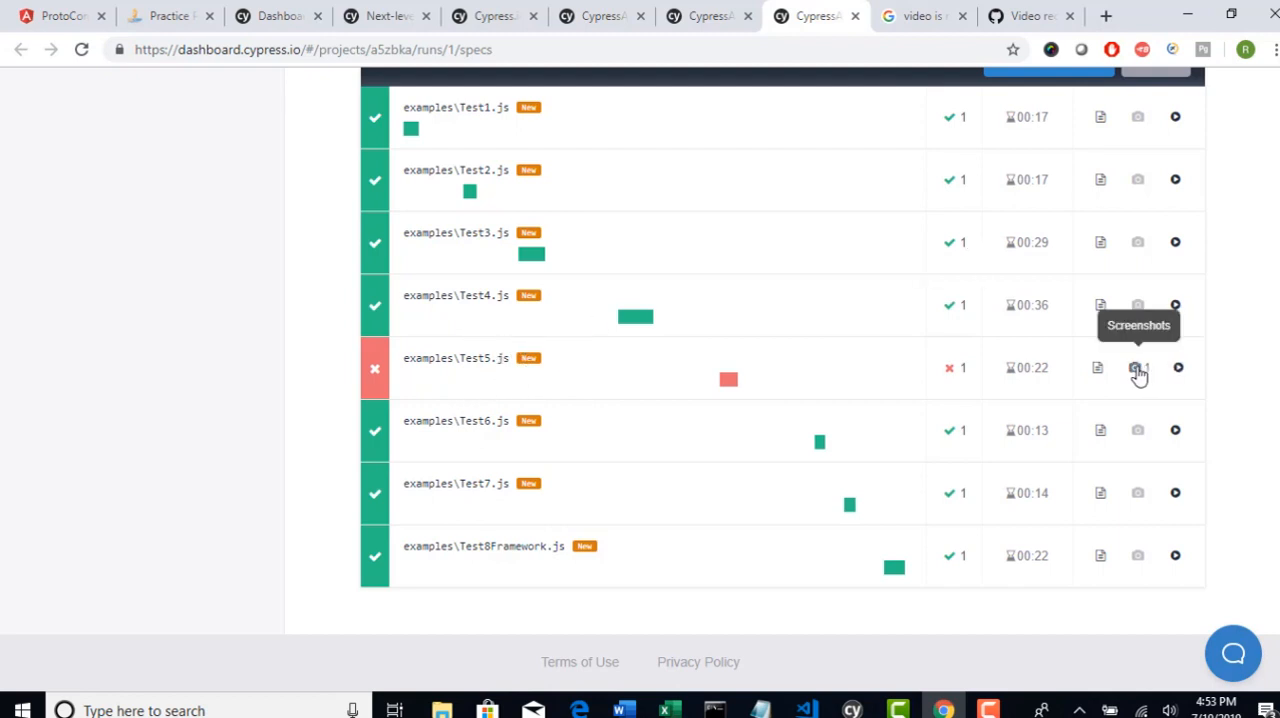
View the screenshot recorded for the failed examples\Test5.js spec
{"action": "left_click", "coordinate": [1138, 368]}
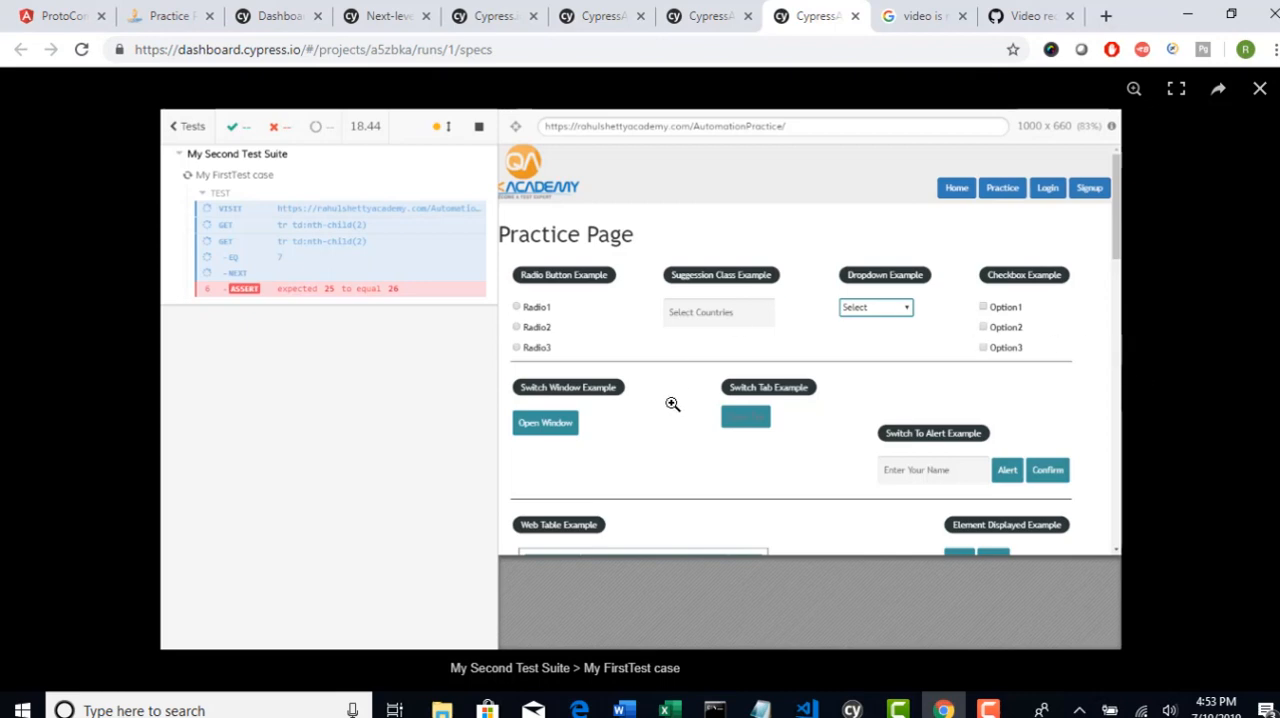
{"action": "mouse_move", "coordinate": [602, 568]}
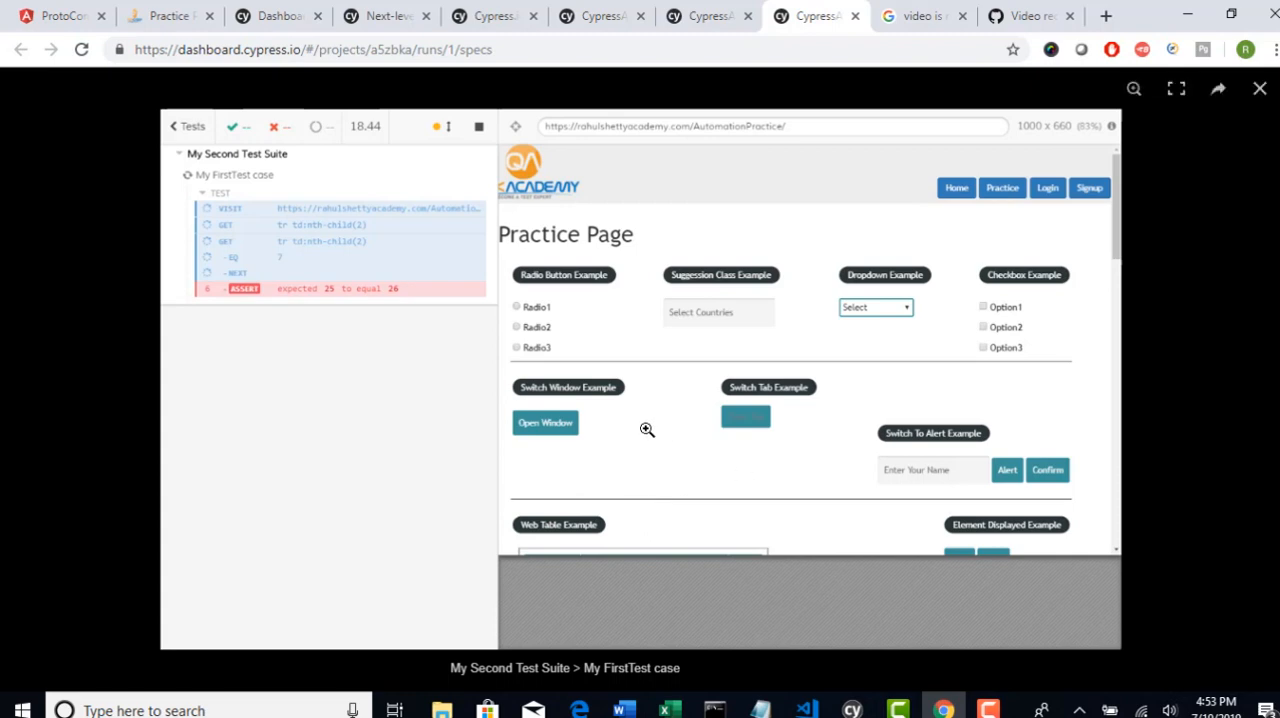
{"action": "mouse_move", "coordinate": [600, 576]}
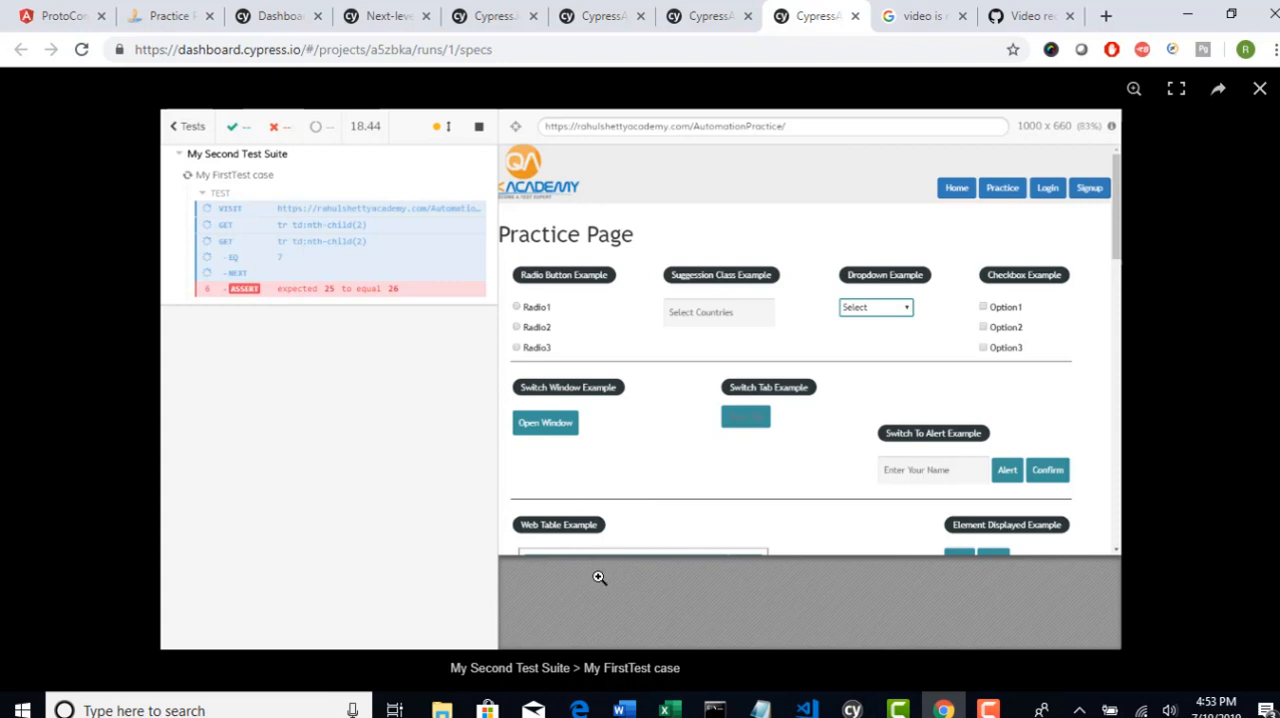
{"action": "mouse_move", "coordinate": [640, 382]}
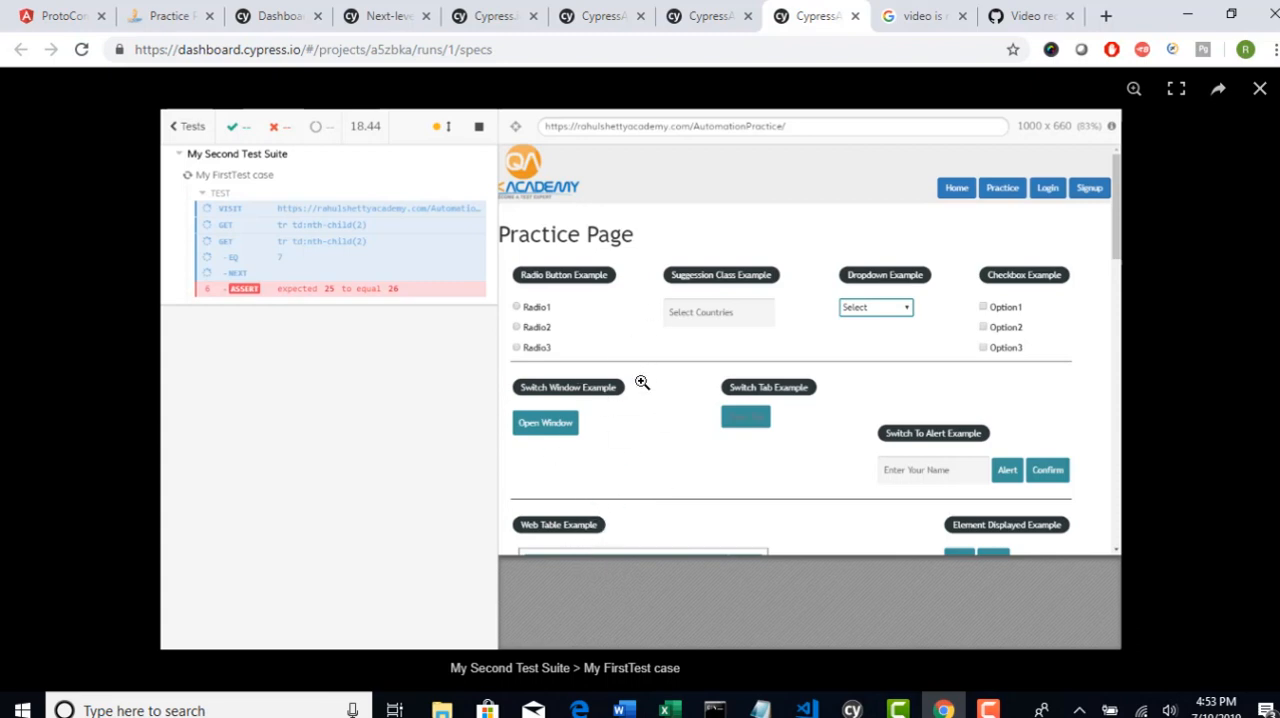
{"action": "mouse_move", "coordinate": [164, 16]}
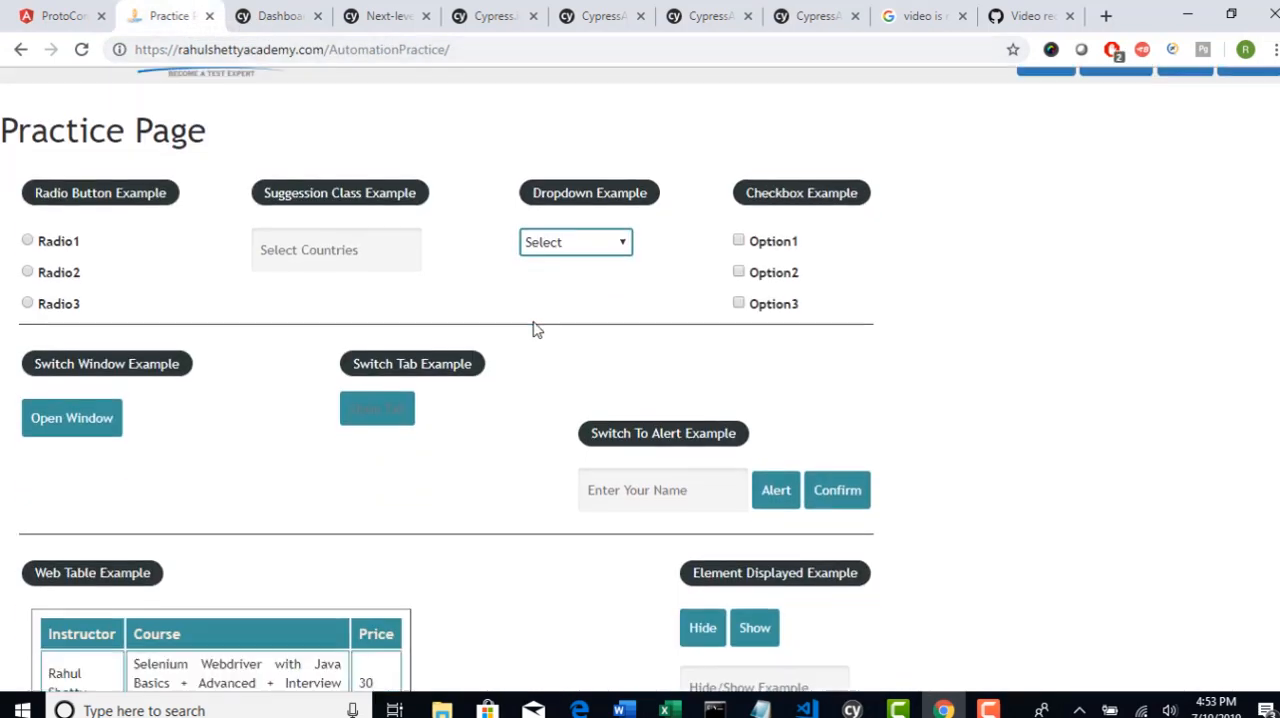
Check the Python Selenium course price of 25 in the Practice Page web table, then return to the dashboard
{"action": "scroll", "scroll_direction": "down", "scroll_amount": 3}
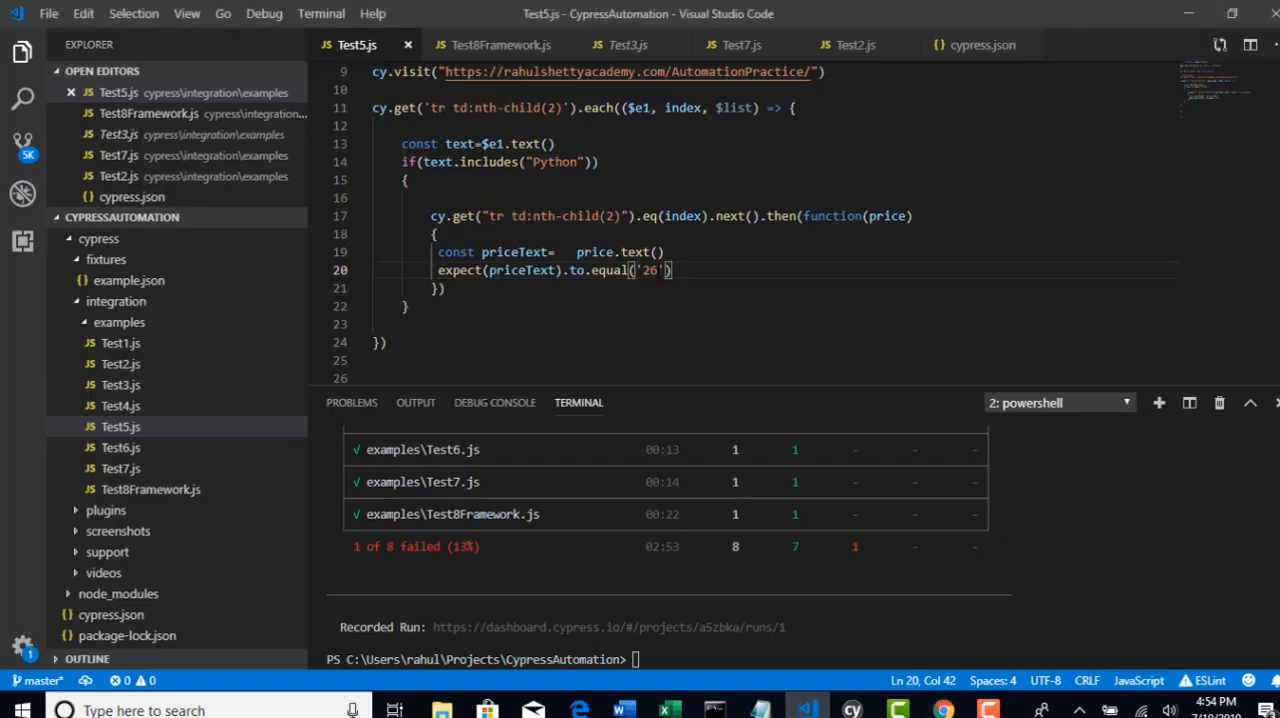
{"action": "double_click", "coordinate": [648, 270]}
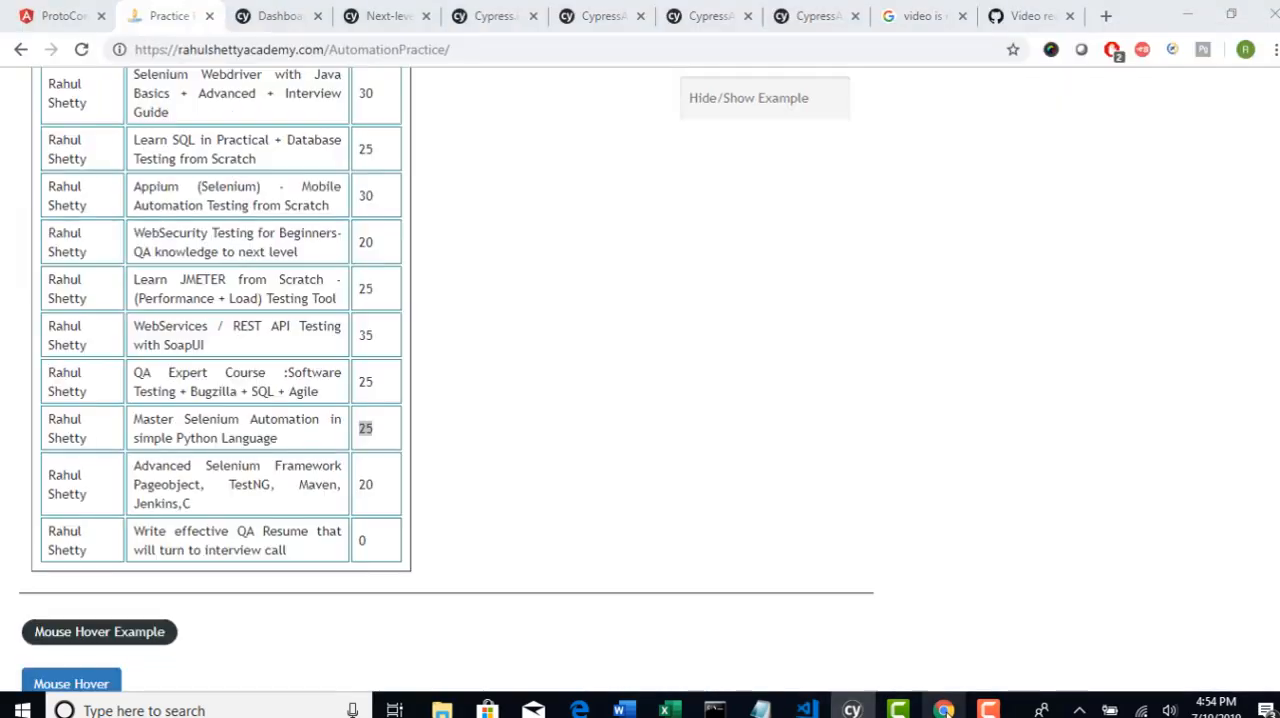
{"action": "left_click", "coordinate": [816, 16]}
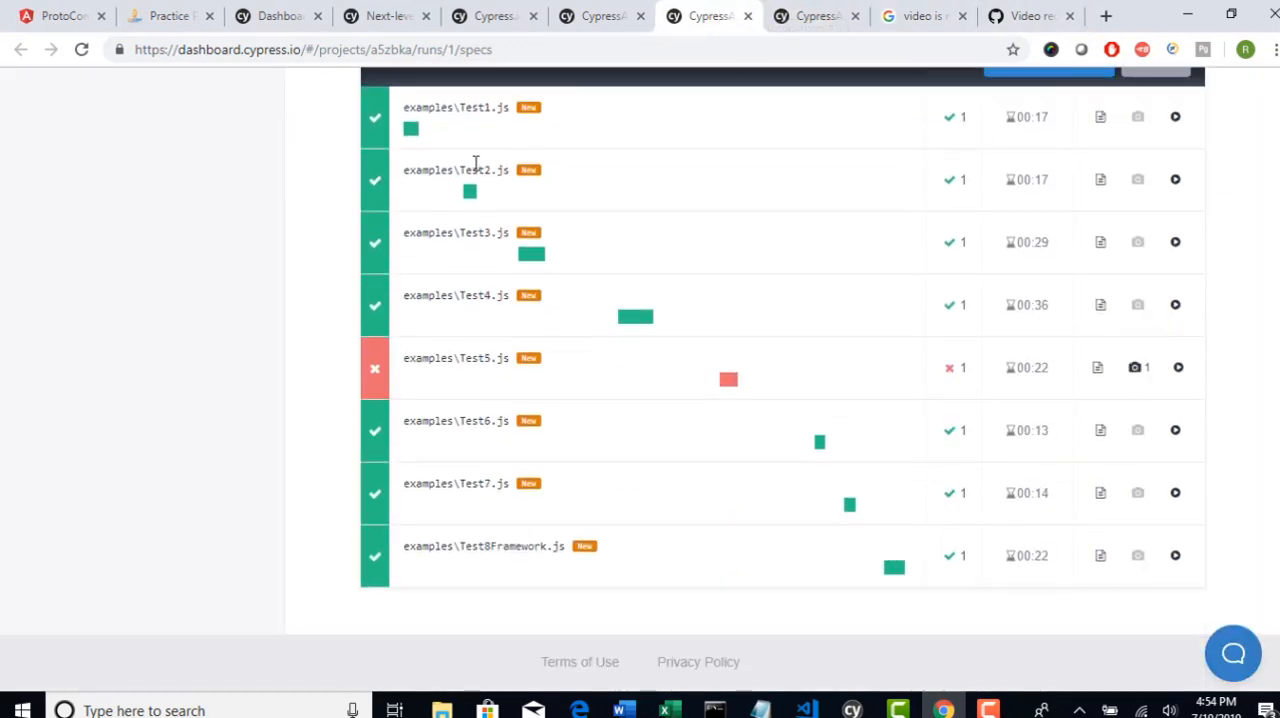
{"action": "mouse_move", "coordinate": [1164, 206]}
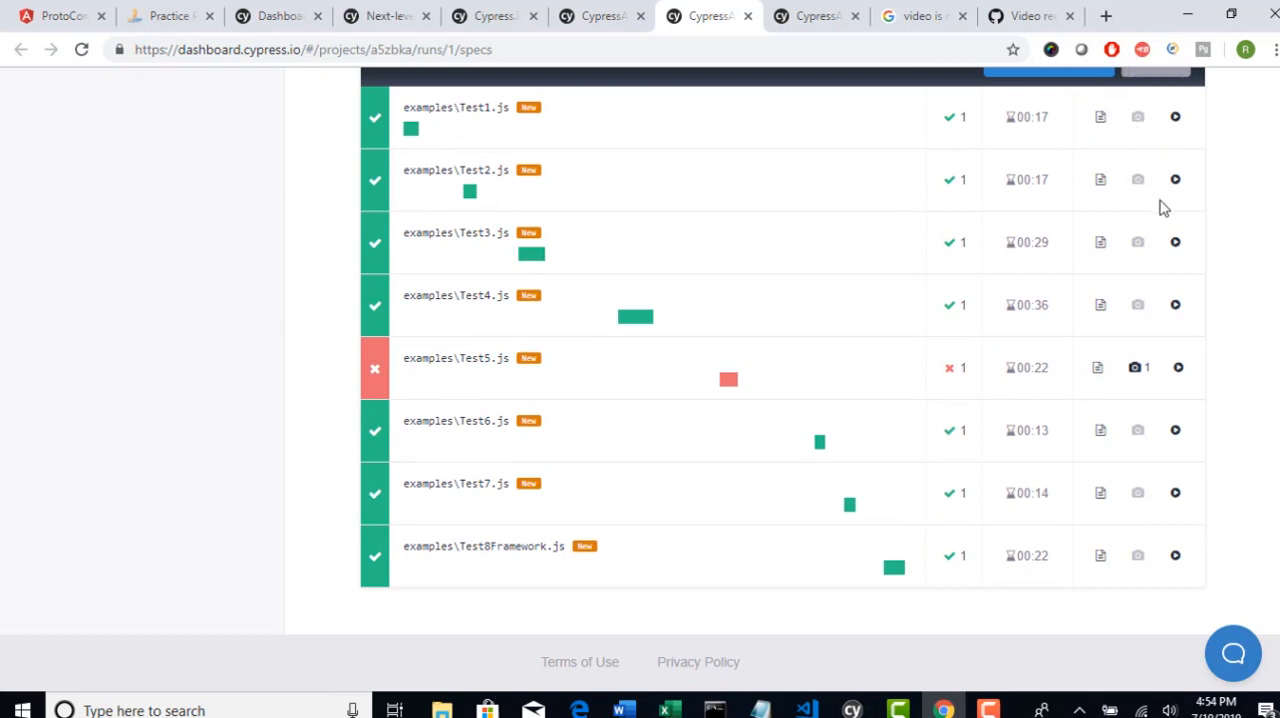
{"action": "mouse_move", "coordinate": [484, 296]}
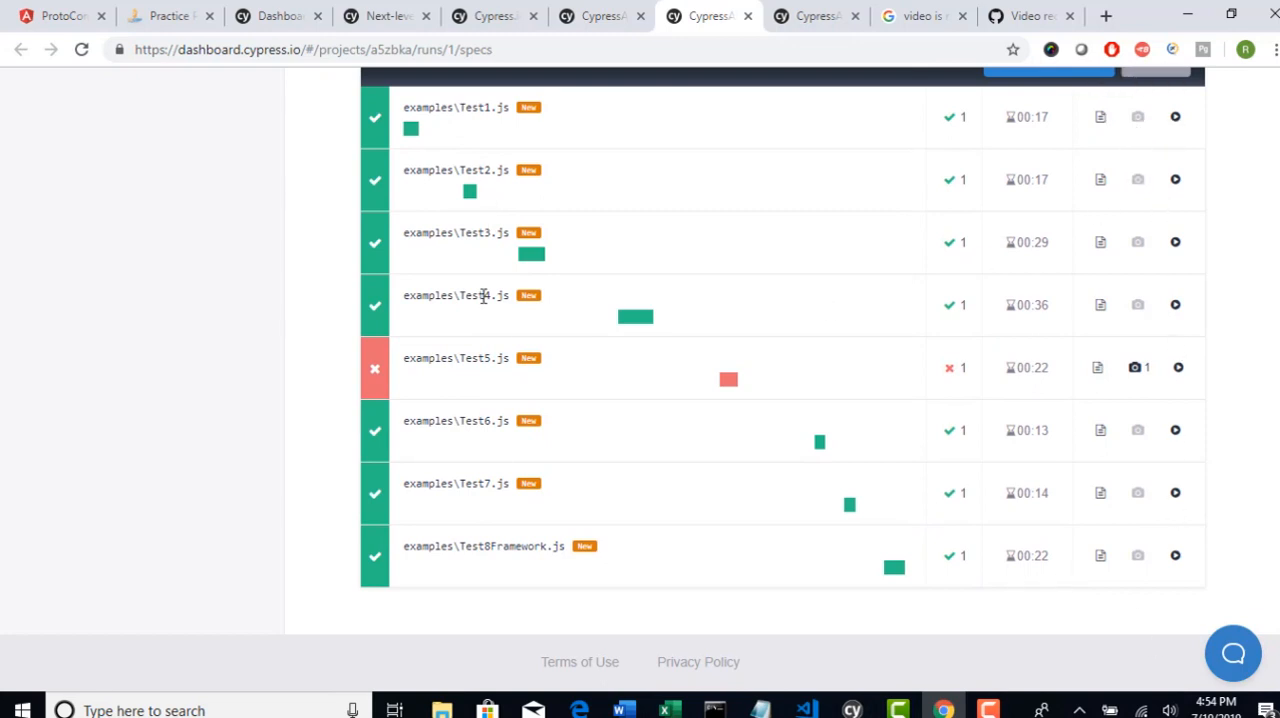
Play the recorded video from the examples\Test3.js row in the spec list
{"action": "scroll", "scroll_direction": "up", "scroll_amount": 3}
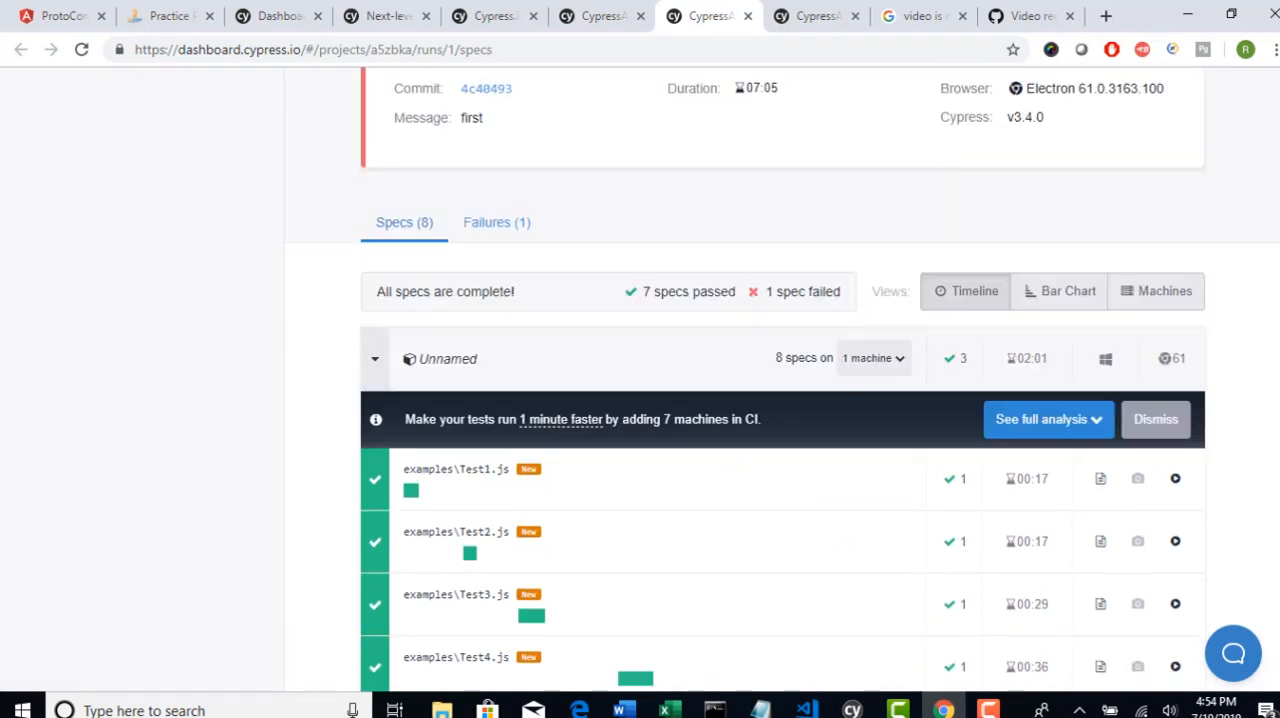
{"action": "mouse_move", "coordinate": [1204, 476]}
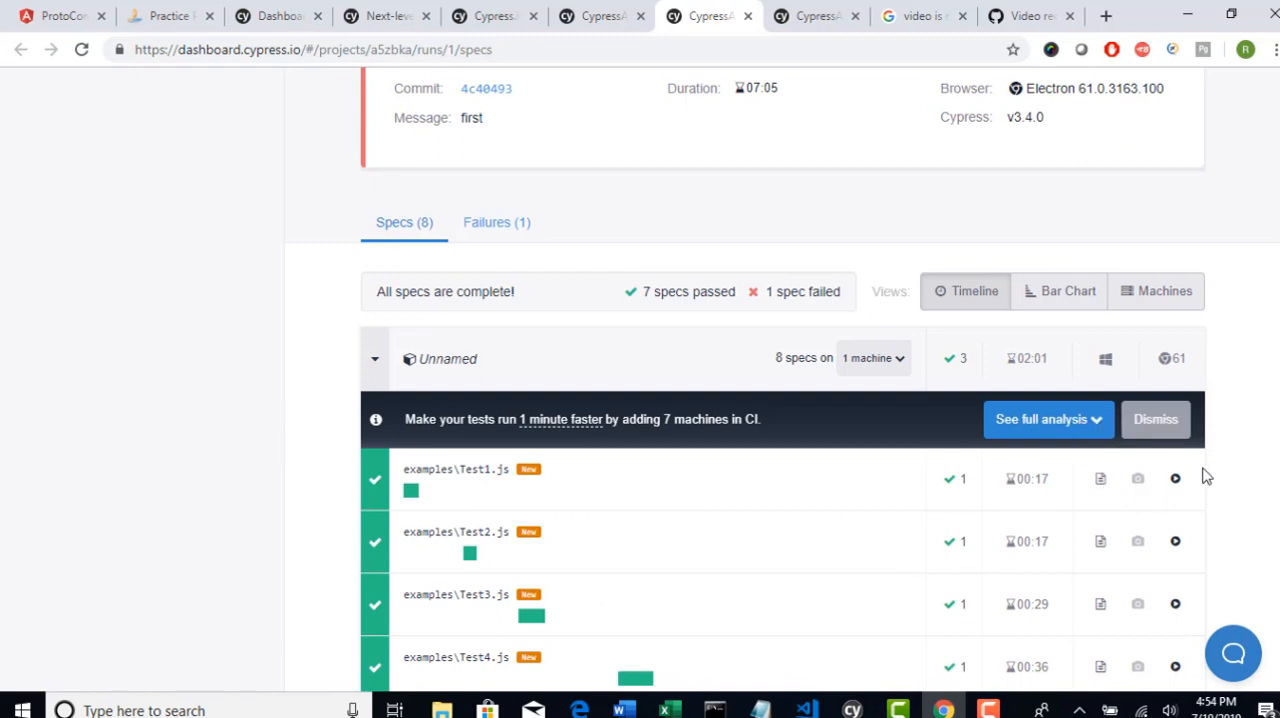
{"action": "scroll", "scroll_direction": "down", "scroll_amount": 3}
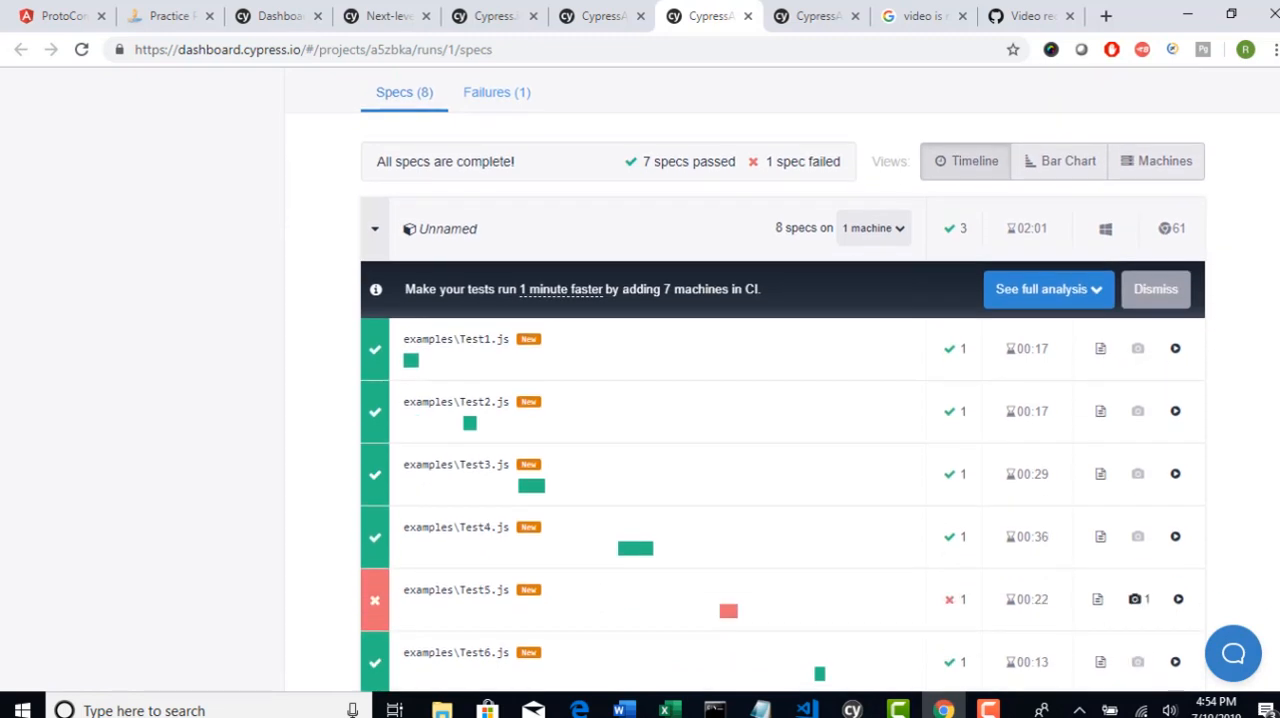
{"action": "mouse_move", "coordinate": [1176, 474]}
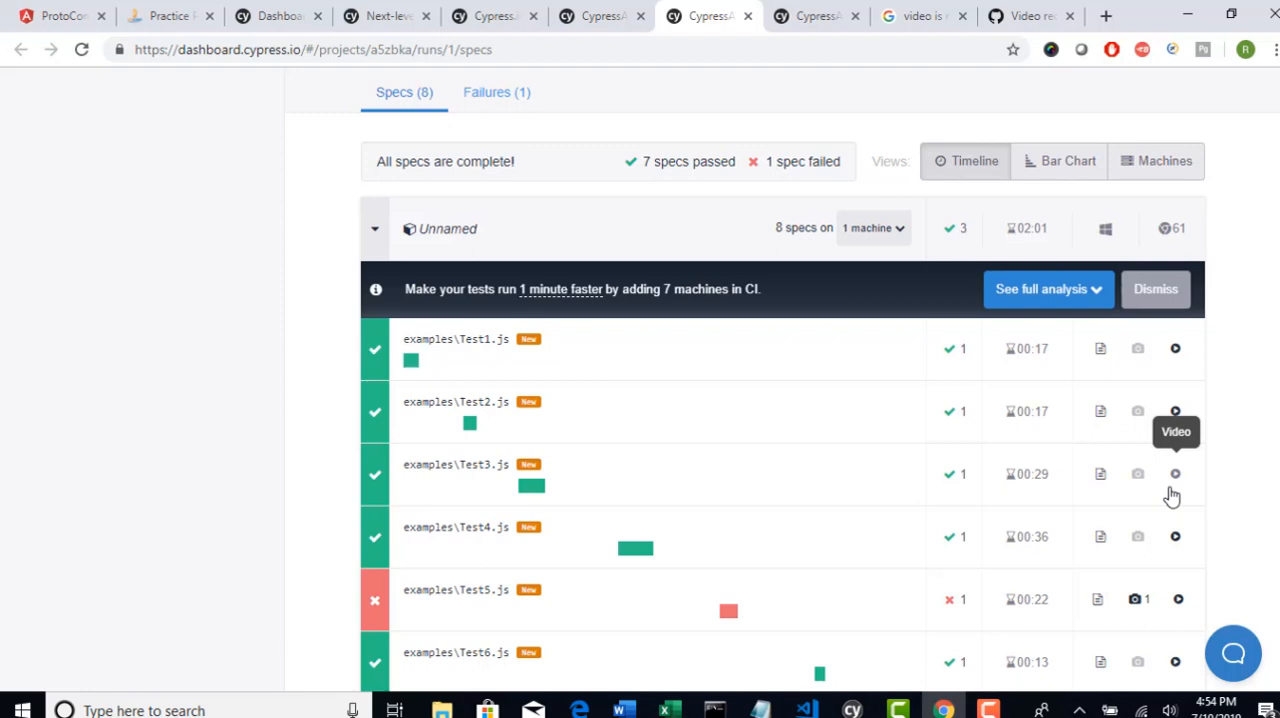
{"action": "left_click", "coordinate": [1176, 474]}
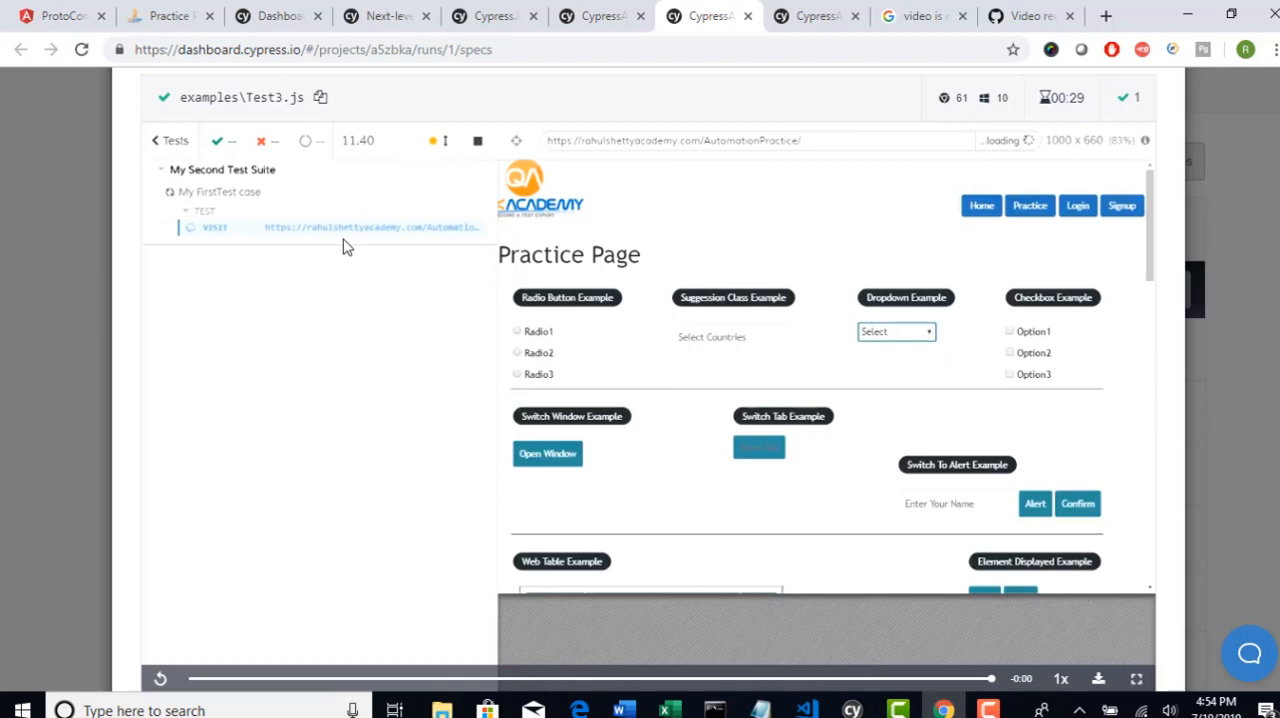
{"action": "mouse_move", "coordinate": [1204, 188]}
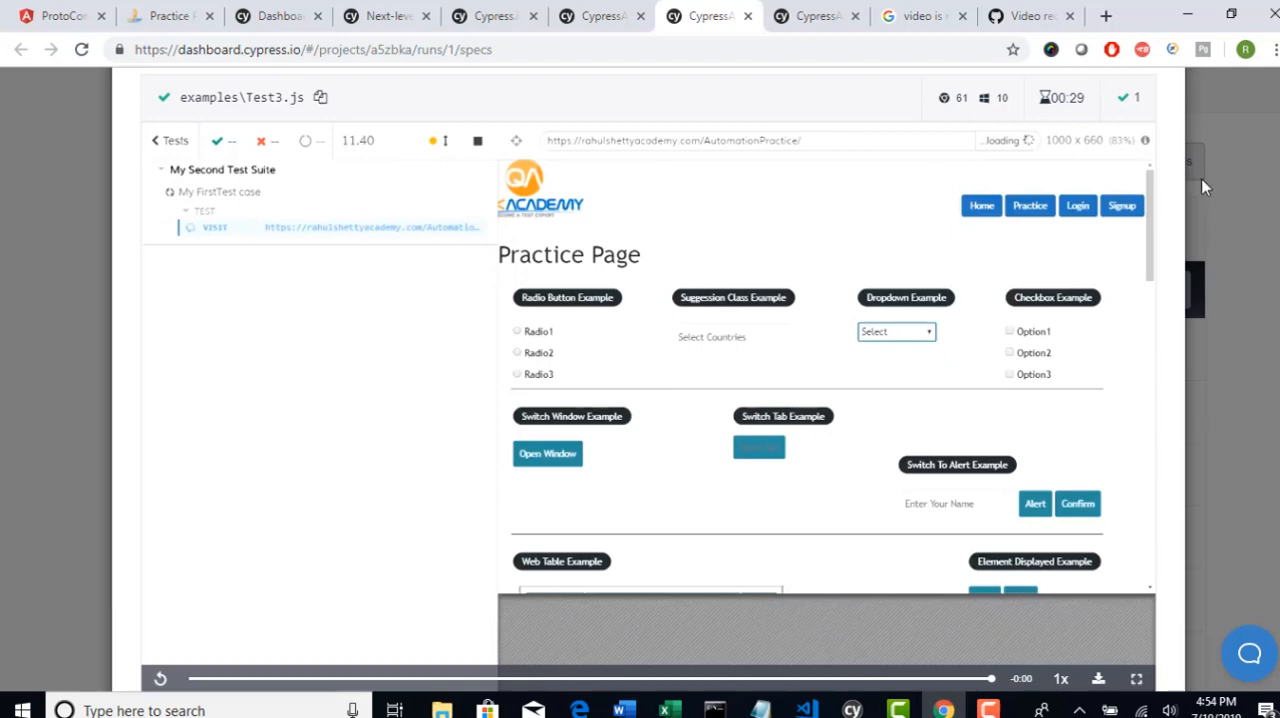
{"action": "mouse_move", "coordinate": [1030, 16]}
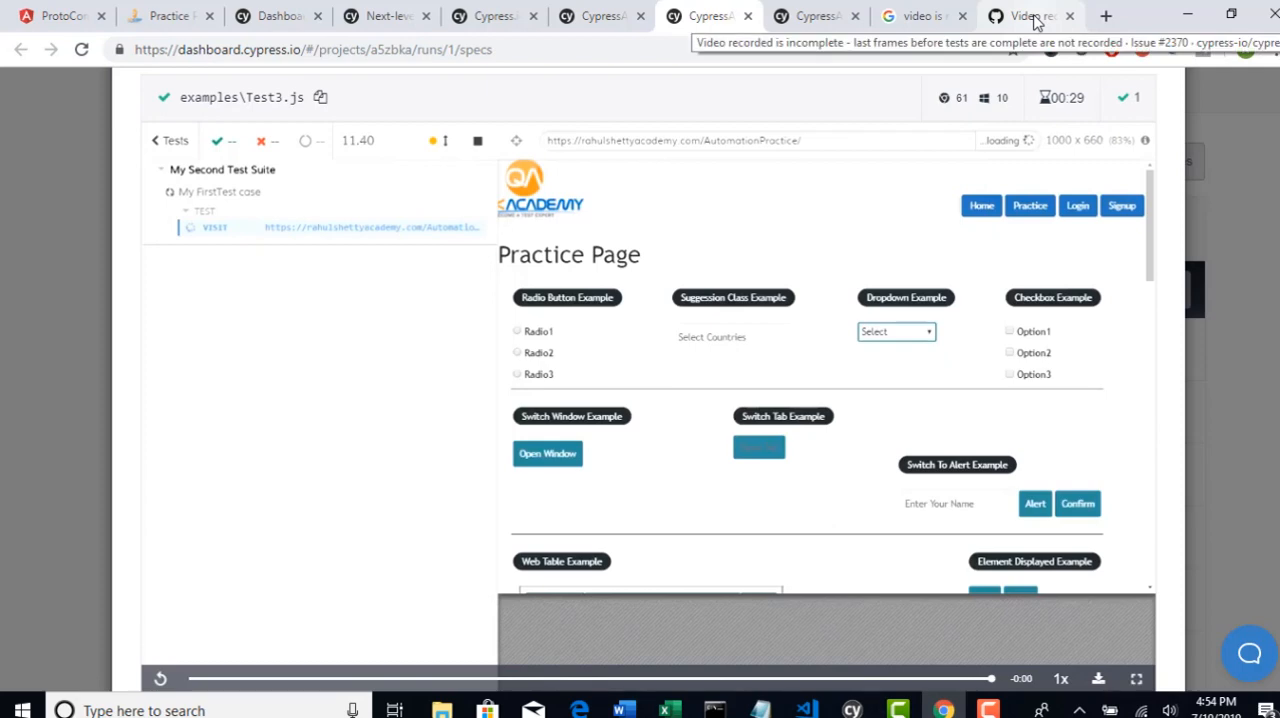
Show cypress issue #2370 and highlight the title words about frames not recorded, then clear the highlight
{"action": "left_click", "coordinate": [1030, 16]}
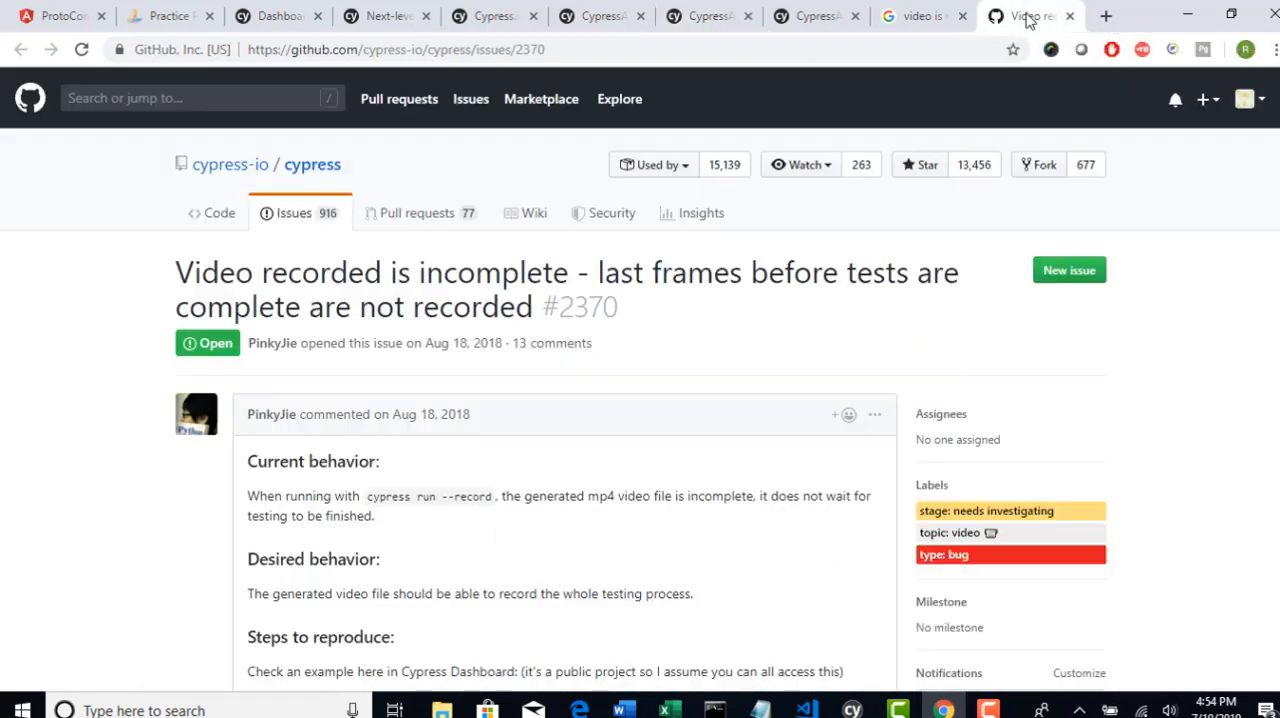
{"action": "mouse_move", "coordinate": [208, 344]}
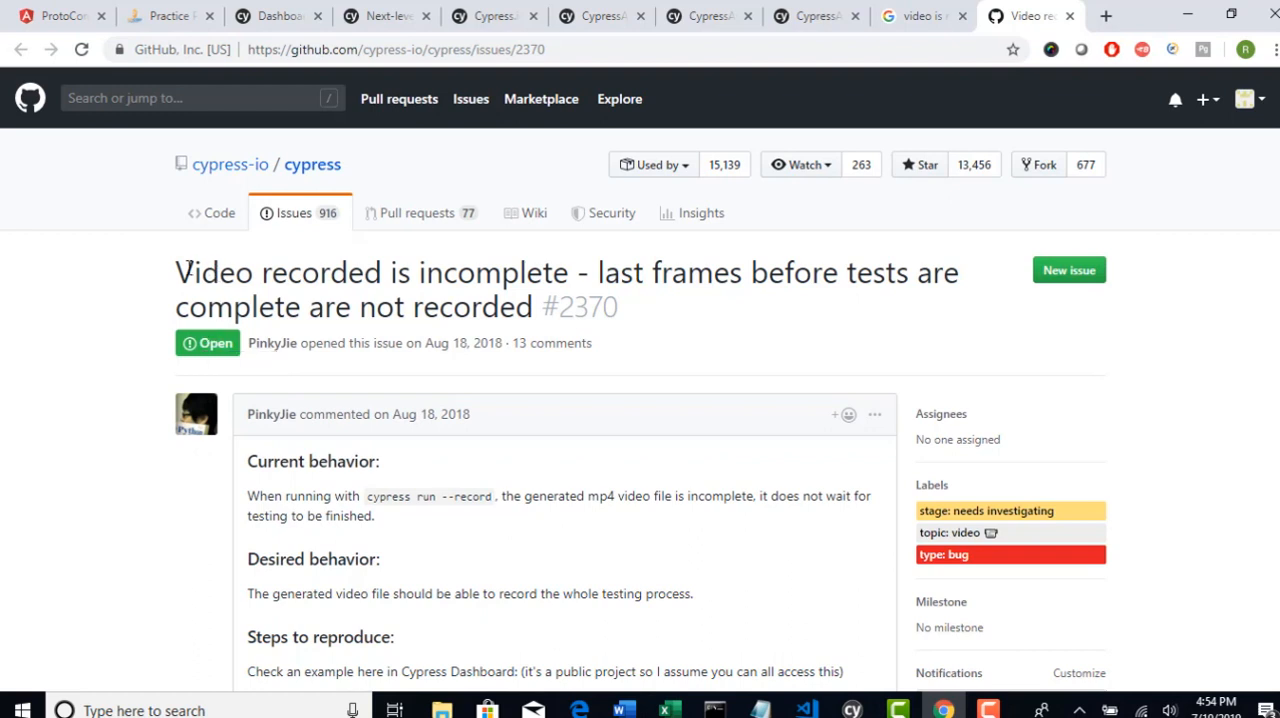
{"action": "left_click_drag", "start_coordinate": [190, 272], "coordinate": [544, 272]}
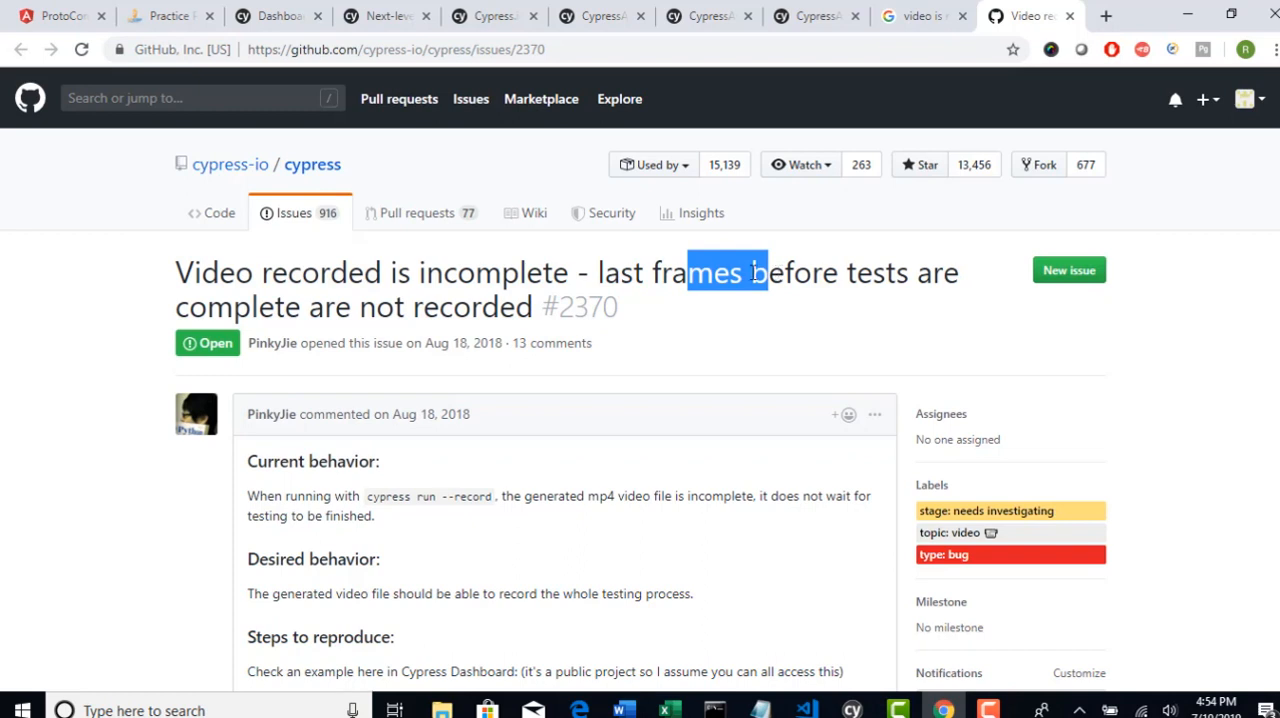
{"action": "left_click_drag", "start_coordinate": [758, 272], "coordinate": [500, 308]}
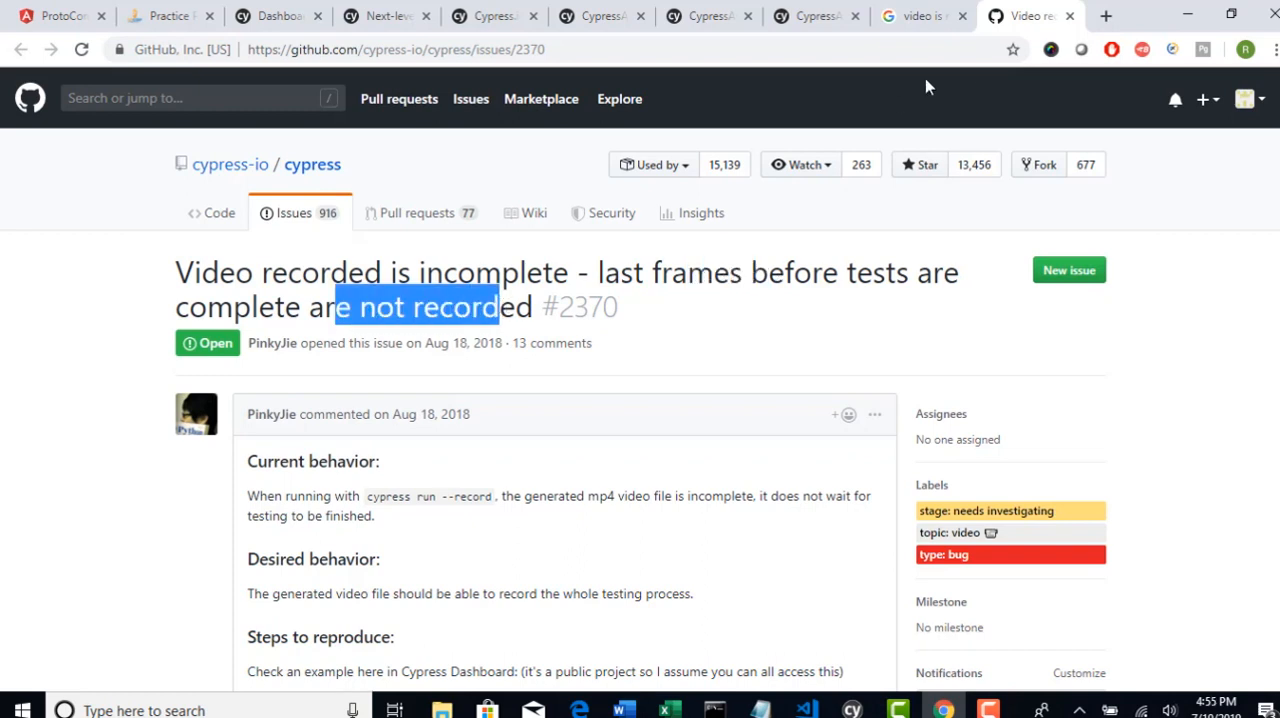
{"action": "mouse_move", "coordinate": [218, 348]}
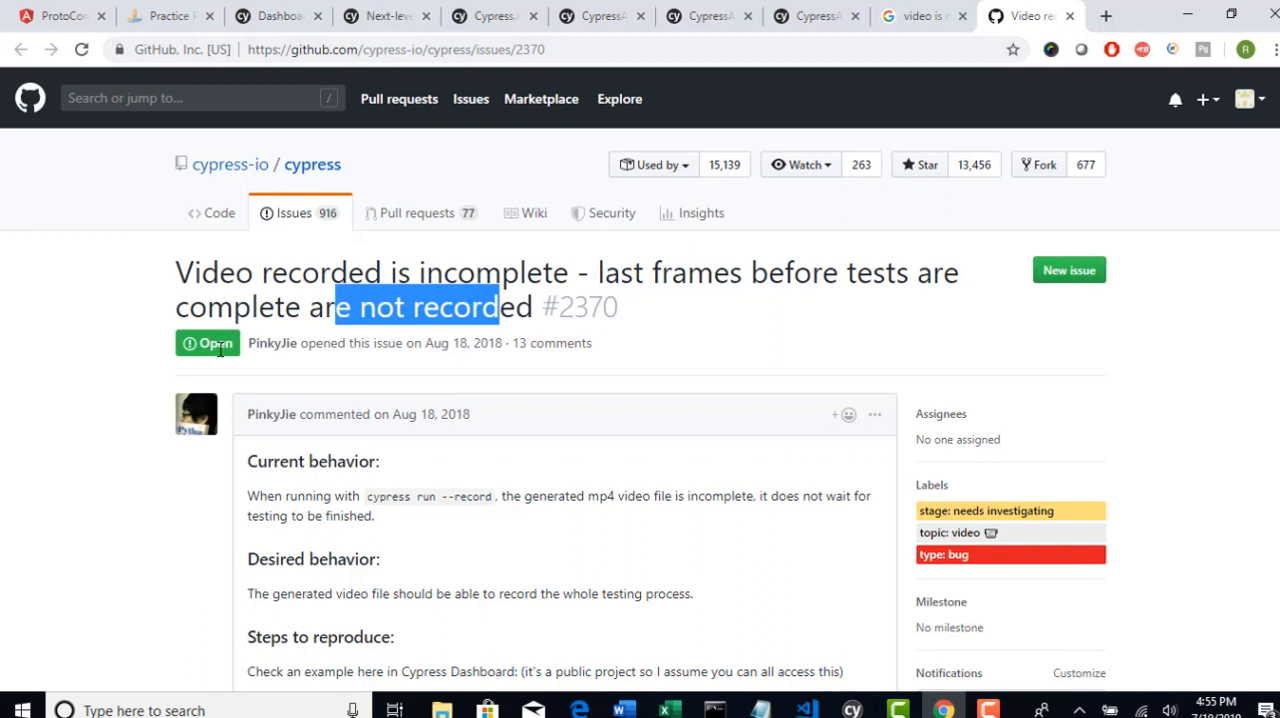
{"action": "mouse_move", "coordinate": [208, 336]}
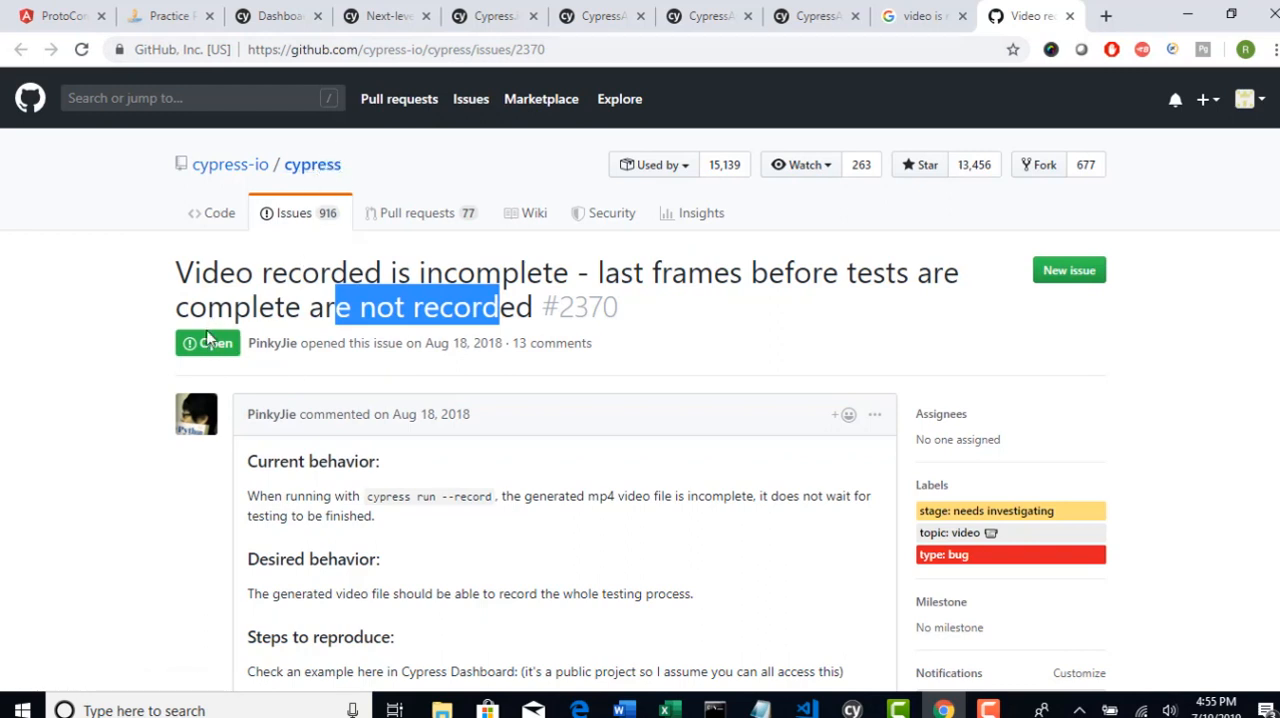
{"action": "mouse_move", "coordinate": [208, 344]}
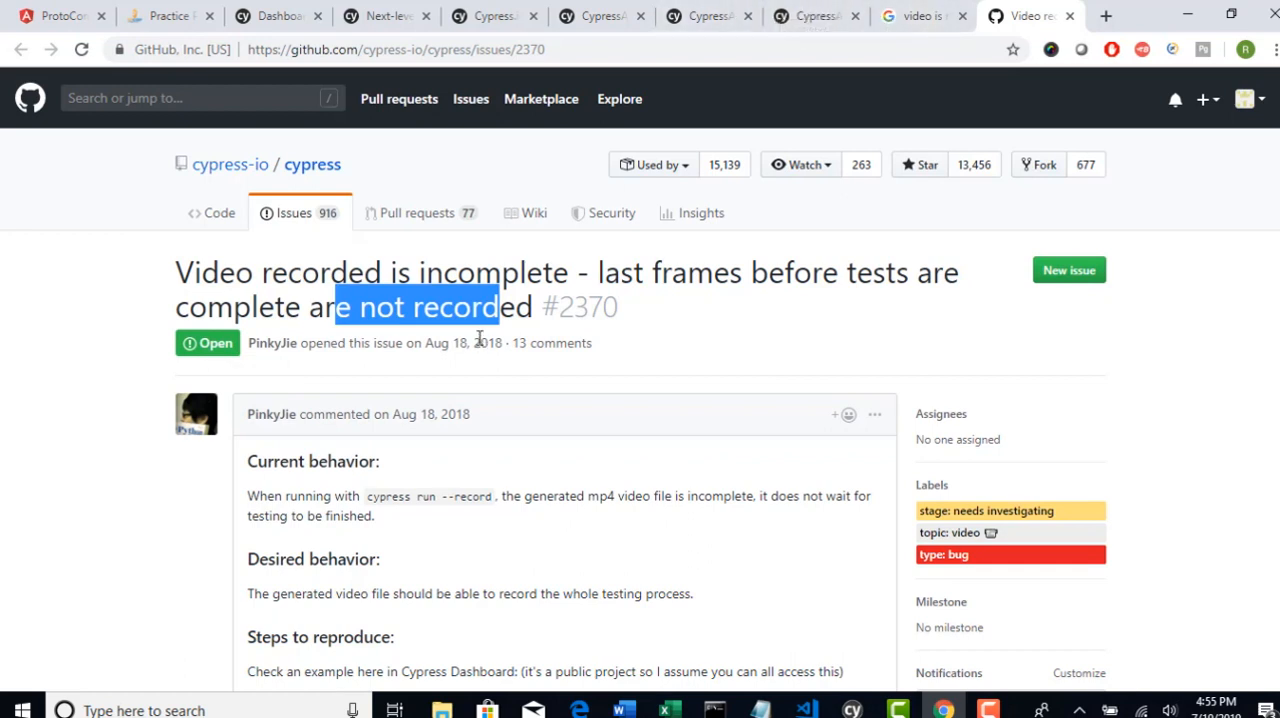
{"action": "double_click", "coordinate": [488, 342]}
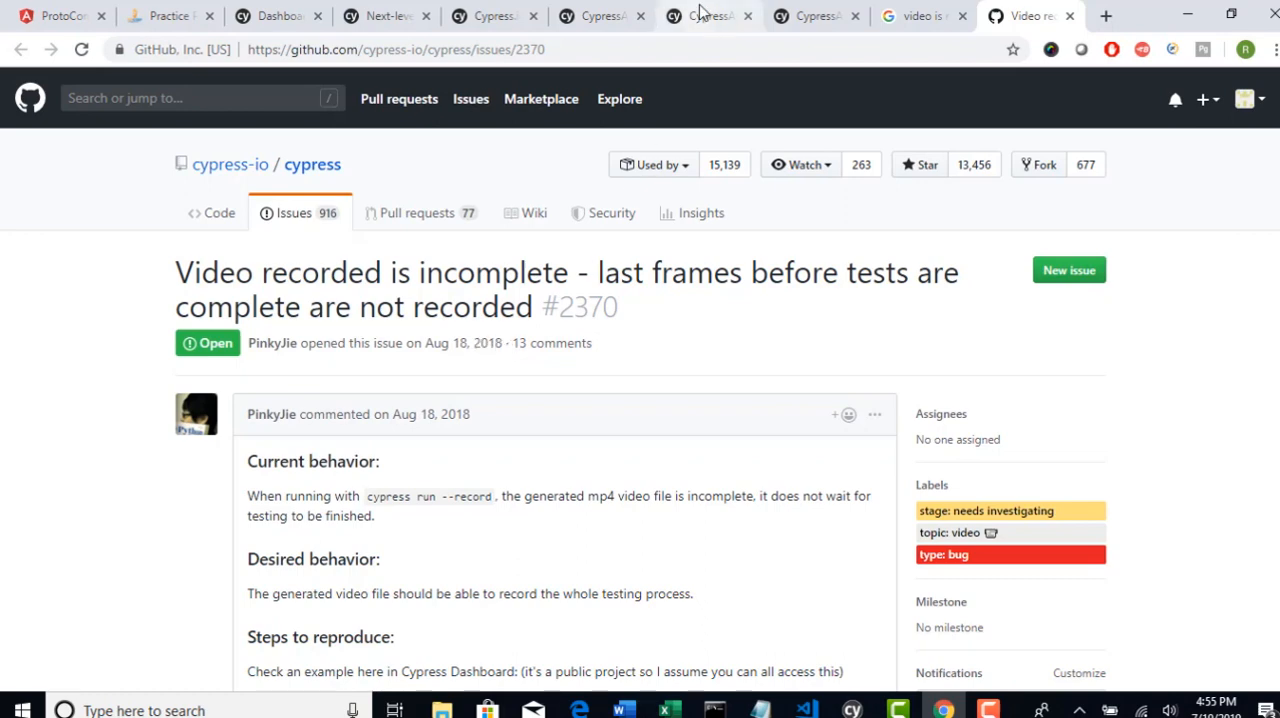
Return to Test5's failure screenshot on the dashboard, then close it back to the spec list
{"action": "left_click", "coordinate": [708, 16]}
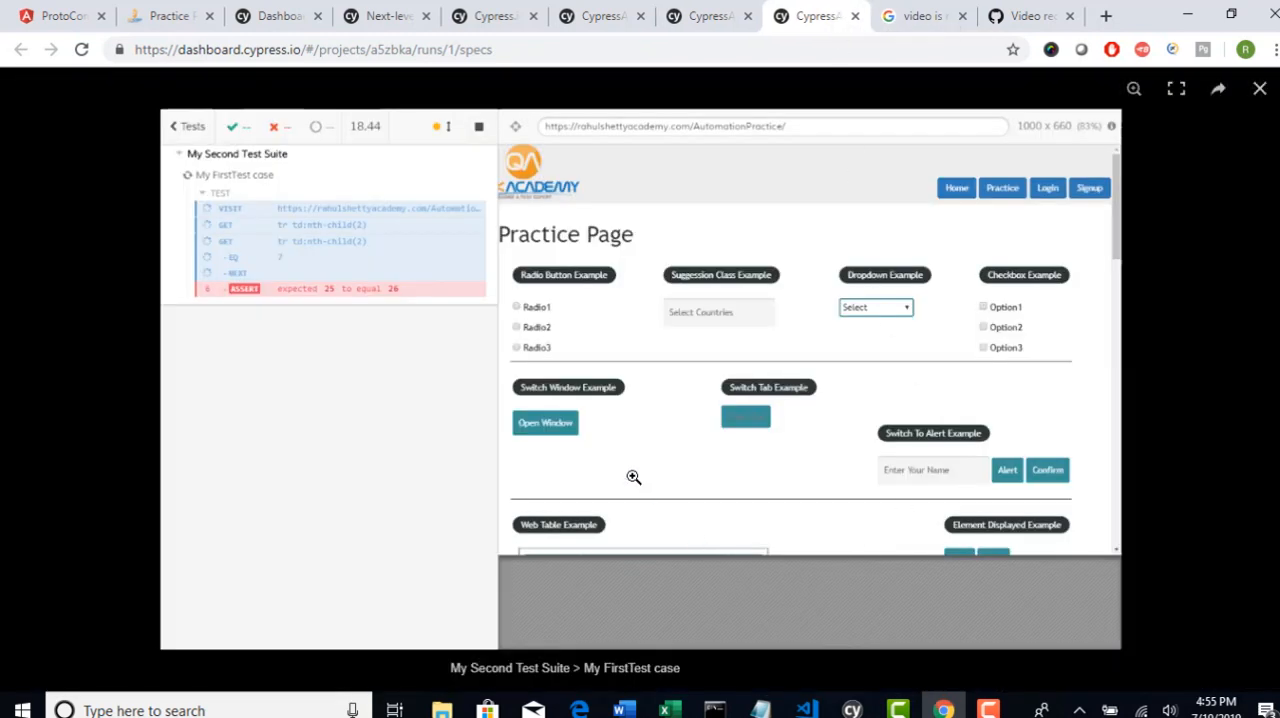
{"action": "mouse_move", "coordinate": [616, 446]}
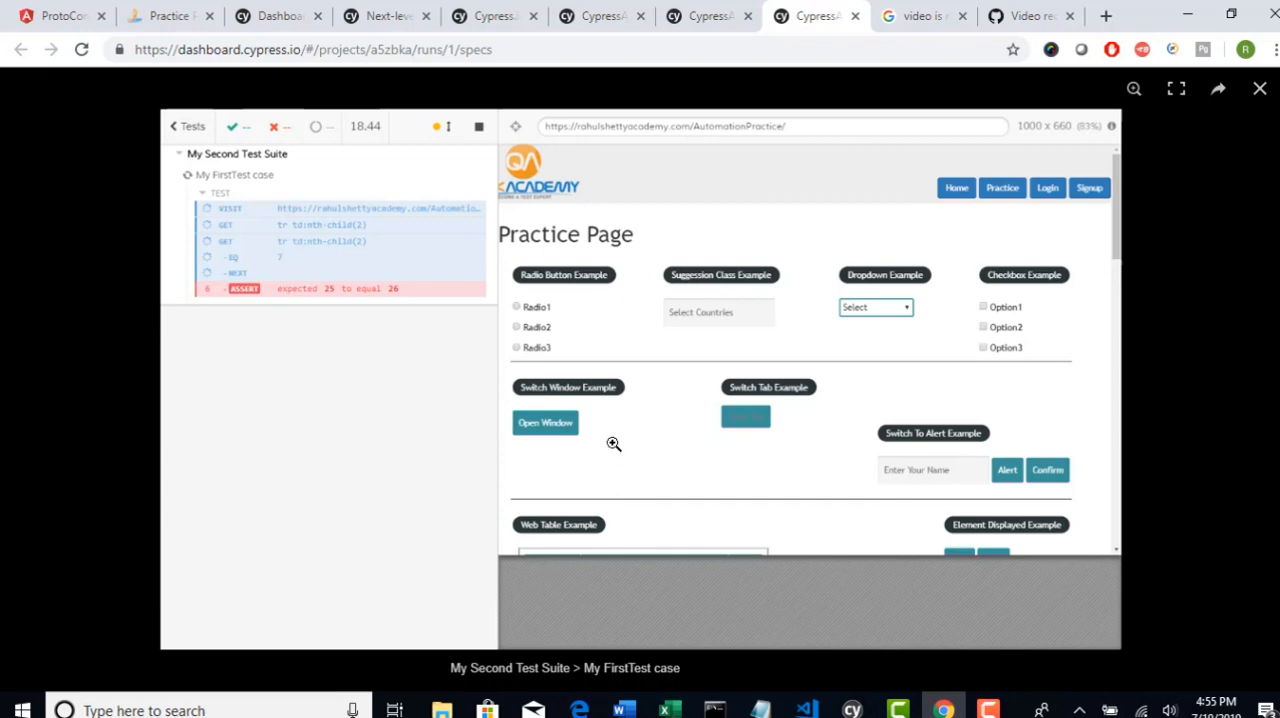
{"action": "mouse_move", "coordinate": [892, 352]}
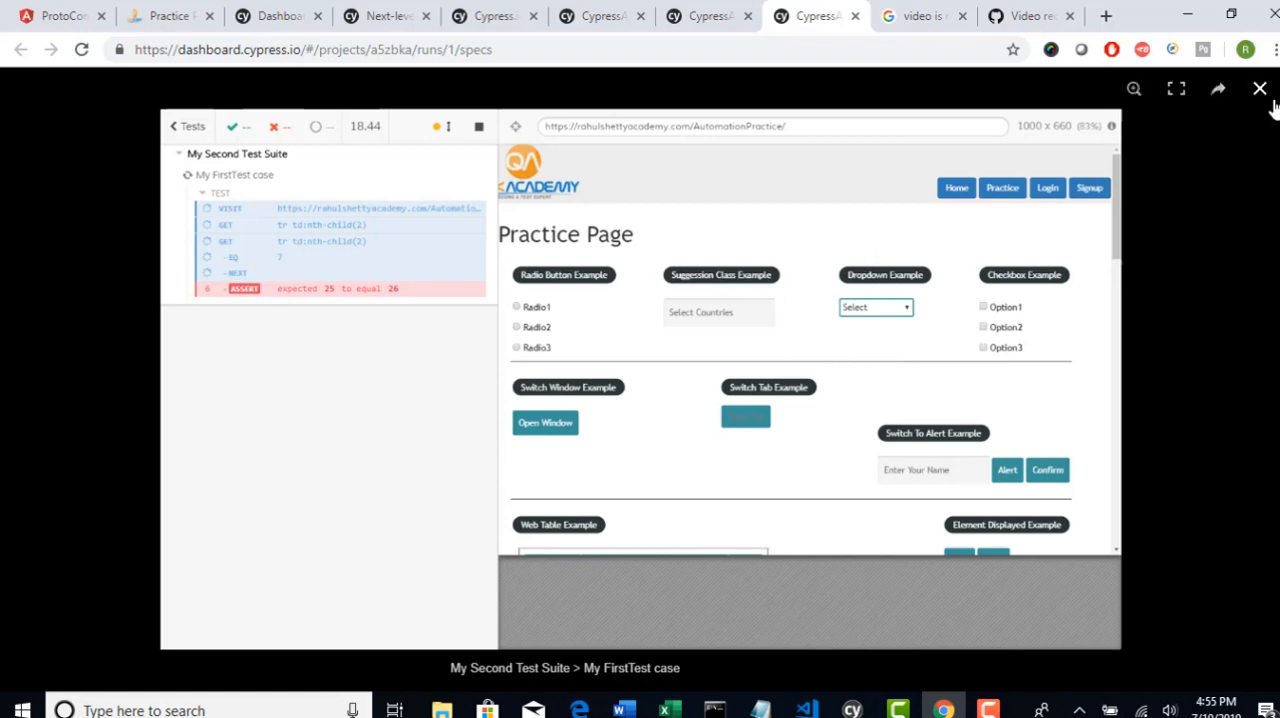
{"action": "left_click", "coordinate": [1260, 88]}
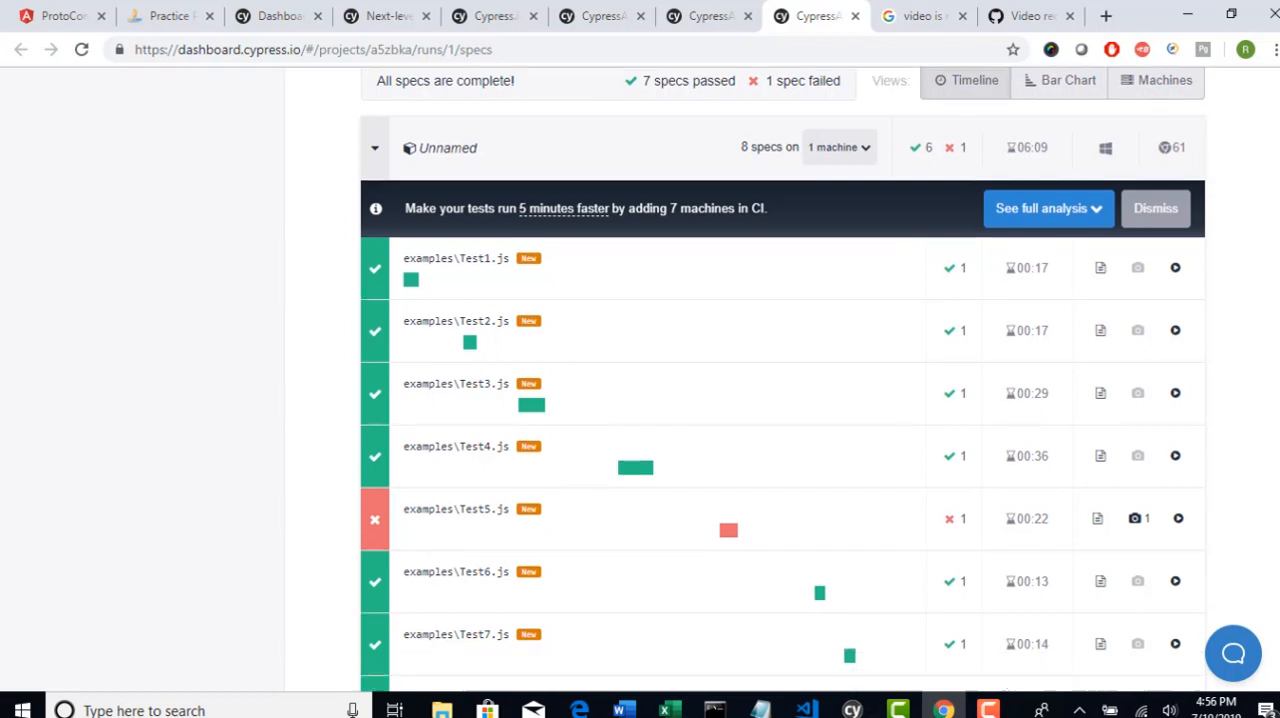
Scroll to run #1's summary: failed on master, 7 passed, 1 failed, duration 07:05
{"action": "scroll", "scroll_direction": "up", "scroll_amount": 3}
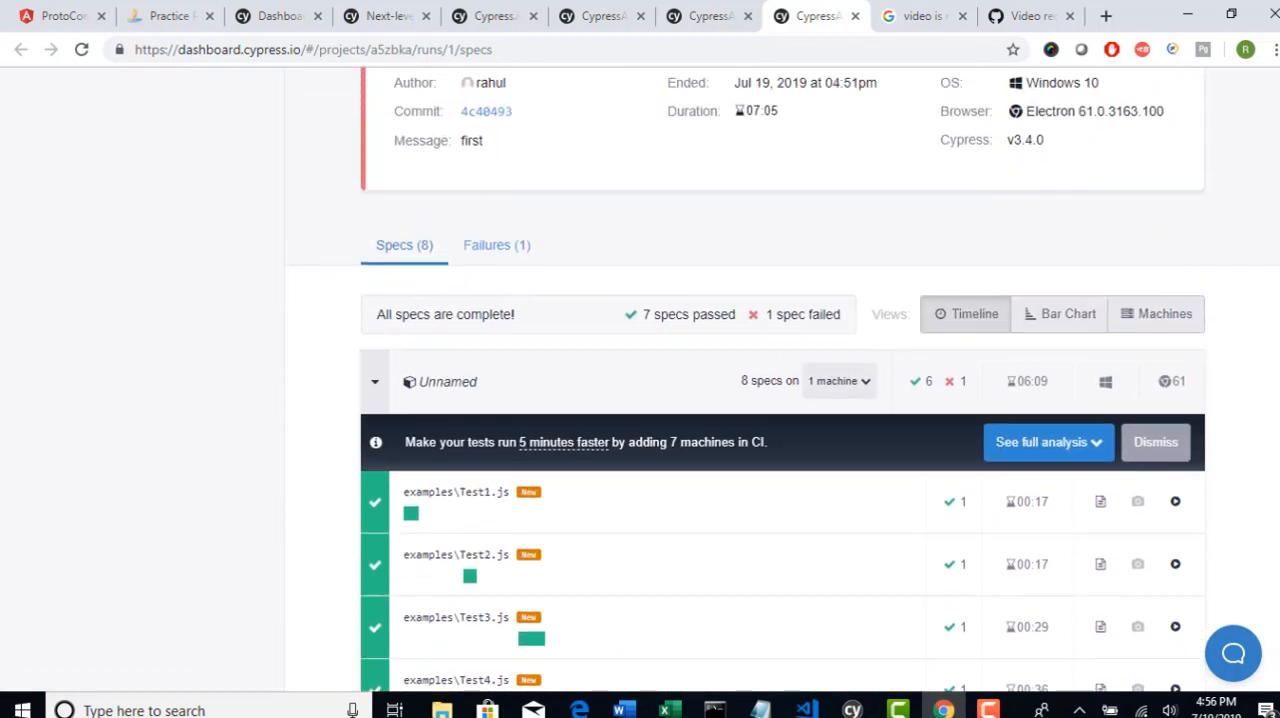
{"action": "scroll", "scroll_direction": "up", "scroll_amount": 3}
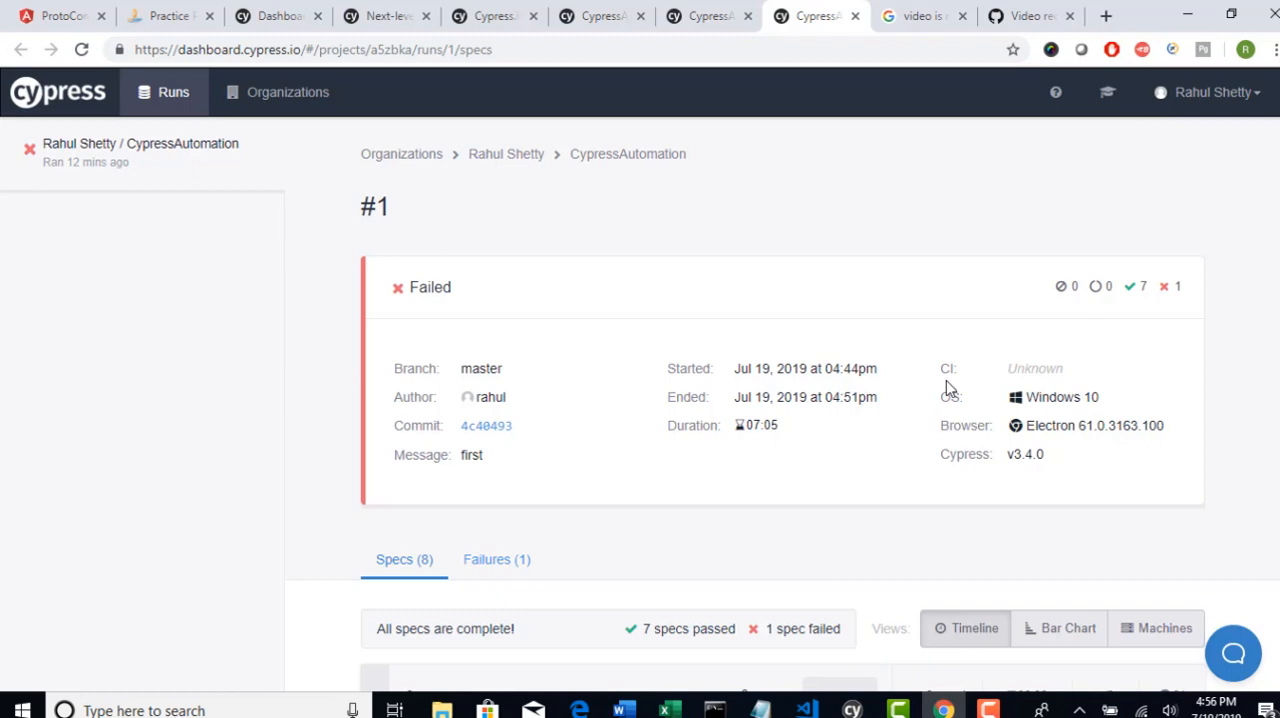
{"action": "mouse_move", "coordinate": [1042, 448]}
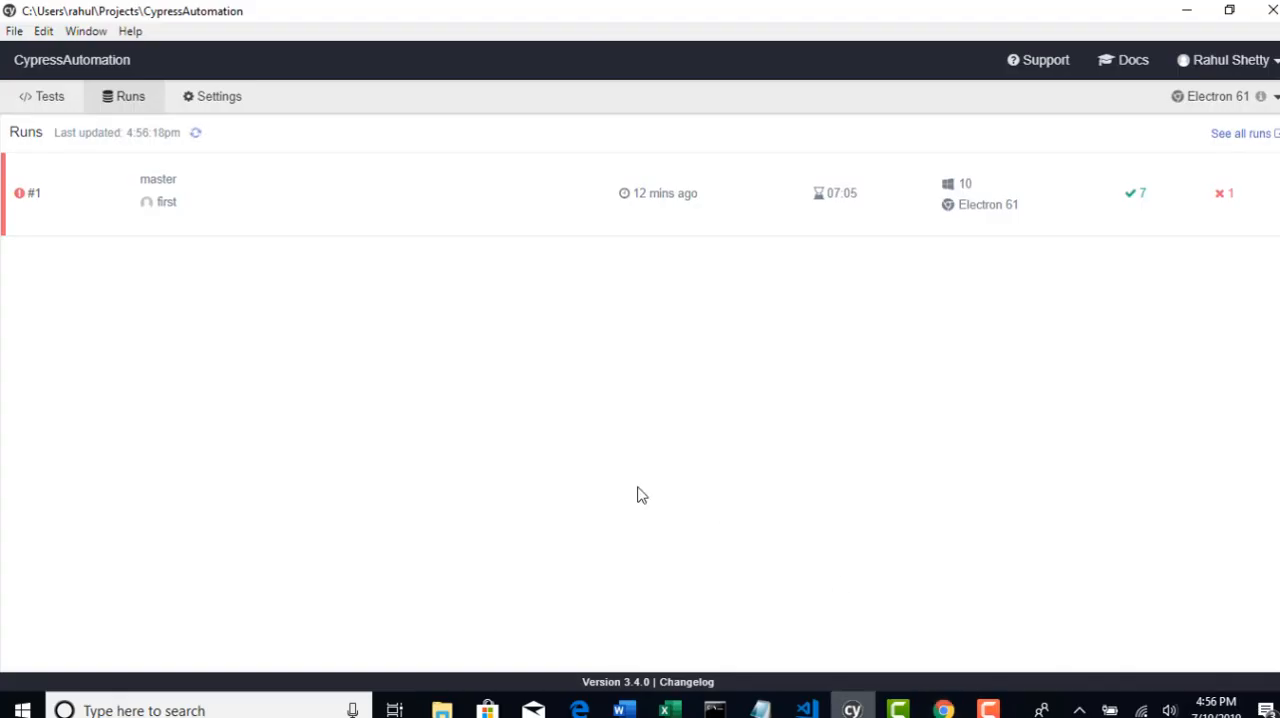
{"action": "mouse_move", "coordinate": [478, 404]}
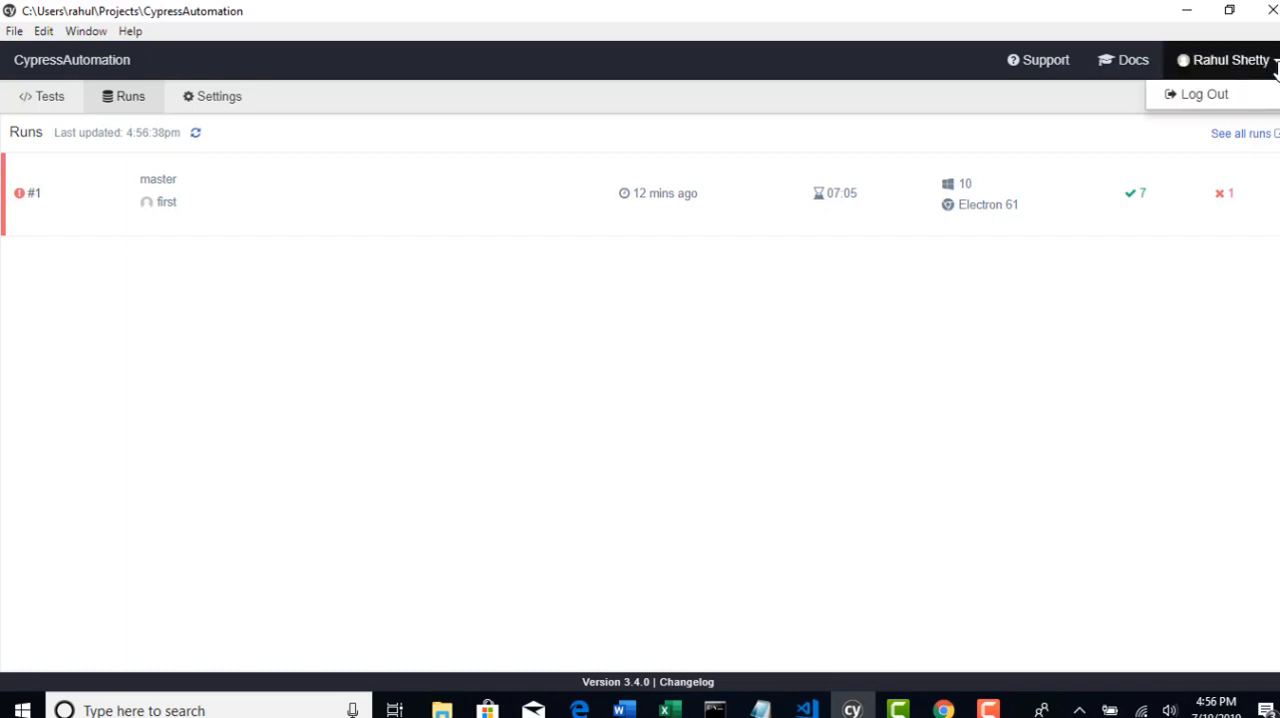
{"action": "mouse_move", "coordinate": [184, 90]}
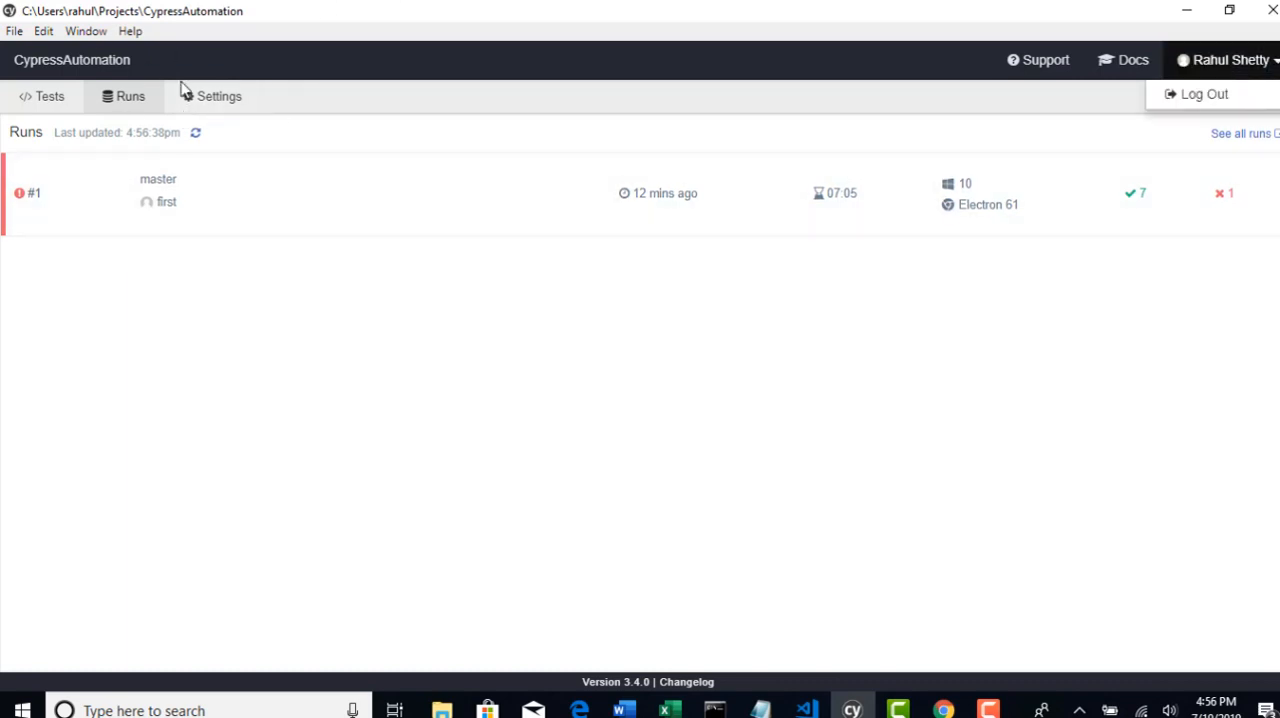
{"action": "mouse_move", "coordinate": [882, 456]}
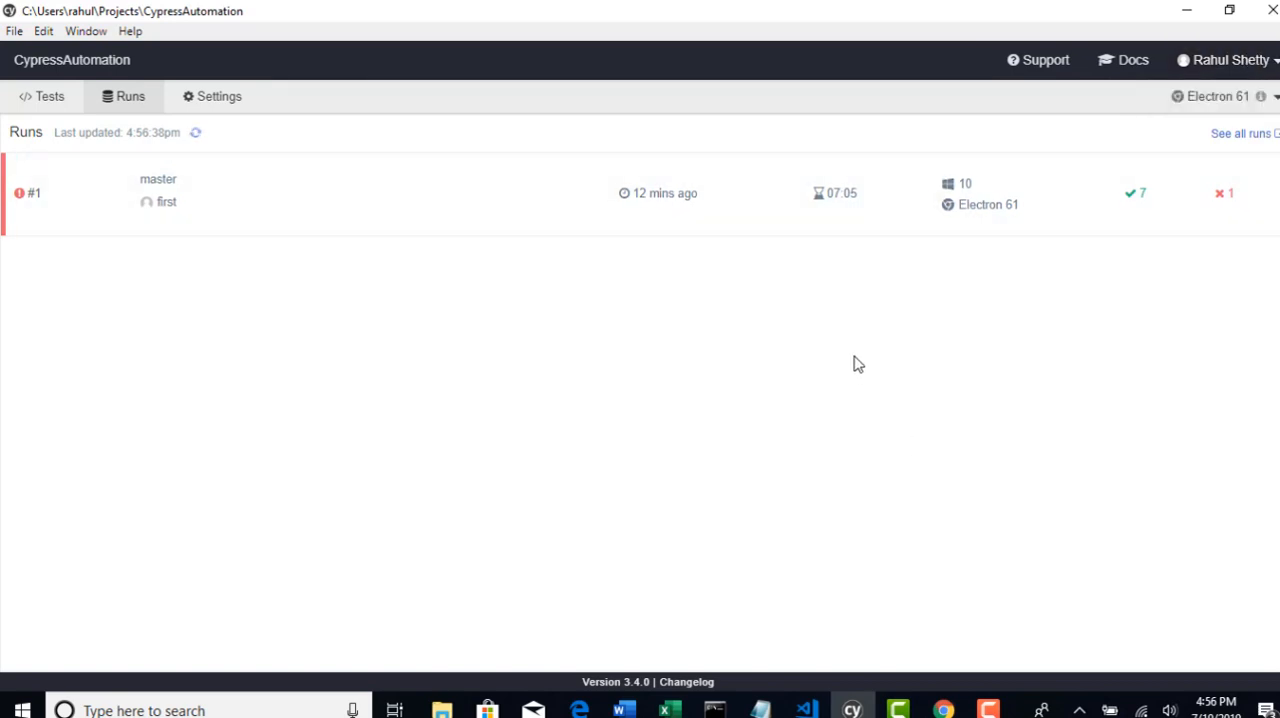
{"action": "mouse_move", "coordinate": [624, 710]}
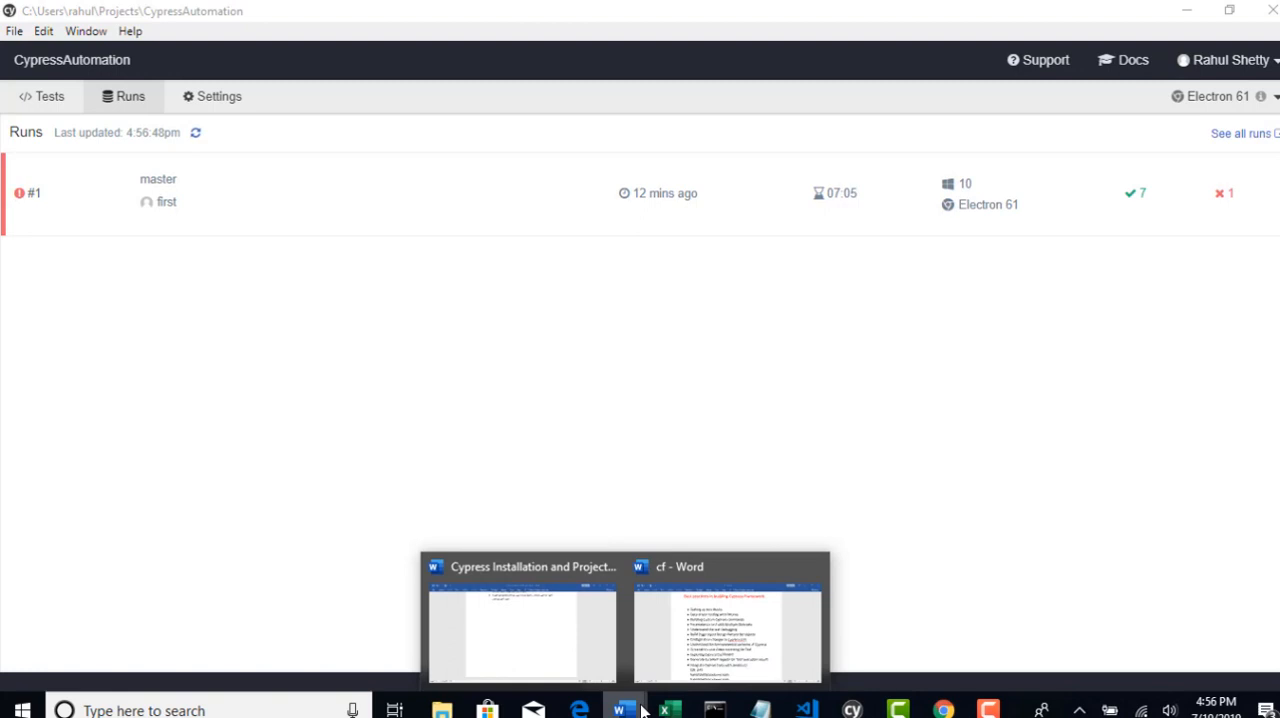
View the 'cf' course outline in Word, then return to Test5.js in the code editor
{"action": "left_click", "coordinate": [728, 620]}
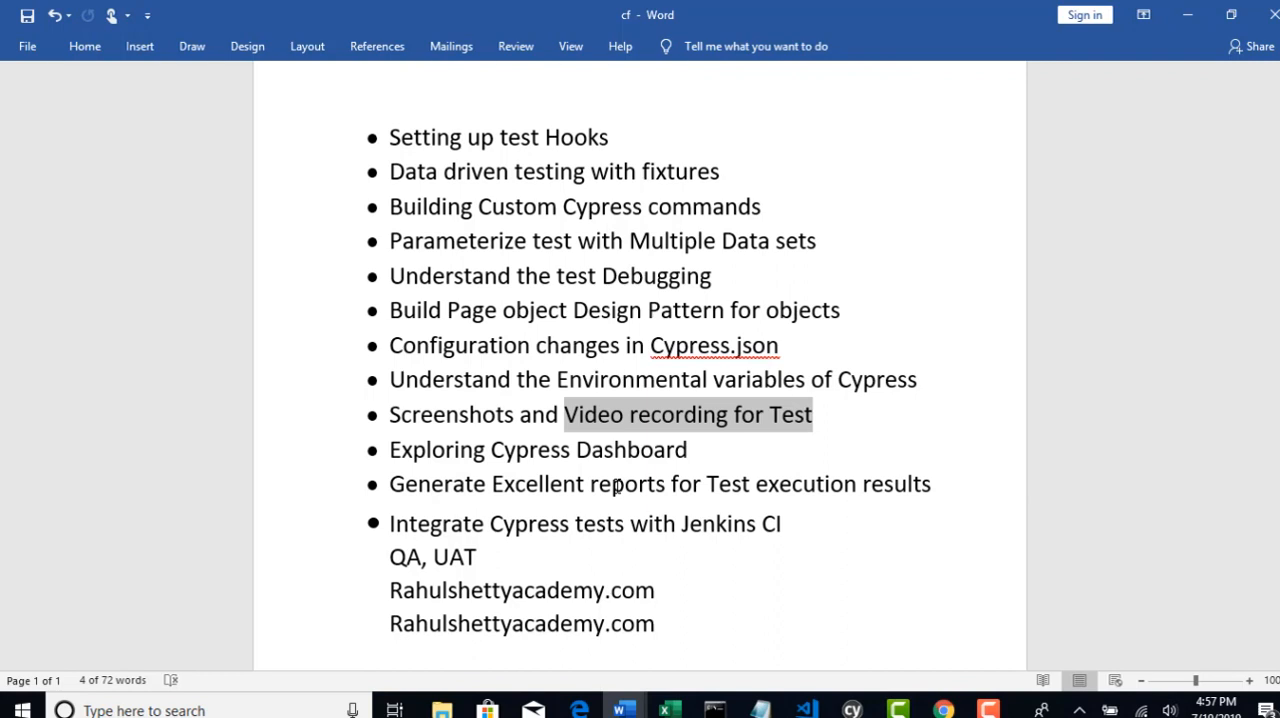
{"action": "mouse_move", "coordinate": [724, 572]}
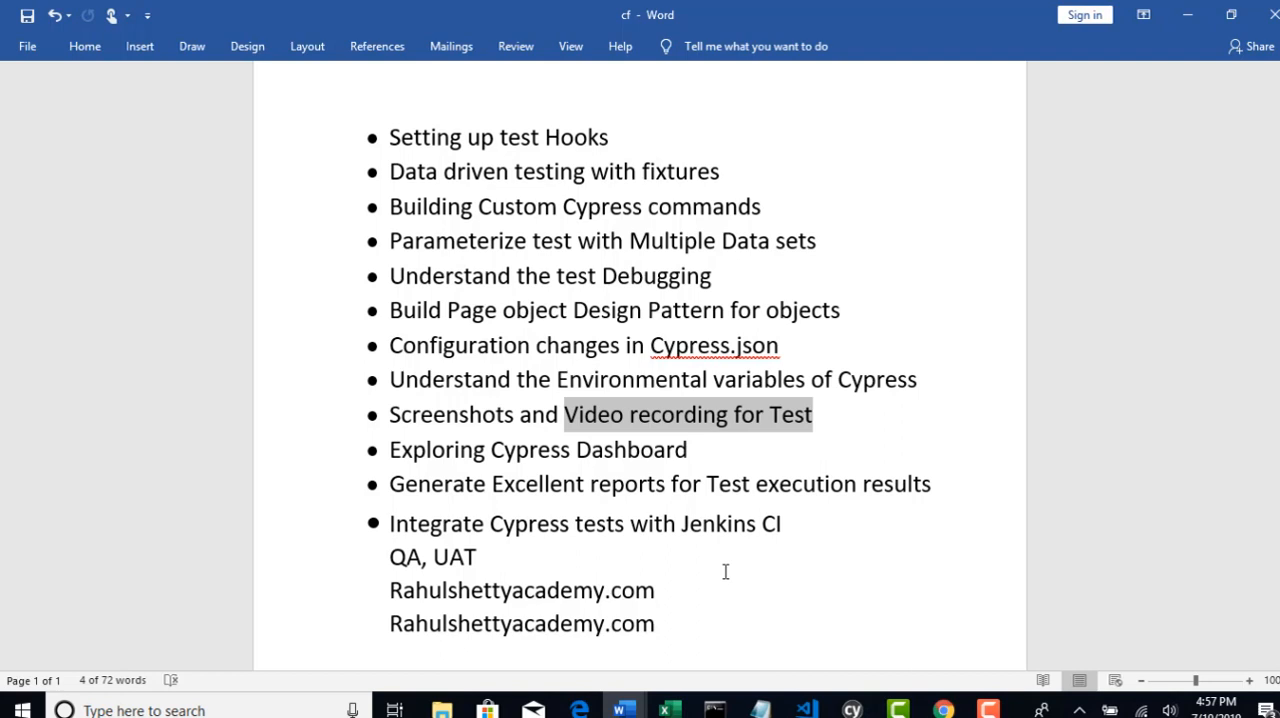
{"action": "left_click", "coordinate": [808, 710]}
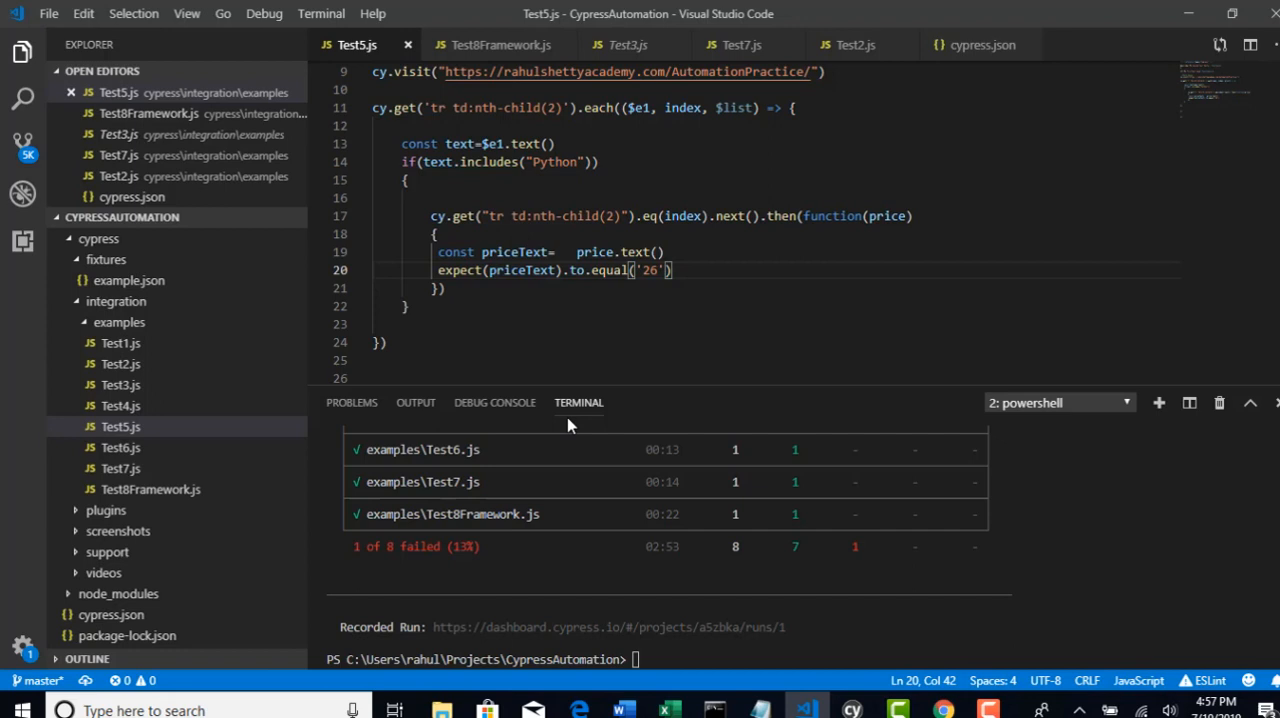
{"action": "mouse_move", "coordinate": [124, 490]}
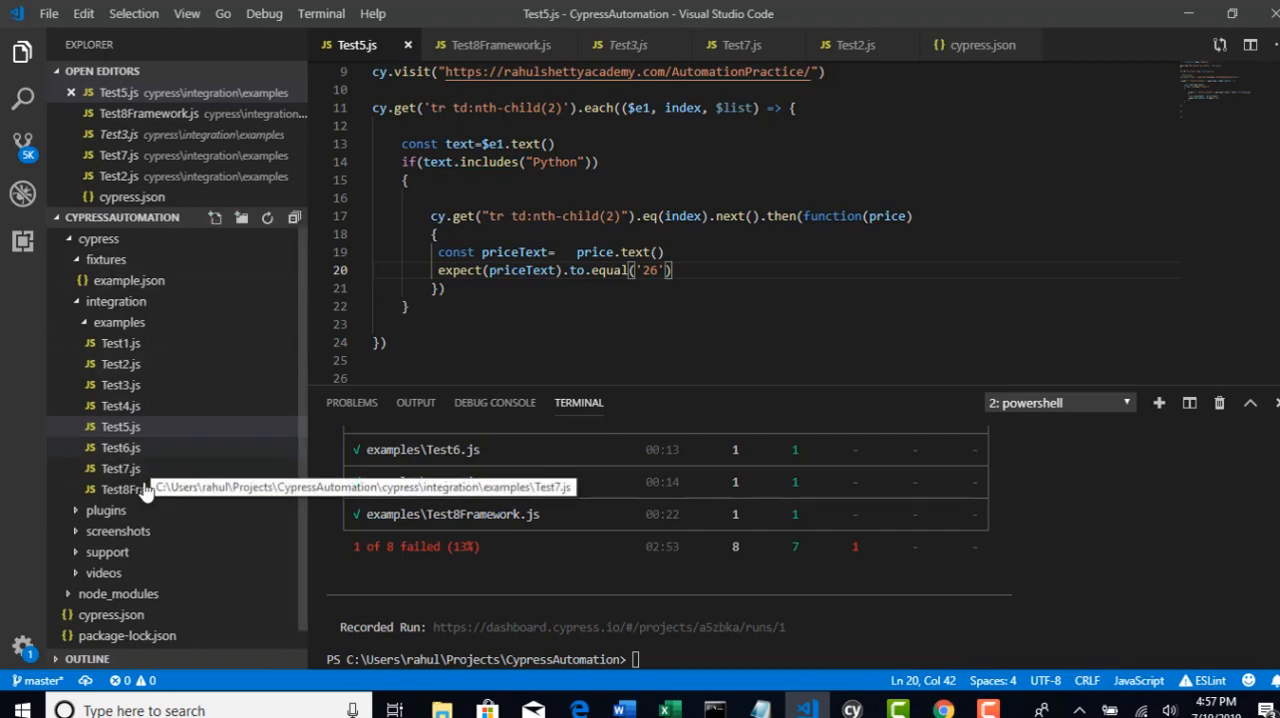
{"action": "mouse_move", "coordinate": [24, 592]}
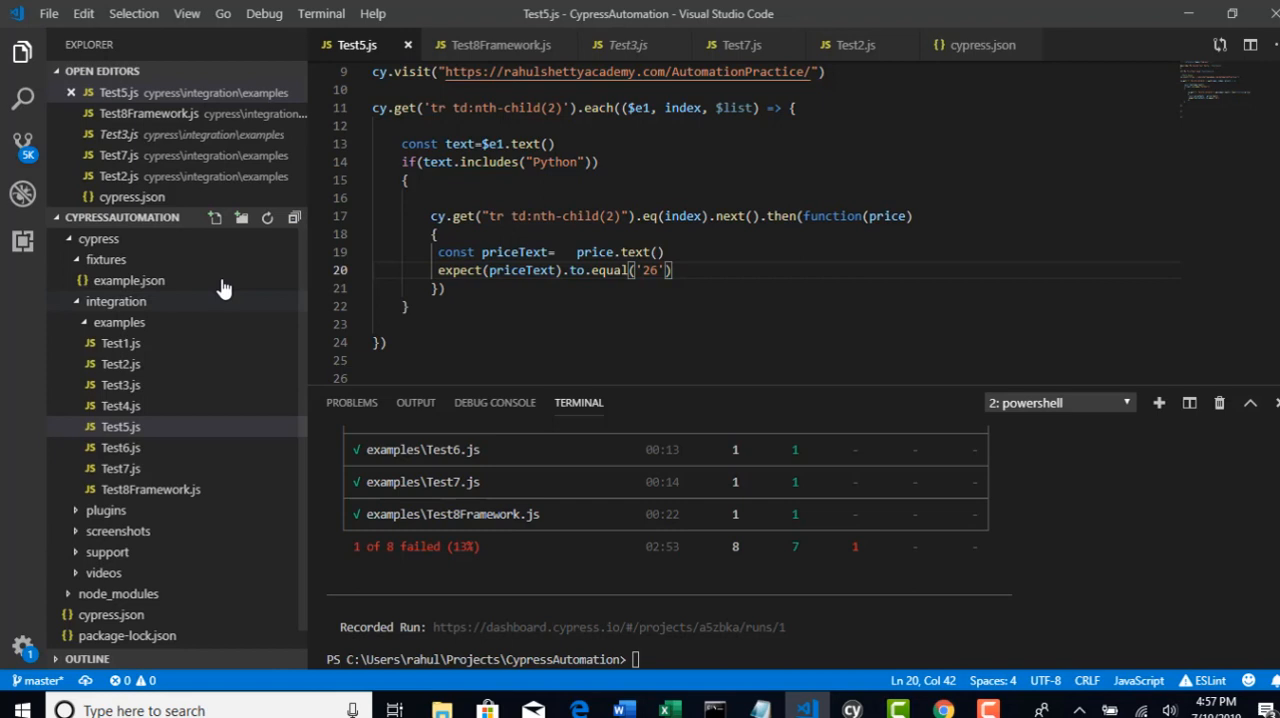
{"action": "mouse_move", "coordinate": [168, 242]}
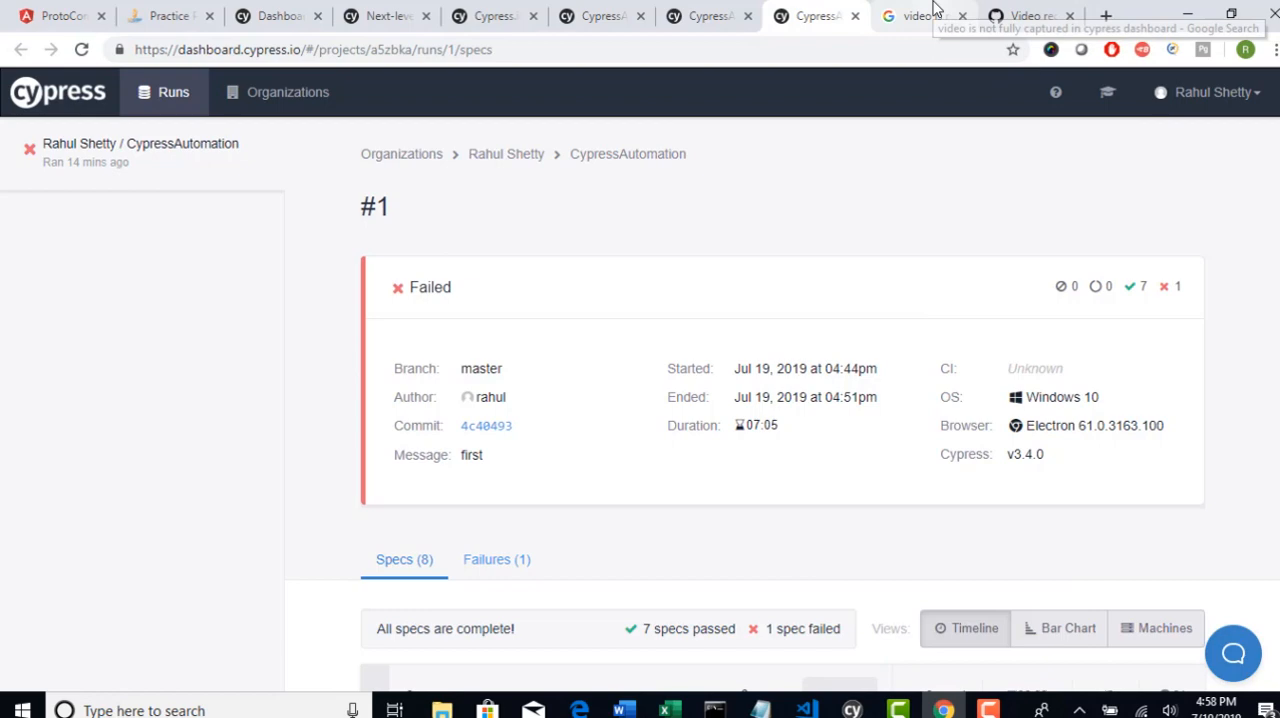
Search Google for 'mochawesome' and bring up link options on the 'mochawesome - npm' result
{"action": "left_click", "coordinate": [920, 16]}
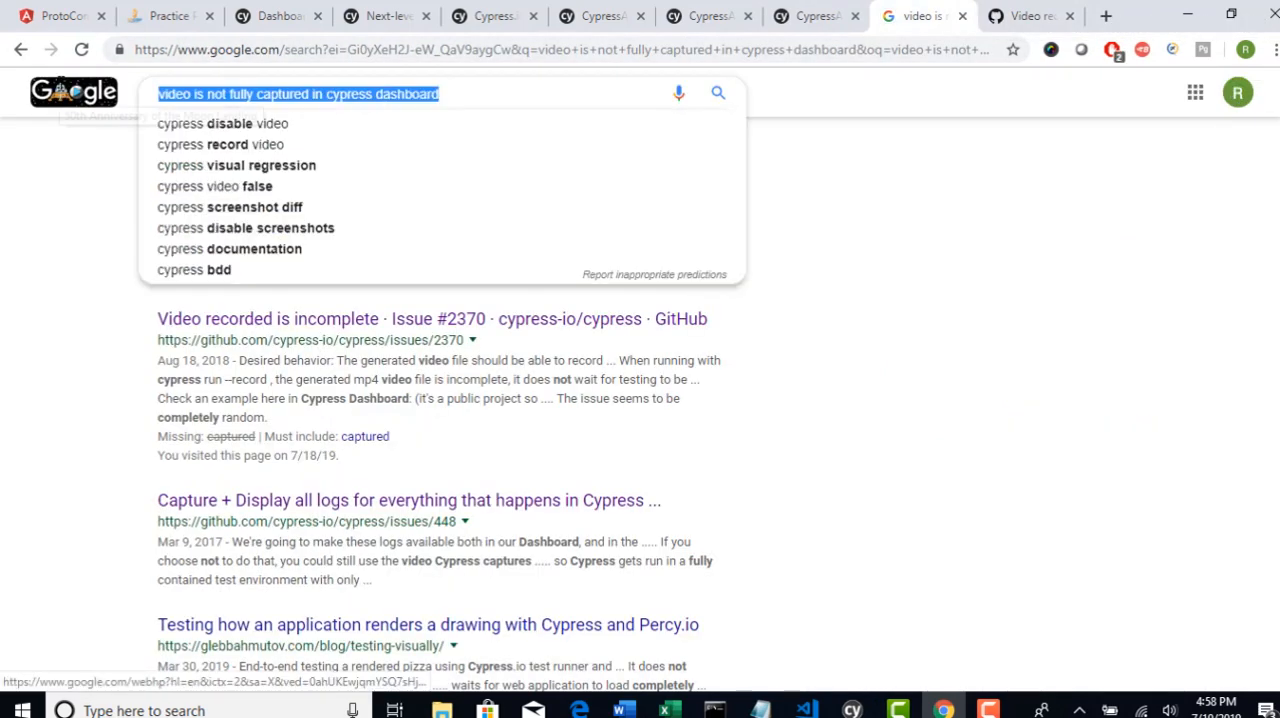
{"action": "type", "text": "mocha"}
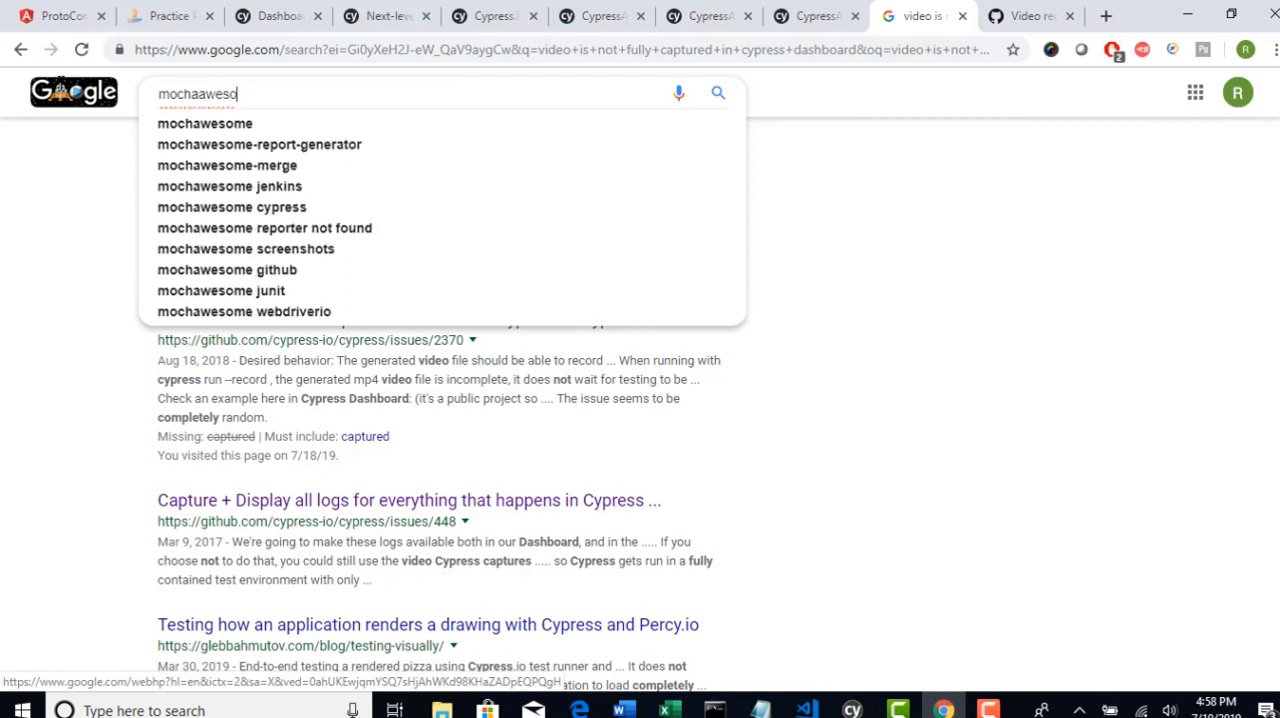
{"action": "key", "text": "Backspace"}
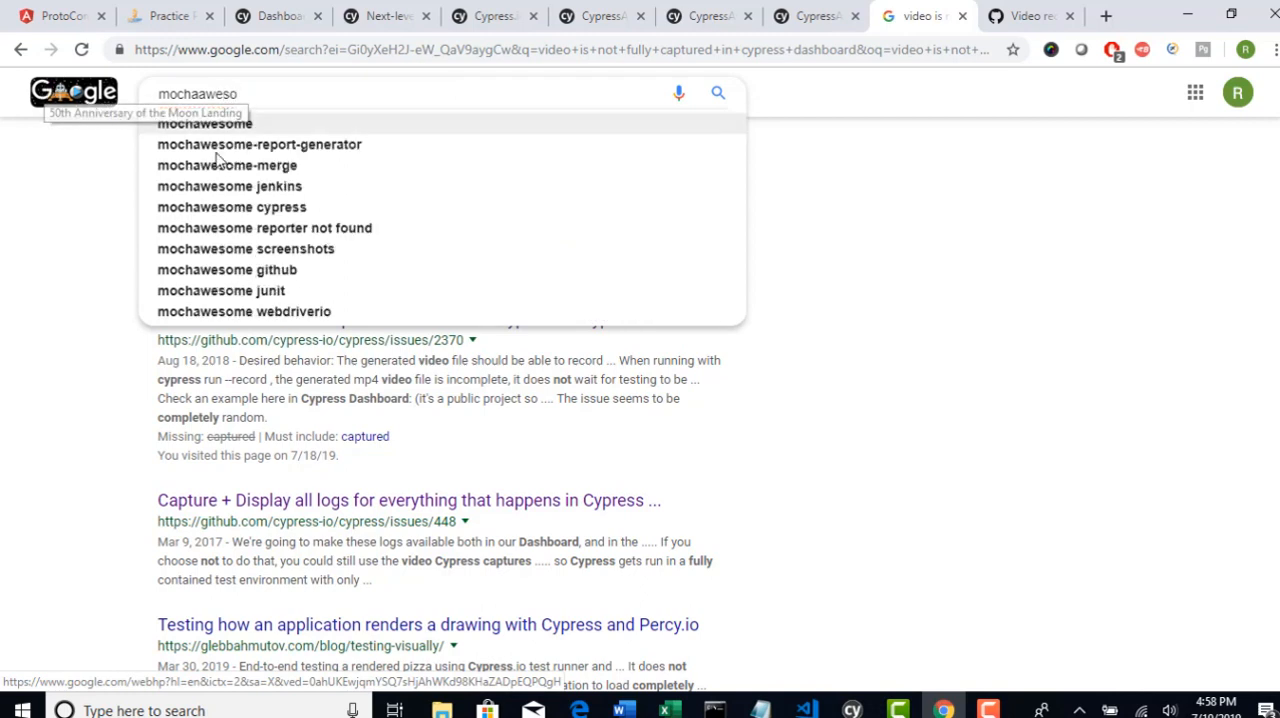
{"action": "left_click", "coordinate": [204, 124]}
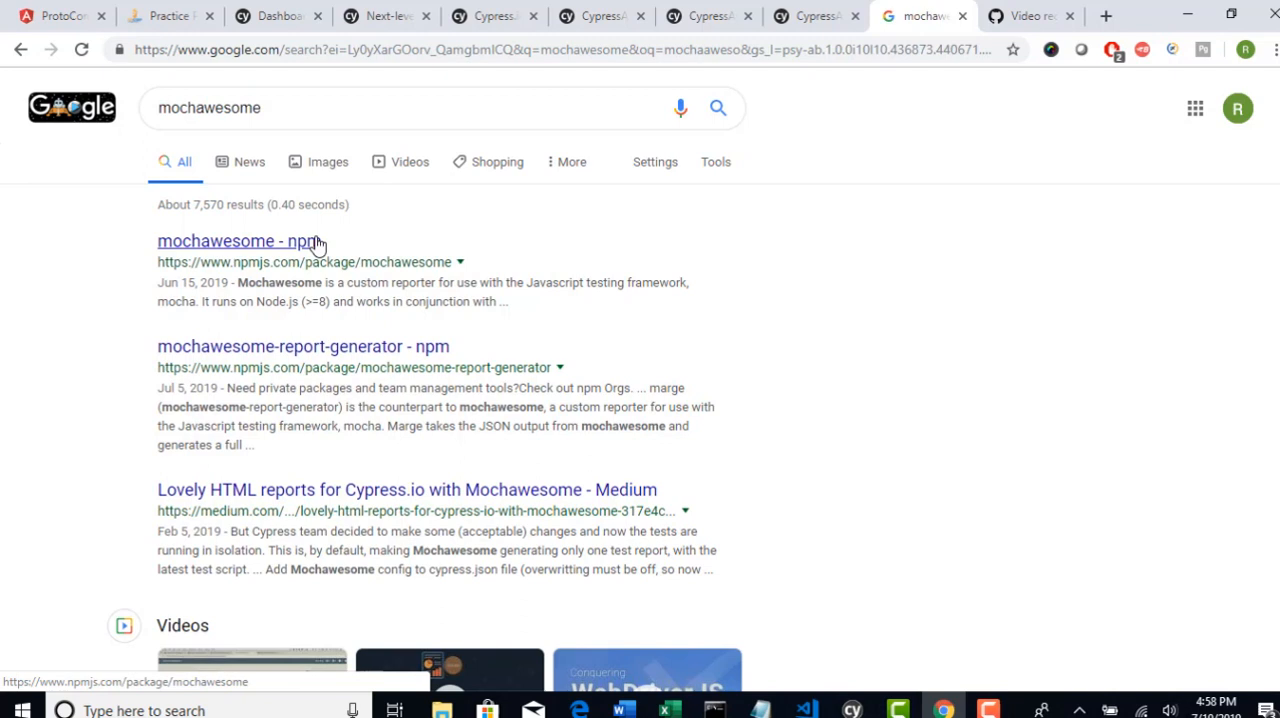
{"action": "right_click", "coordinate": [236, 240]}
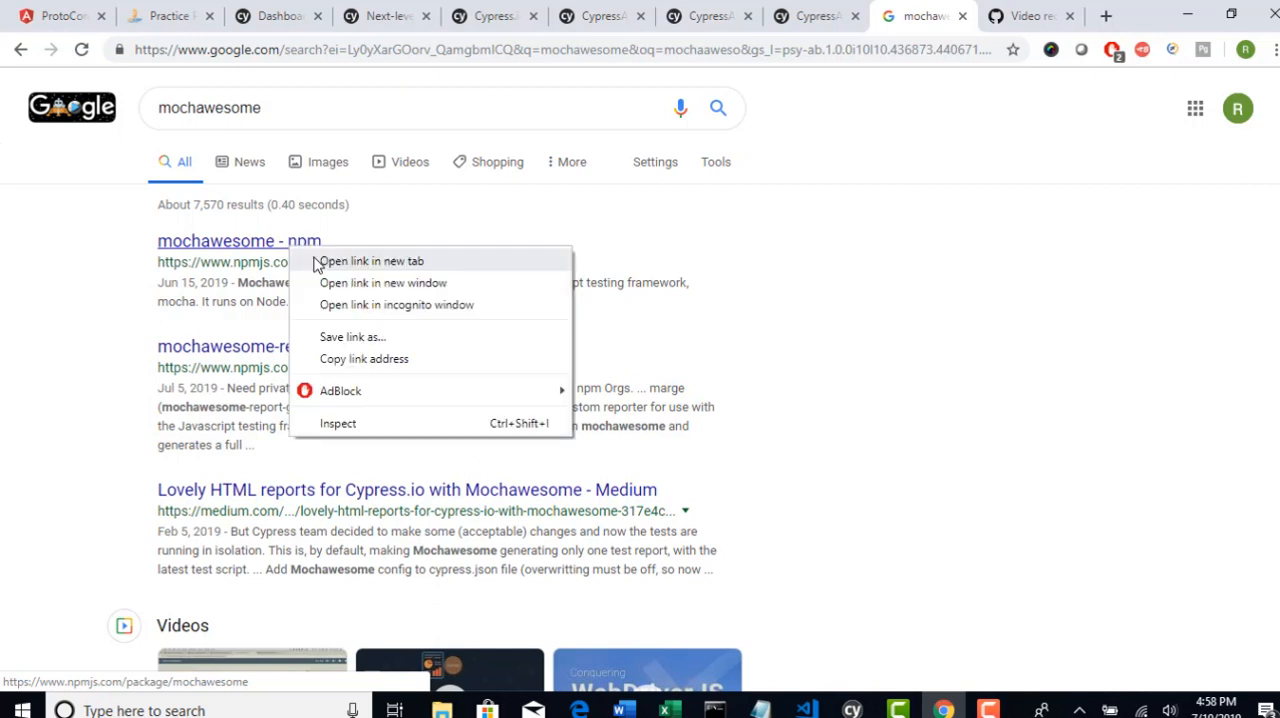
View the mochawesome npm page in a new tab and scroll to its 'npm install --save-dev mochawesome' usage
{"action": "left_click", "coordinate": [372, 260]}
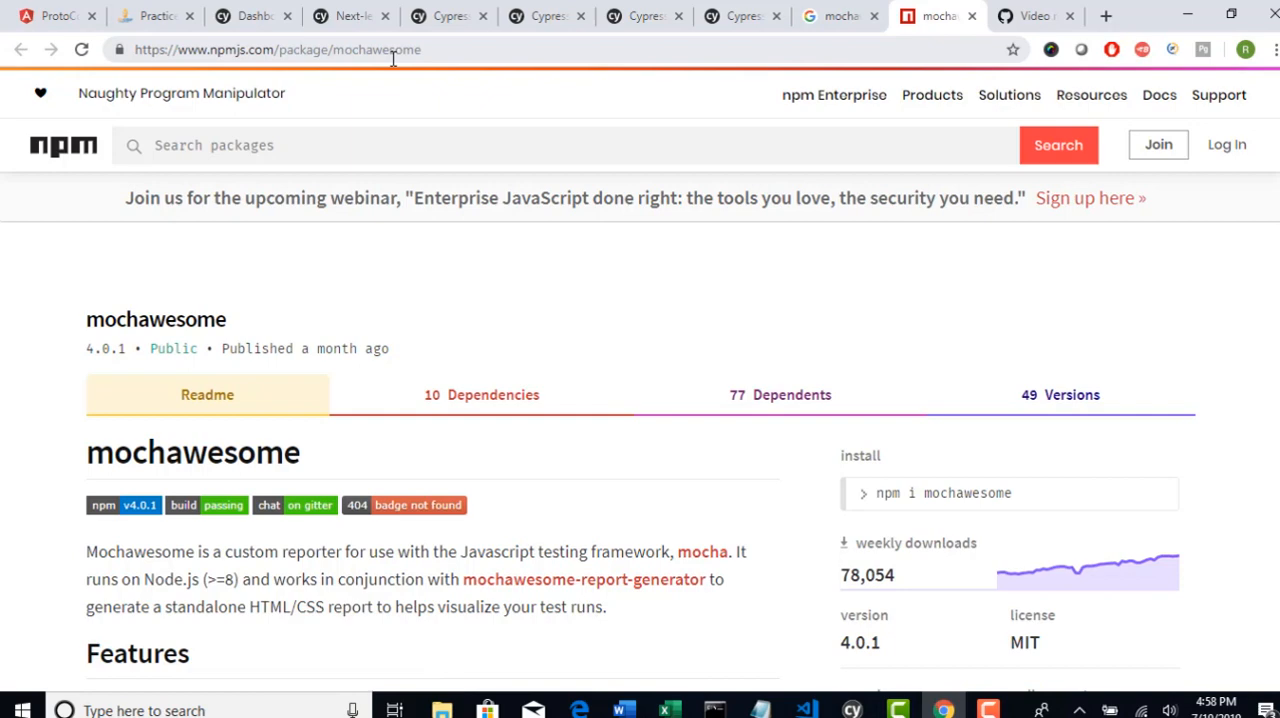
{"action": "scroll", "scroll_direction": "down", "scroll_amount": 3}
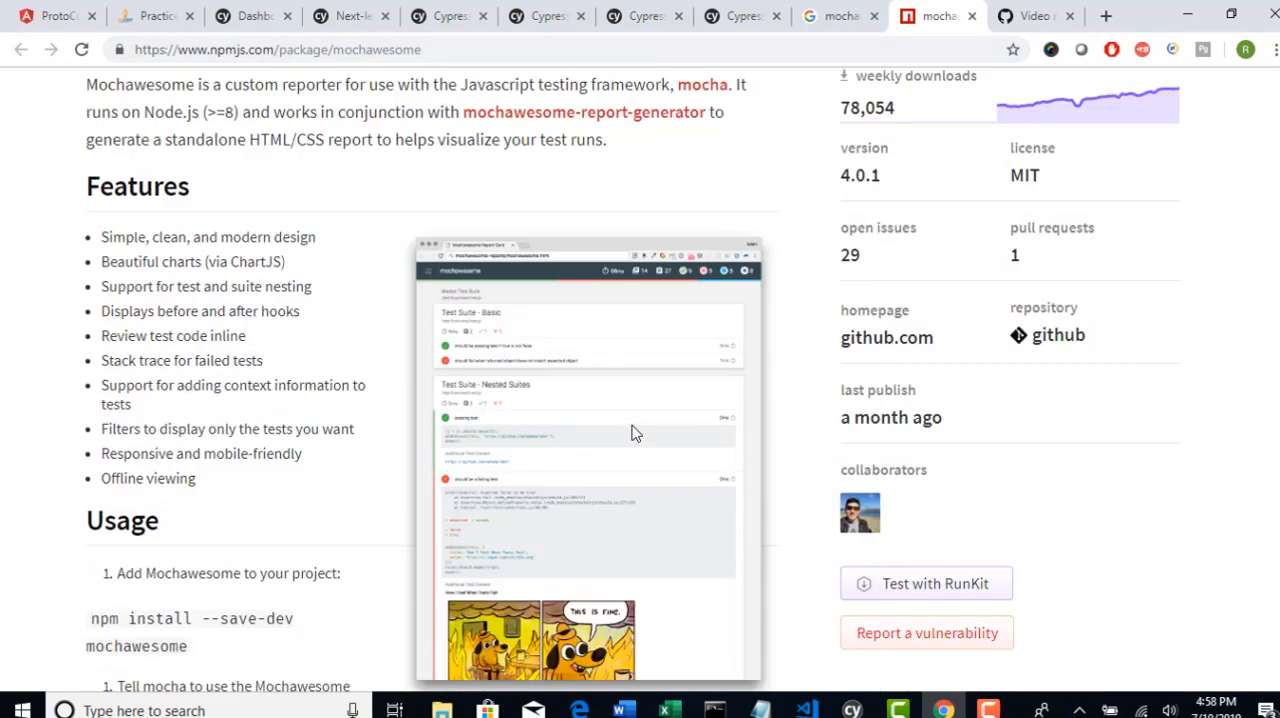
{"action": "scroll", "scroll_direction": "down", "scroll_amount": 3}
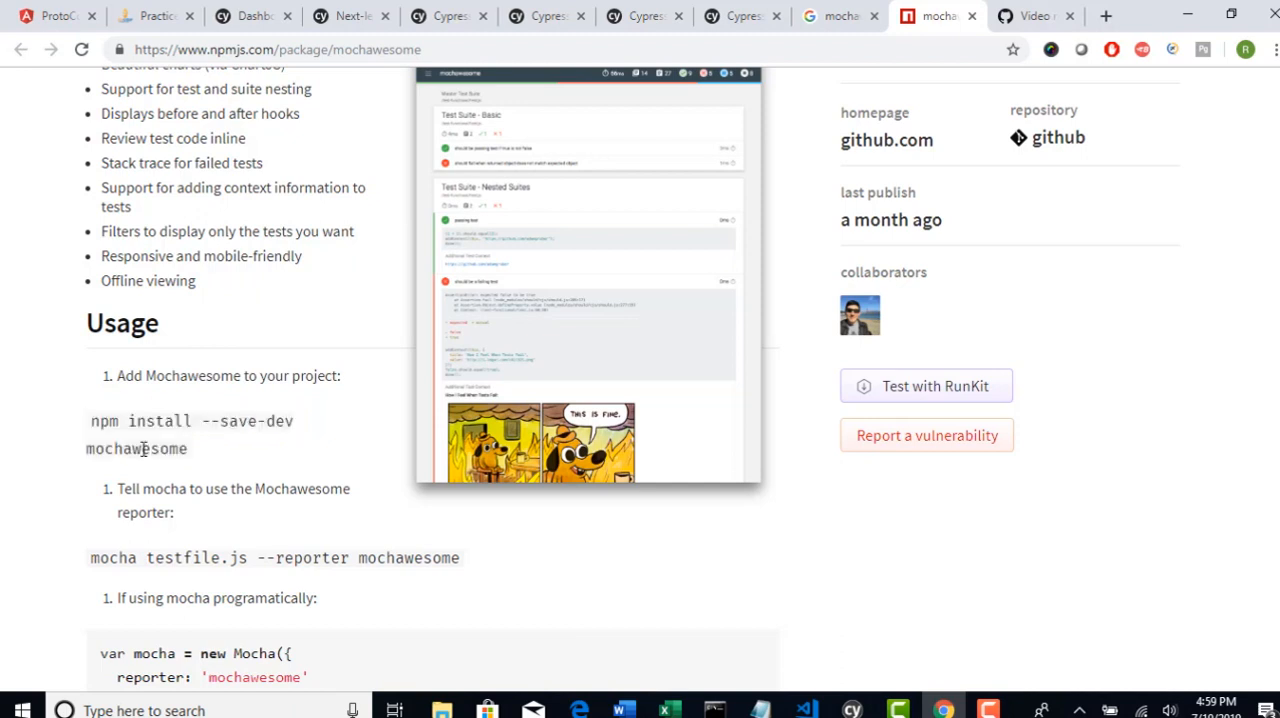
{"action": "mouse_move", "coordinate": [198, 424]}
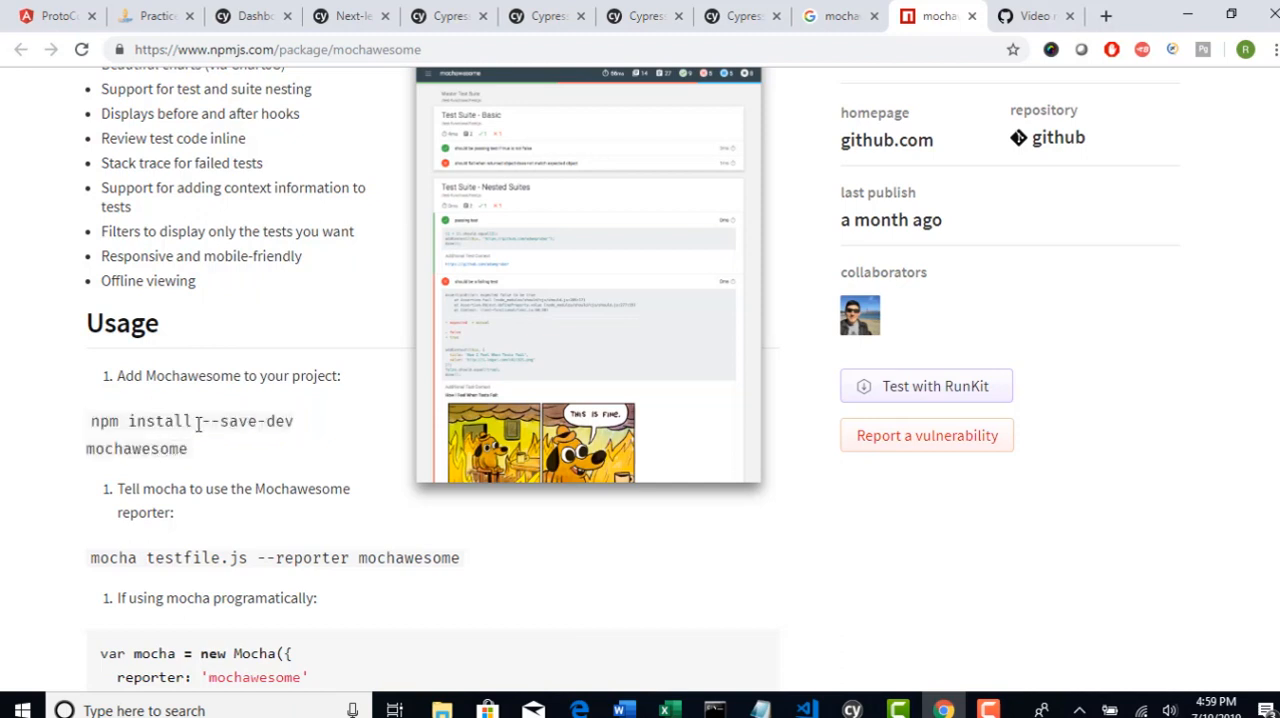
{"action": "mouse_move", "coordinate": [204, 468]}
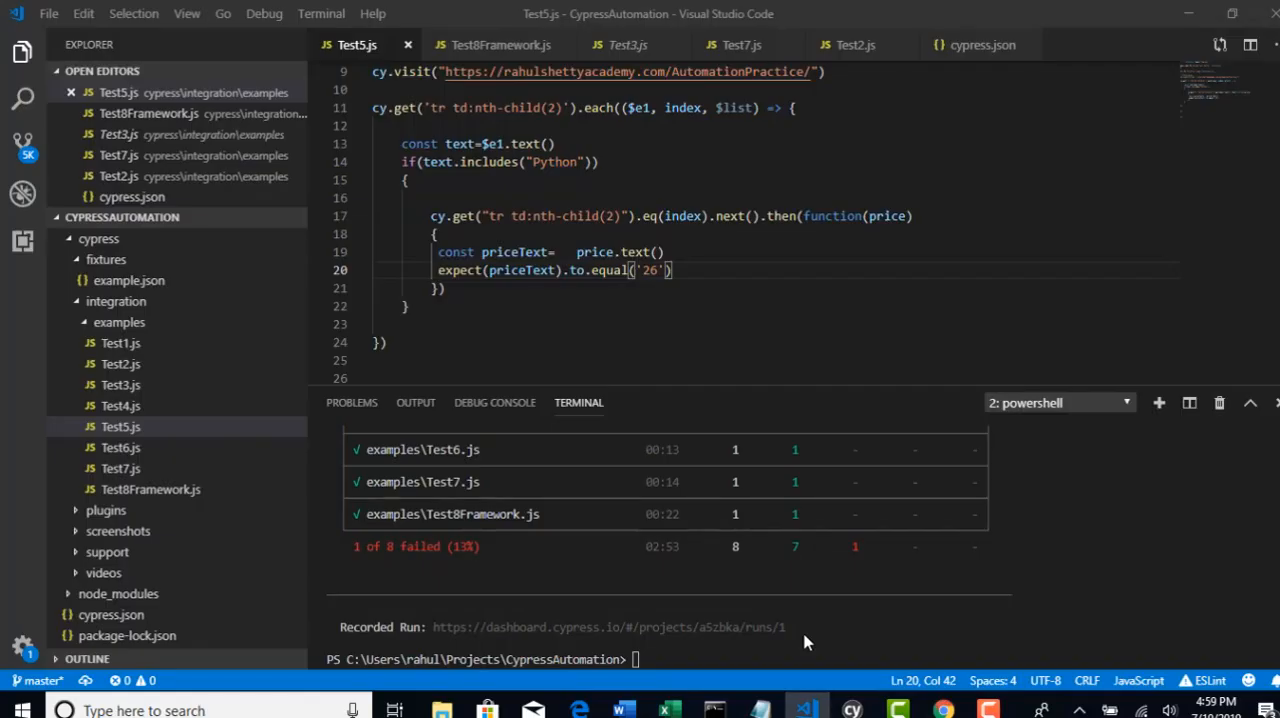
Run 'npm install --save-dev mochawesome' in the terminal and check the npm page about the mocha peer warning
{"action": "type", "text": "npm install --save-dev mochawesome"}
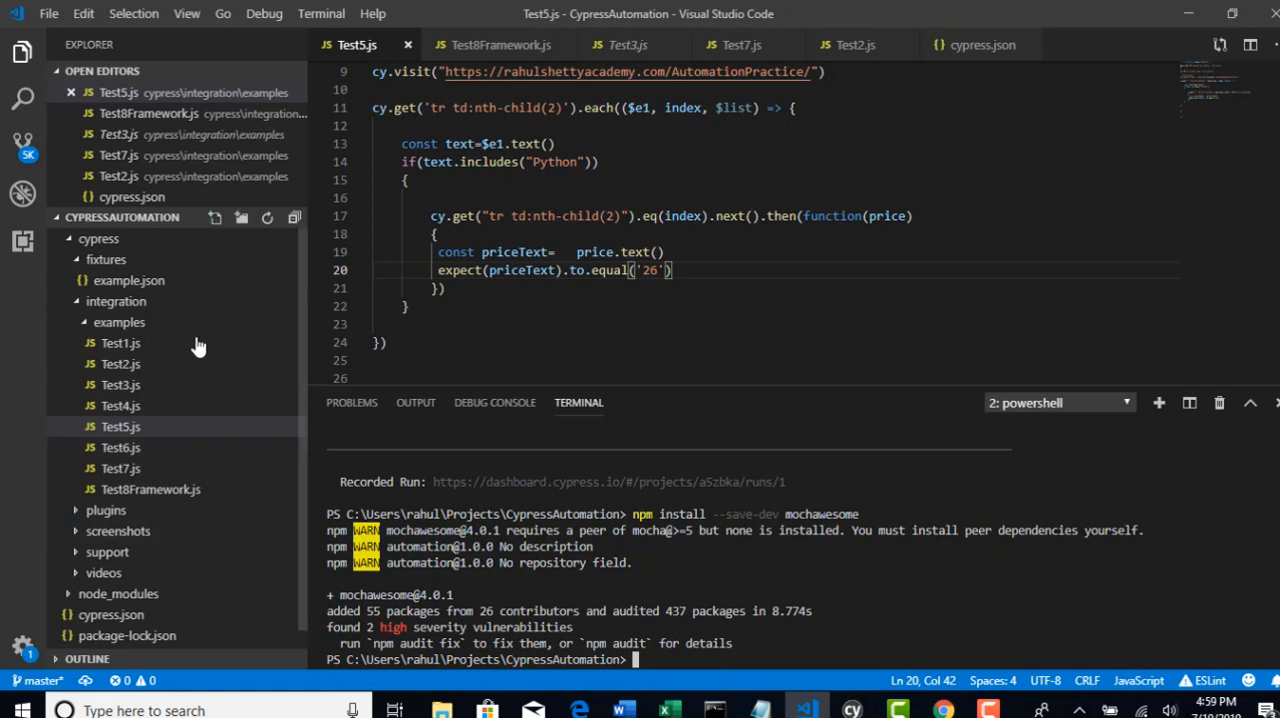
{"action": "mouse_move", "coordinate": [400, 596]}
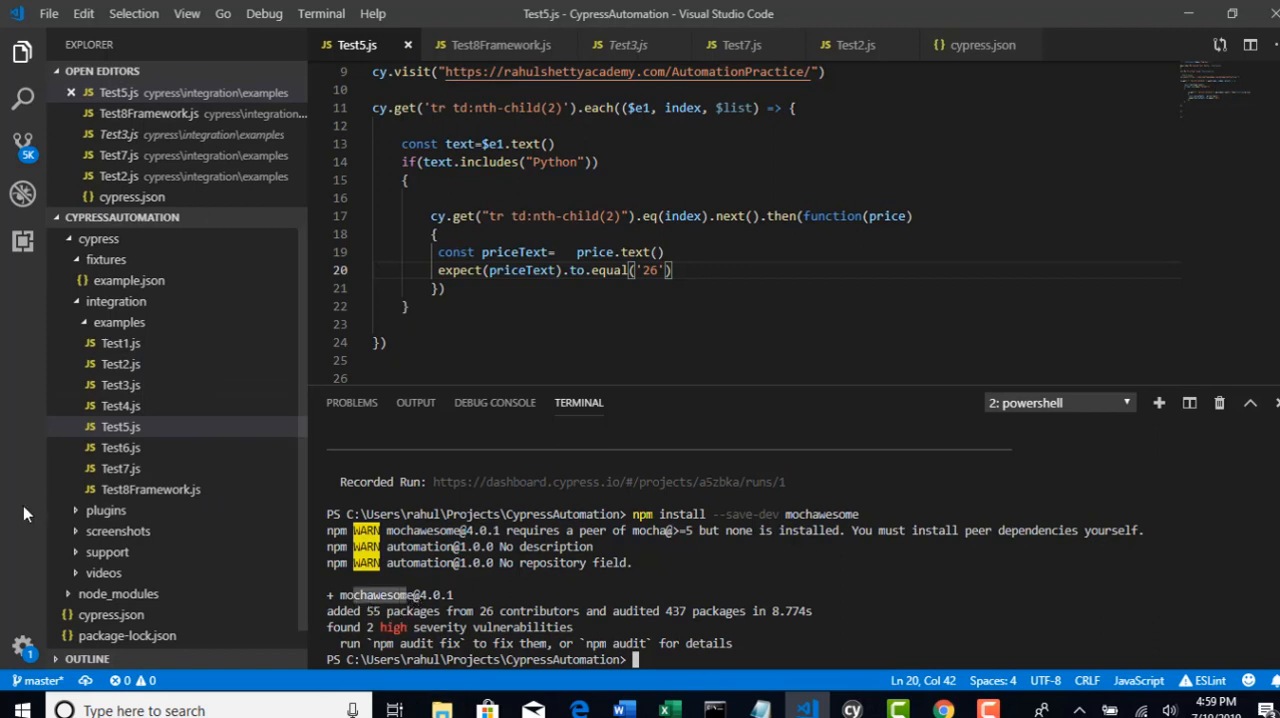
{"action": "mouse_move", "coordinate": [120, 342]}
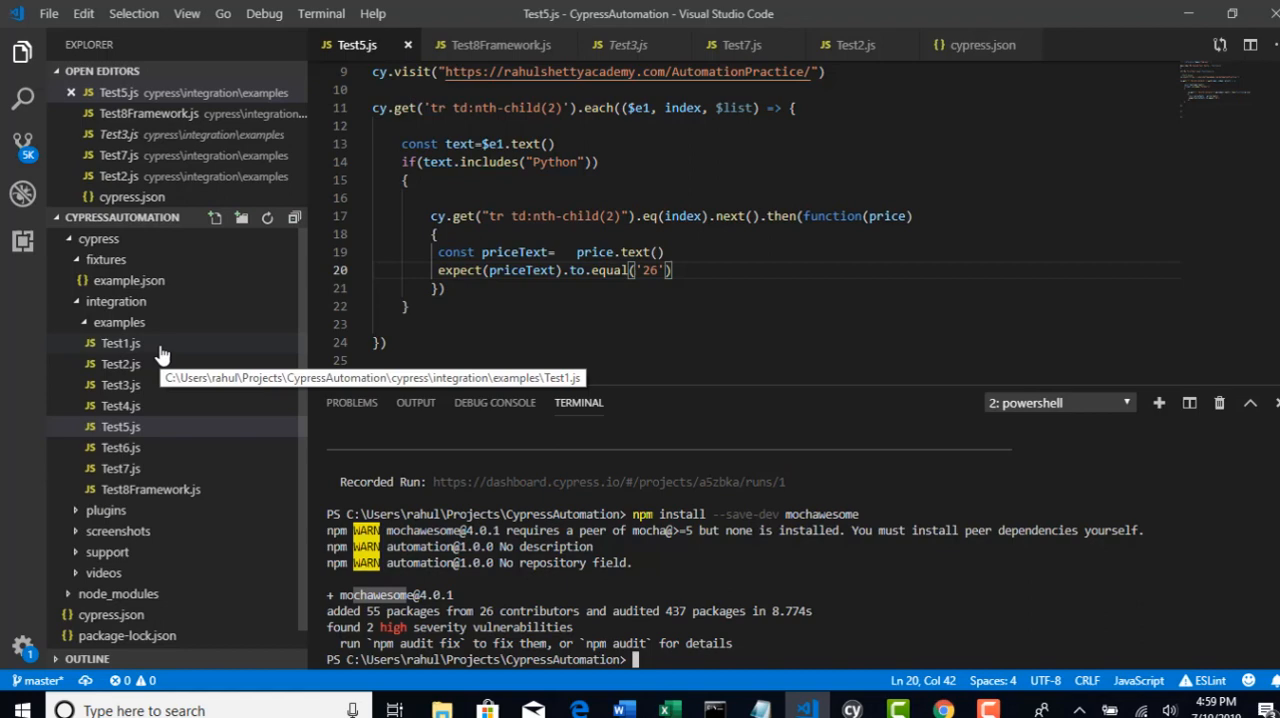
{"action": "mouse_move", "coordinate": [200, 442]}
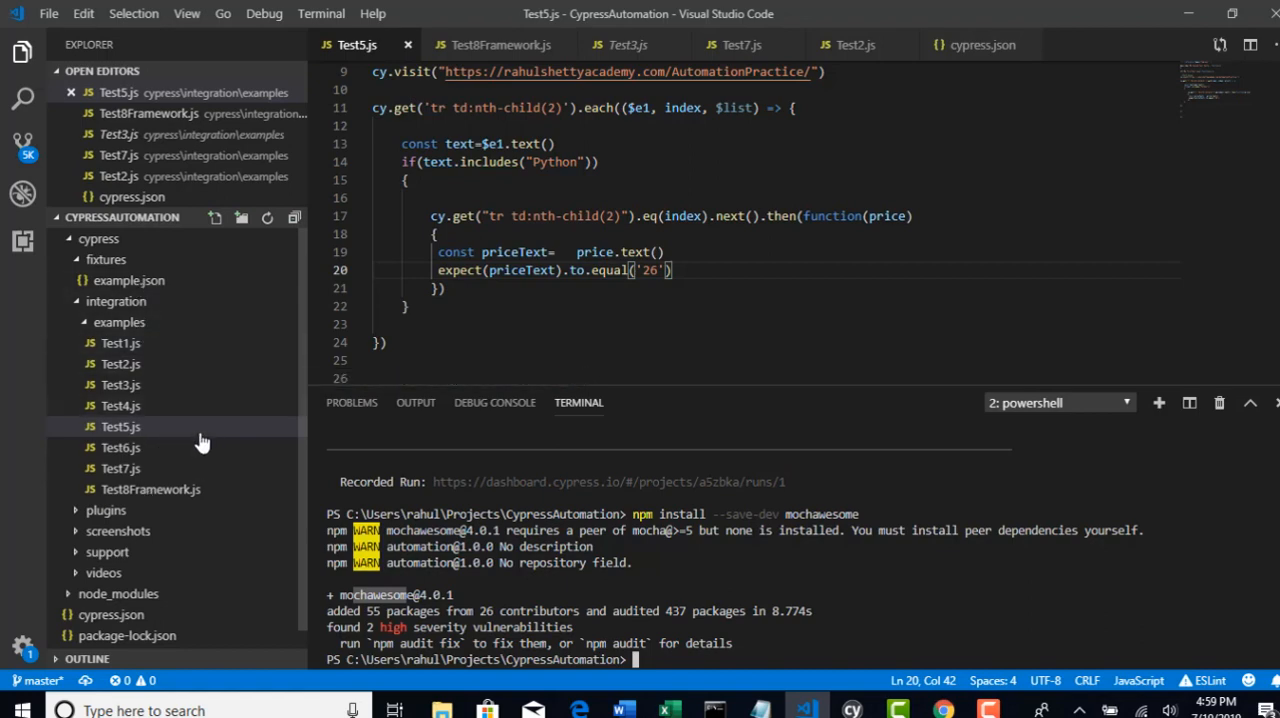
{"action": "key", "text": "alt+tab"}
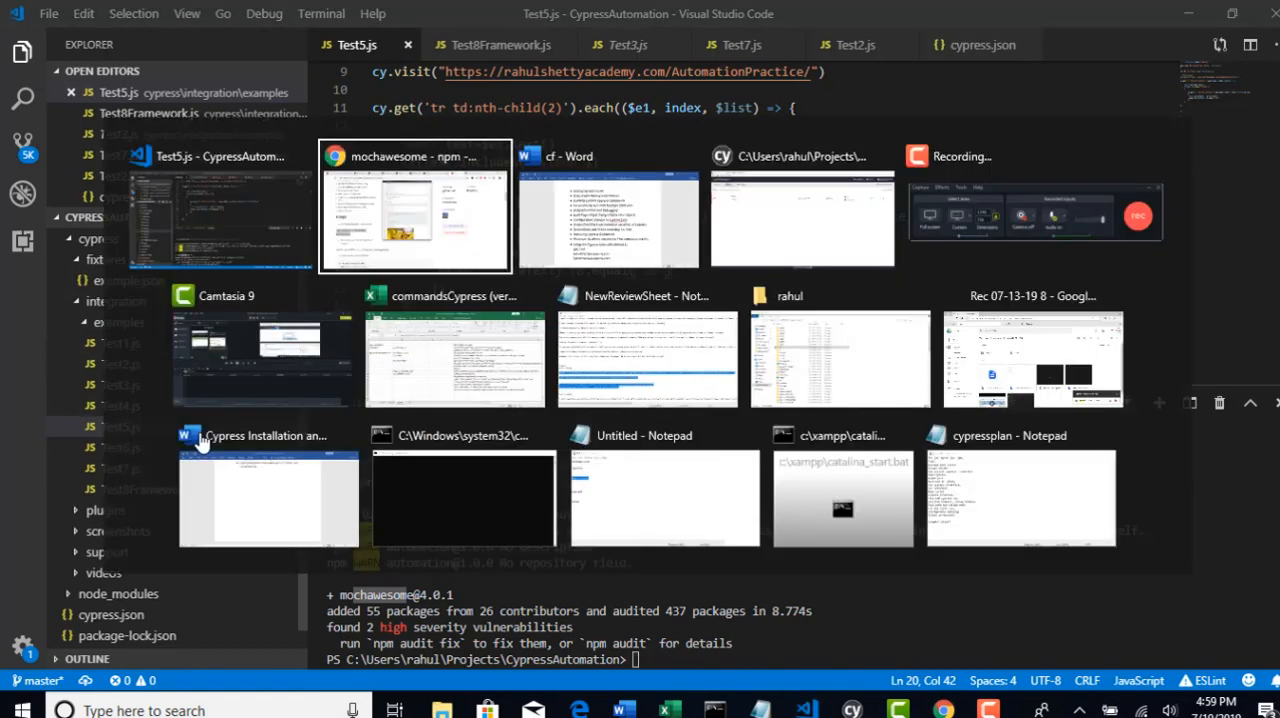
{"action": "left_click", "coordinate": [414, 206]}
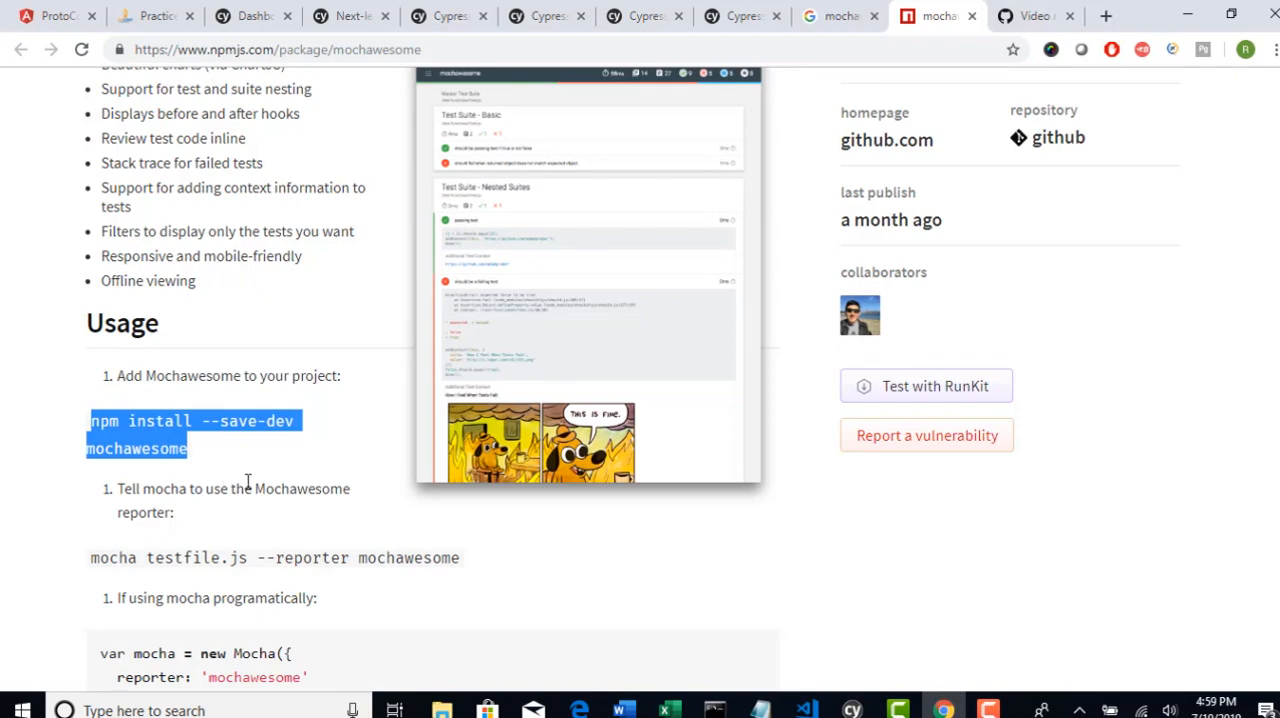
{"action": "scroll", "scroll_direction": "down", "scroll_amount": 3}
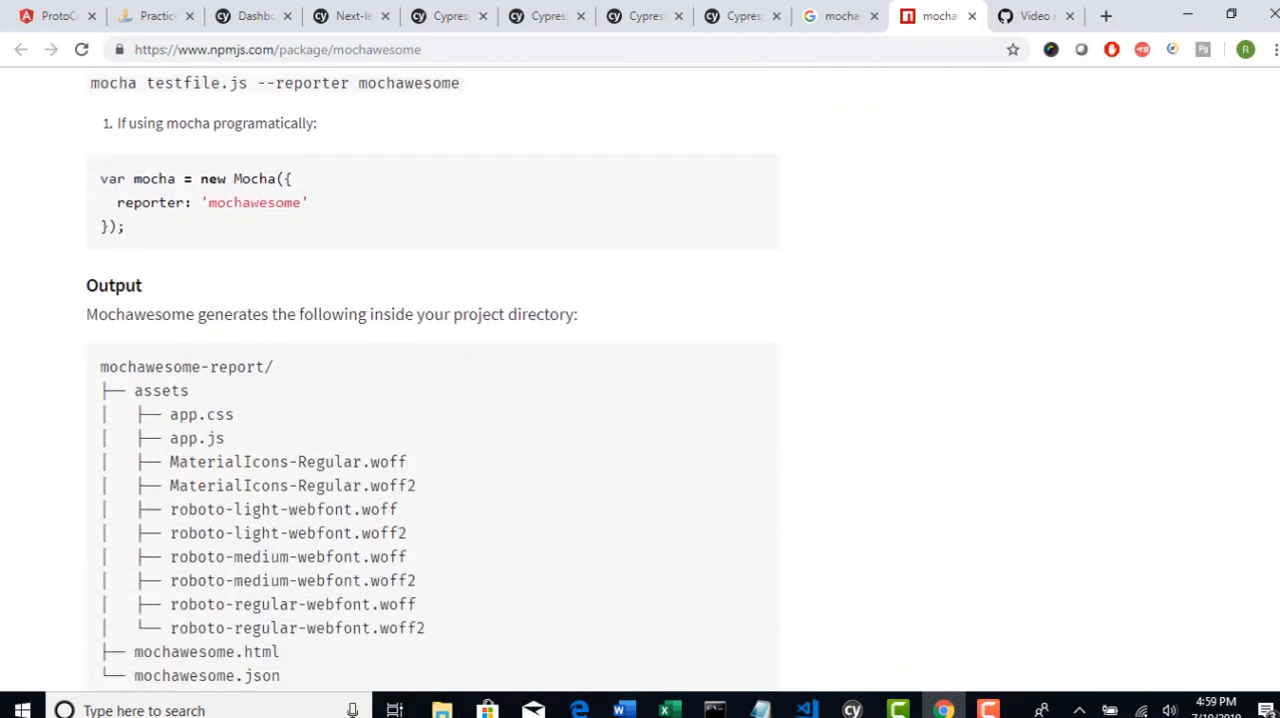
{"action": "scroll", "scroll_direction": "up", "scroll_amount": 3}
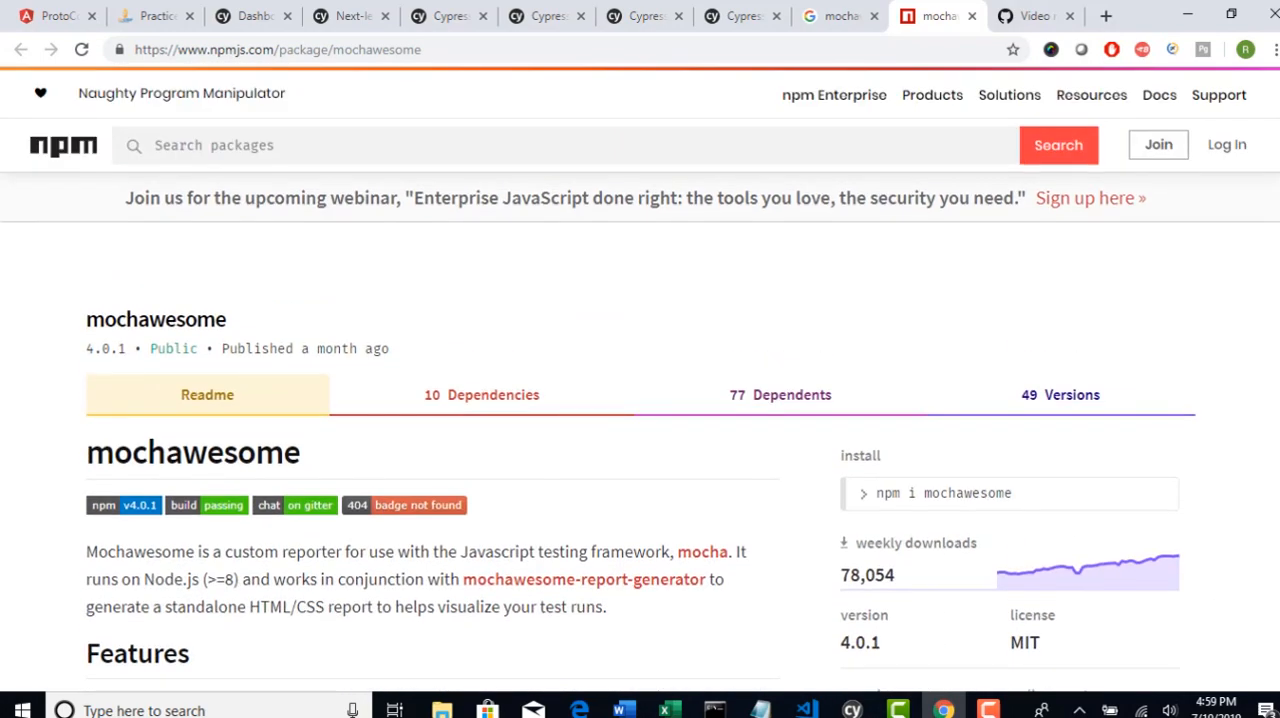
{"action": "left_click", "coordinate": [808, 710]}
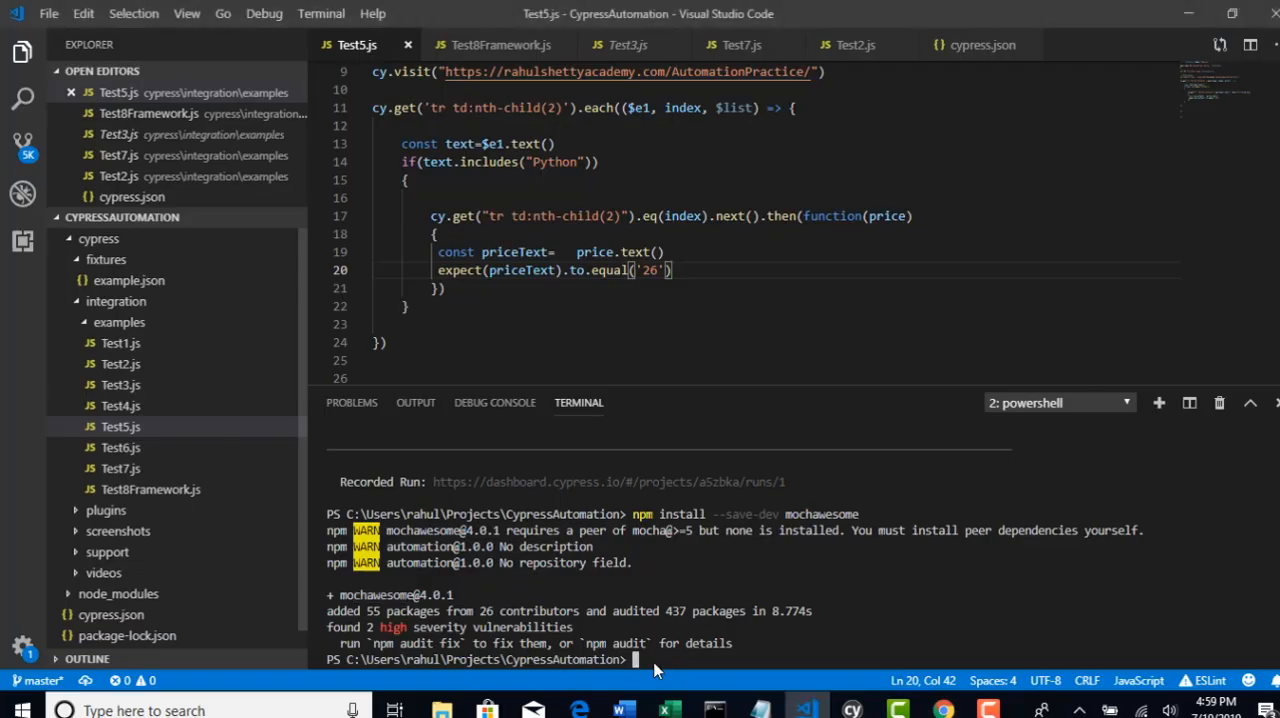
Run 'npm install --save-dev mocha', then view package.json listing mocha 6.2.0 and mochawesome 4.0.1
{"action": "type", "text": "npm install --save-"}
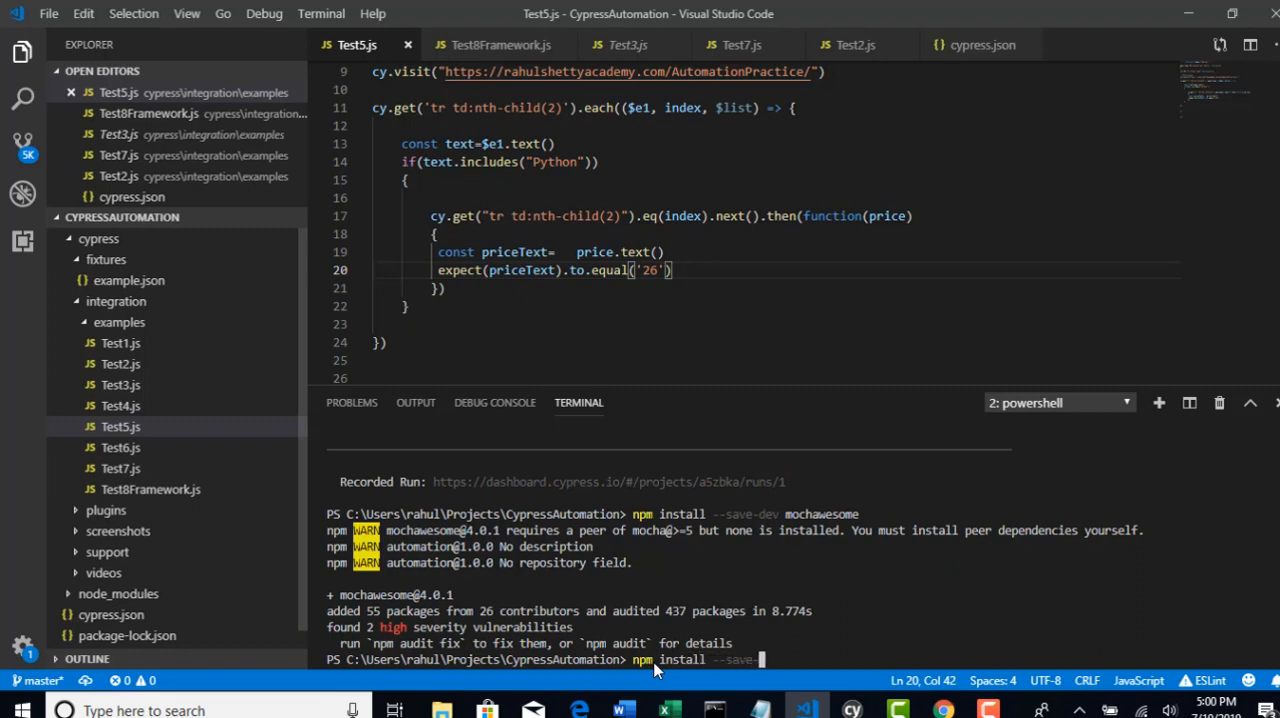
{"action": "type", "text": "mocha"}
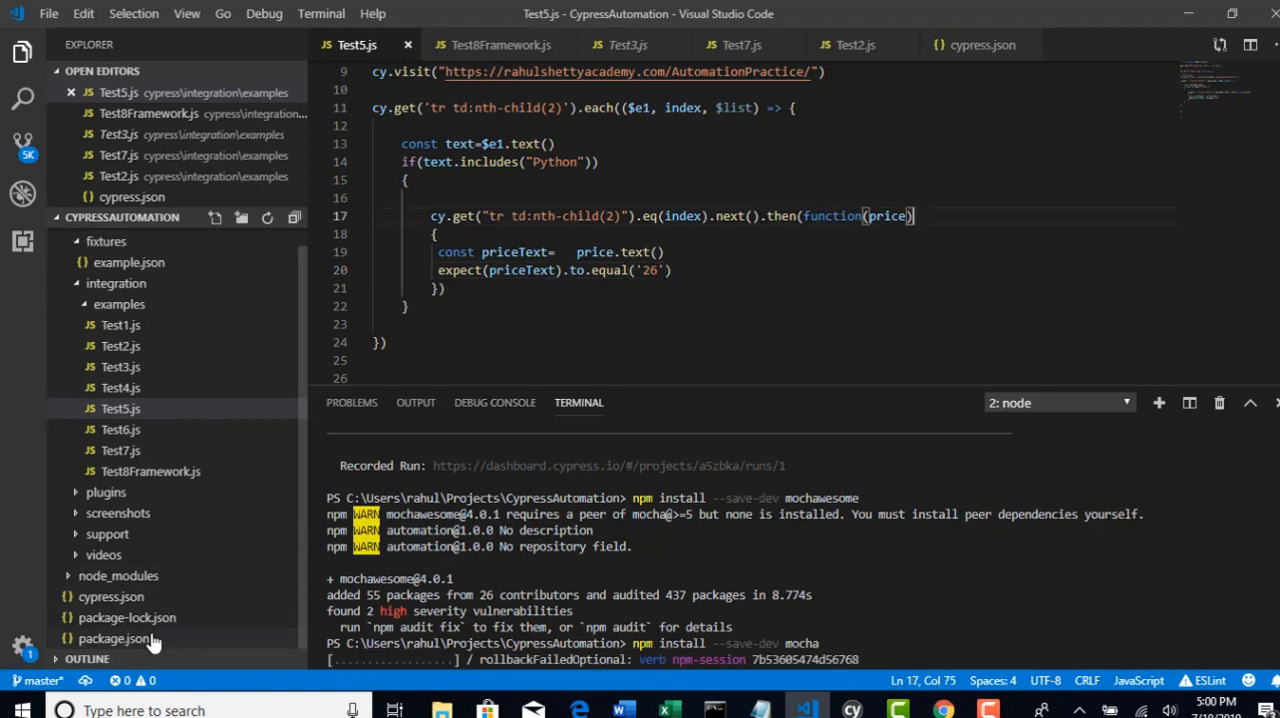
{"action": "left_click", "coordinate": [112, 638]}
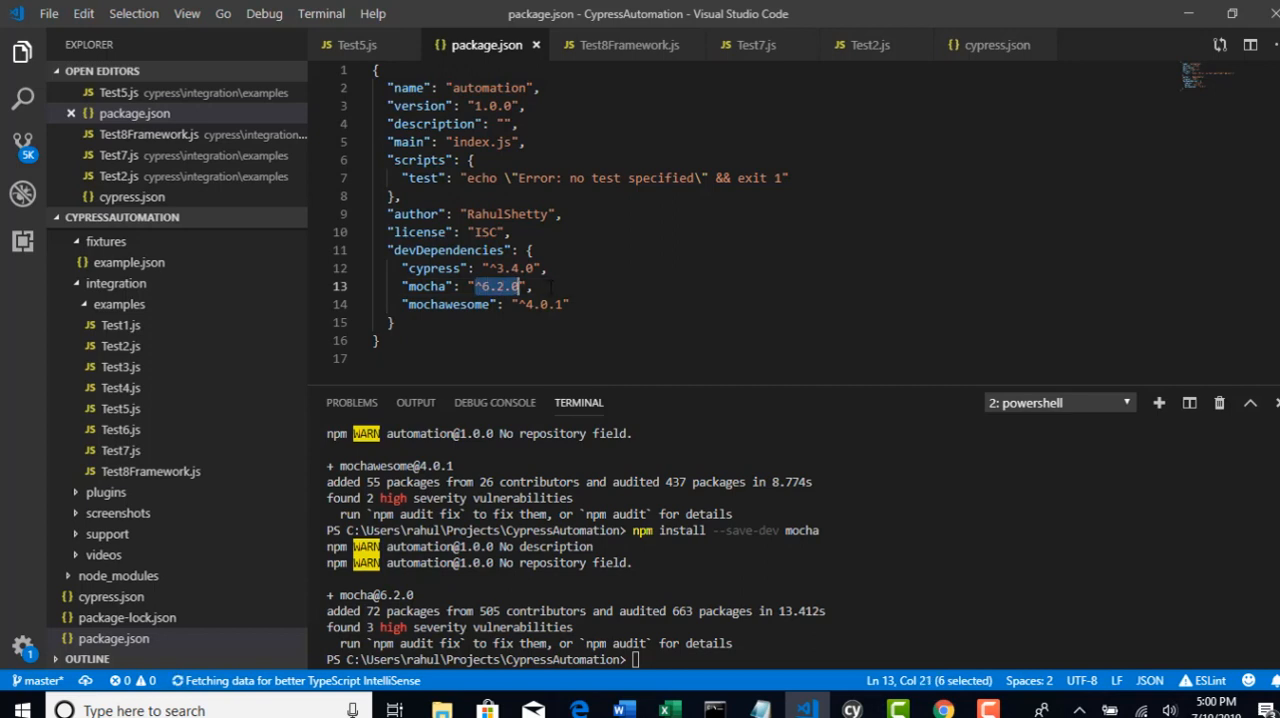
{"action": "left_click", "coordinate": [536, 286]}
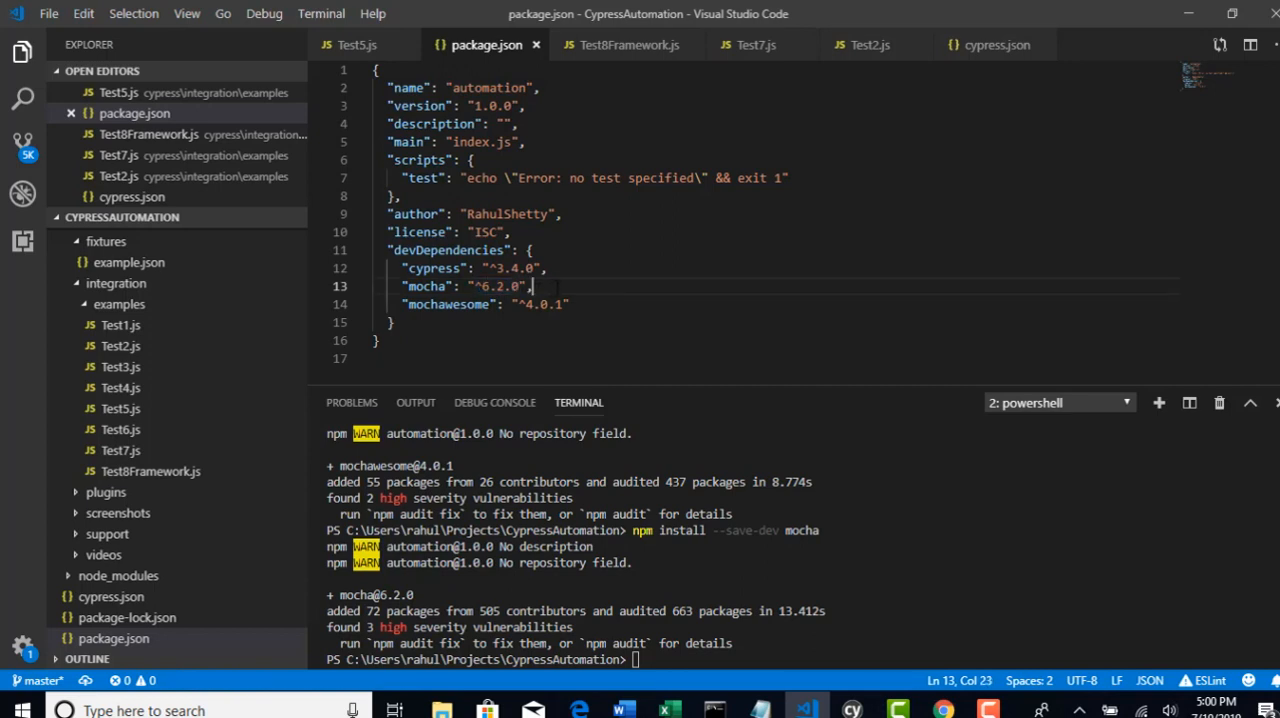
{"action": "mouse_move", "coordinate": [890, 516]}
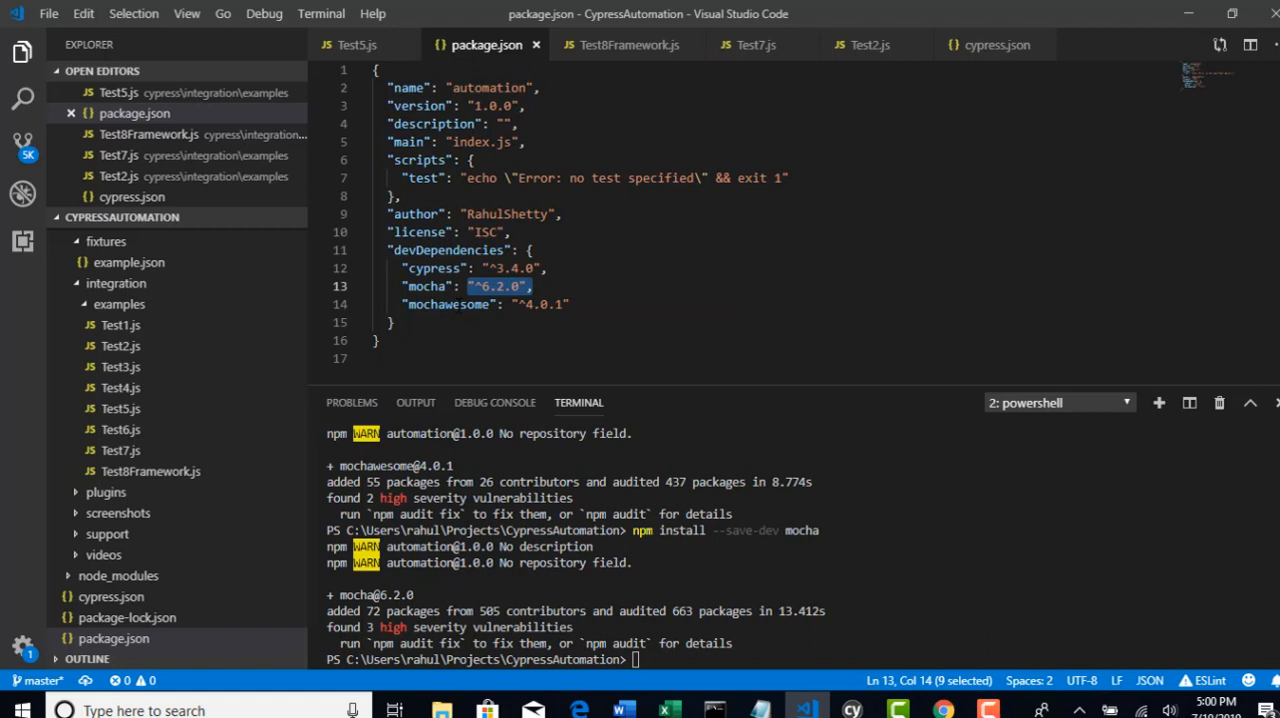
{"action": "double_click", "coordinate": [448, 304]}
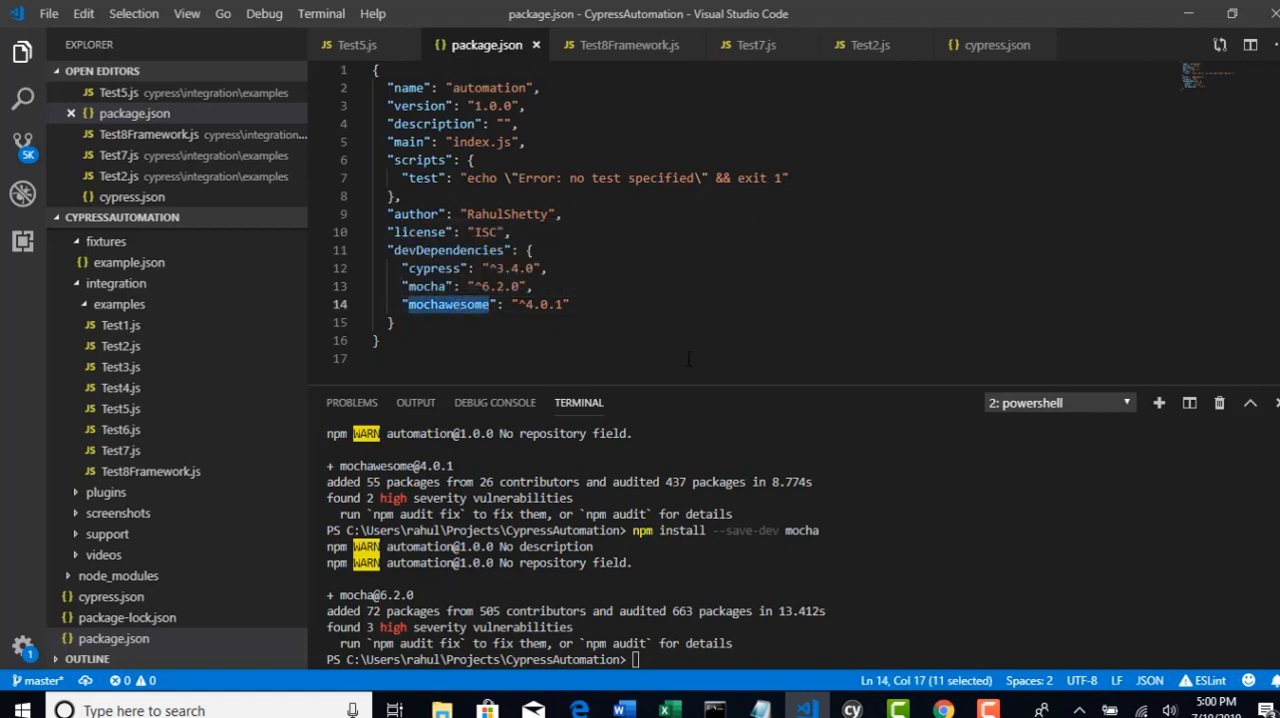
{"action": "mouse_move", "coordinate": [428, 286]}
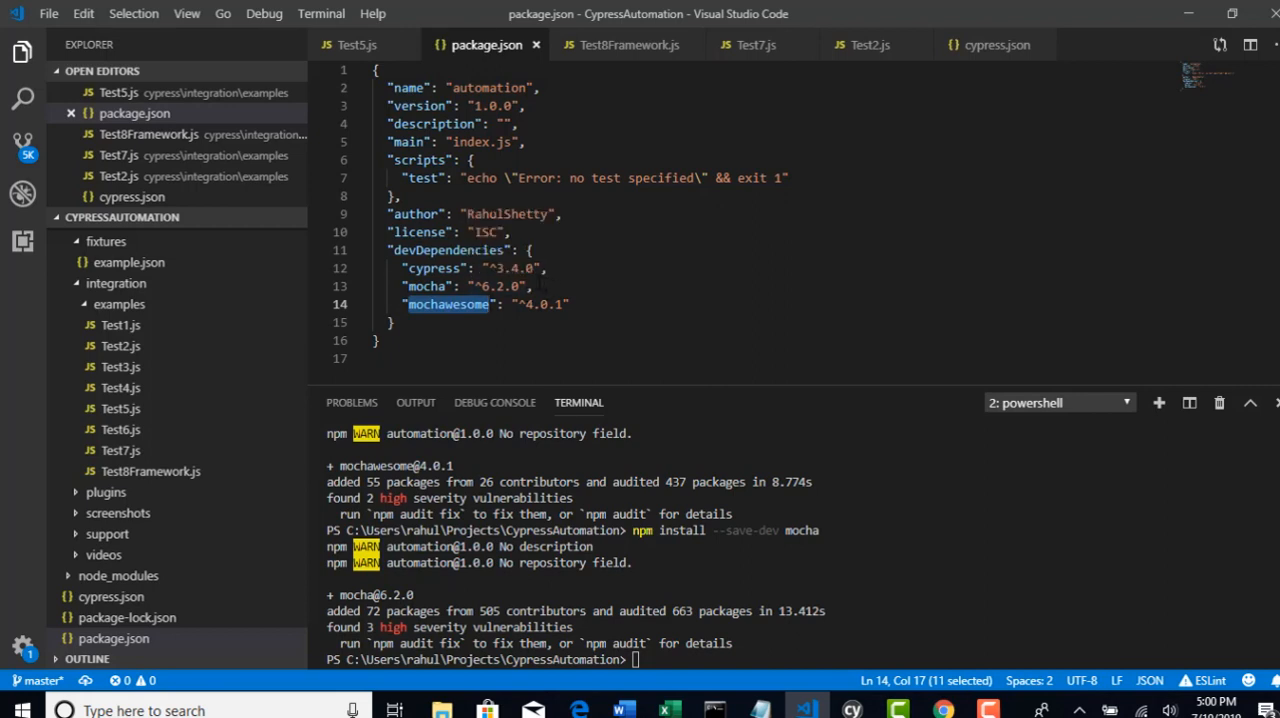
{"action": "mouse_move", "coordinate": [940, 710]}
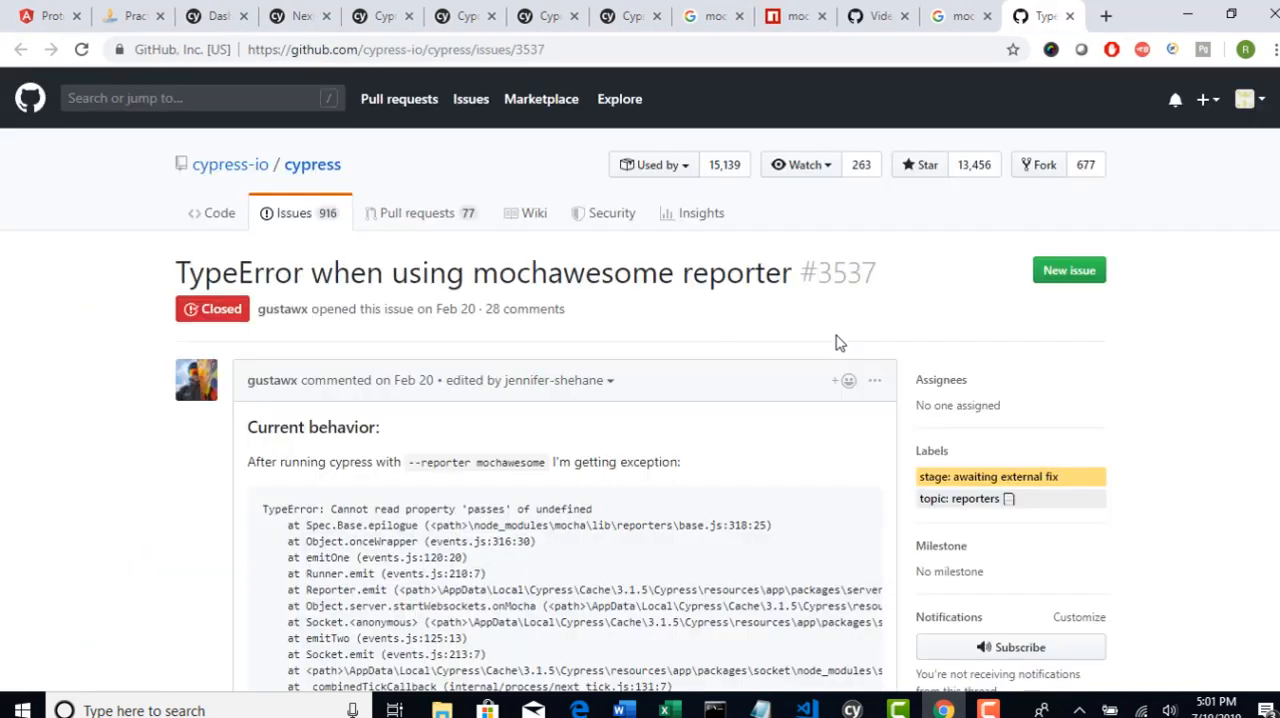
{"action": "mouse_move", "coordinate": [490, 416]}
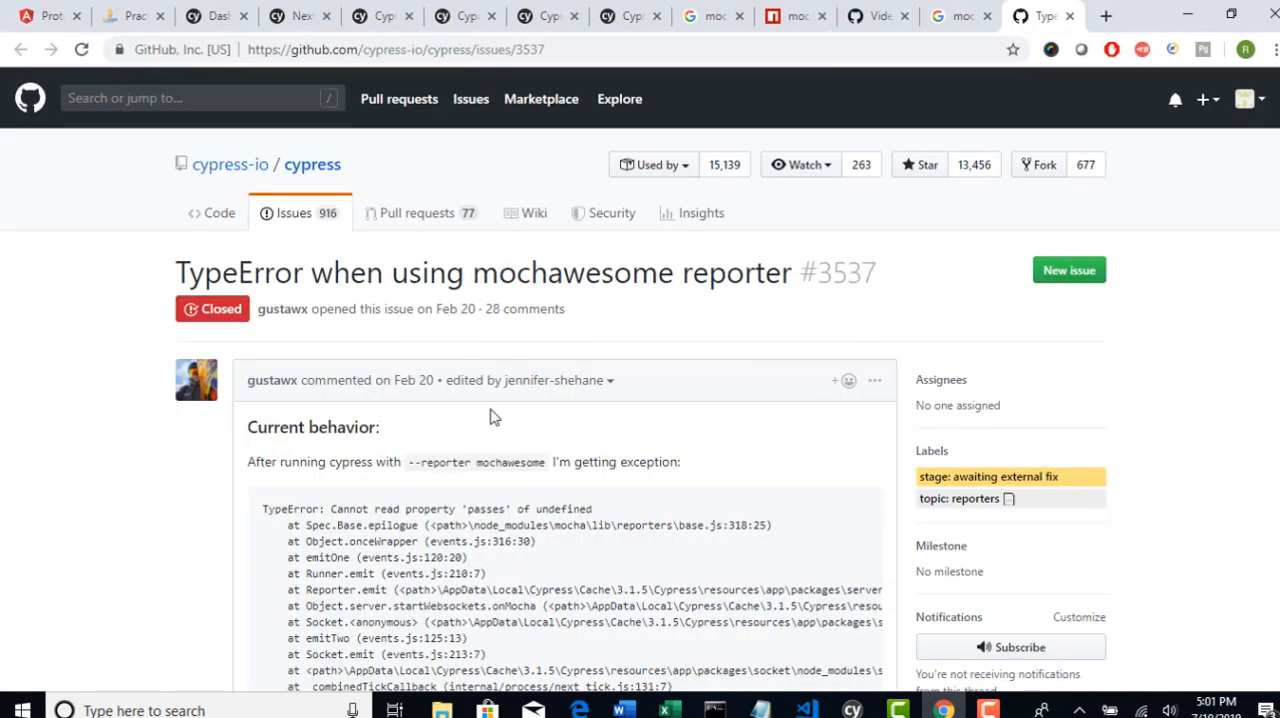
Scroll through cypress issue #3537 comments and highlight the reply saying mocha 5.2.0 works fine
{"action": "scroll", "scroll_direction": "down", "scroll_amount": 3}
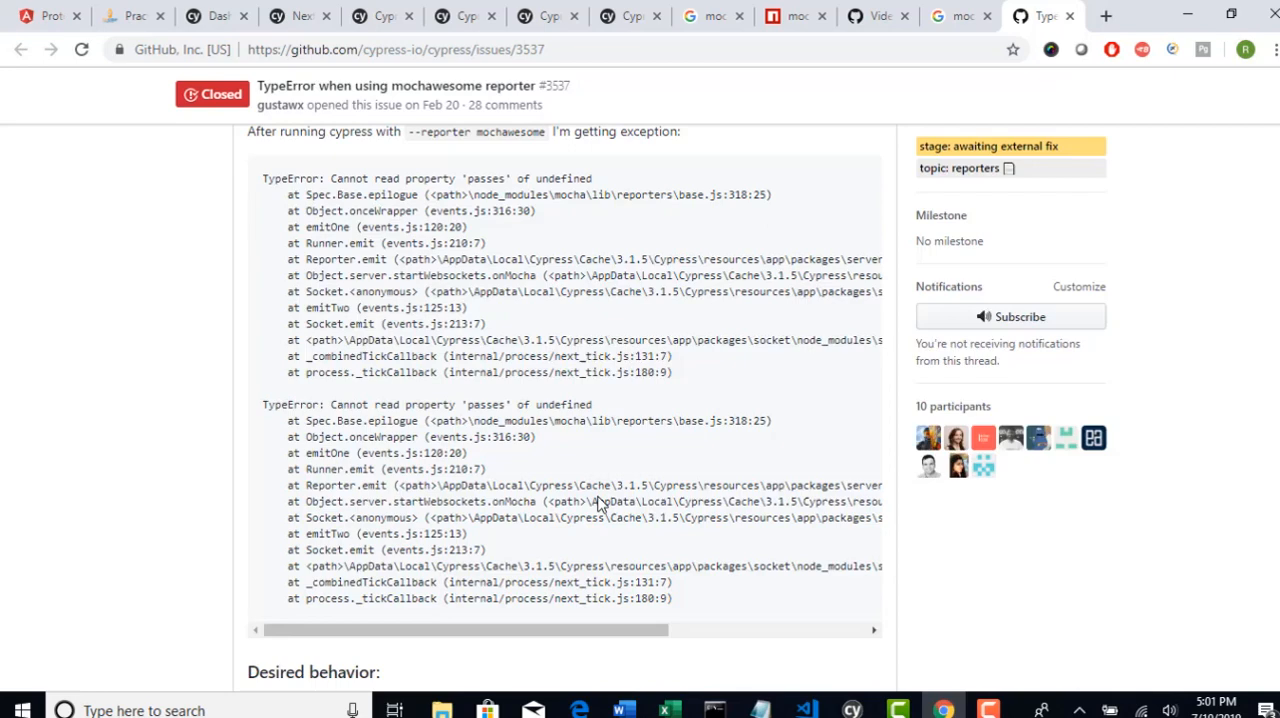
{"action": "scroll", "scroll_direction": "up", "scroll_amount": 3}
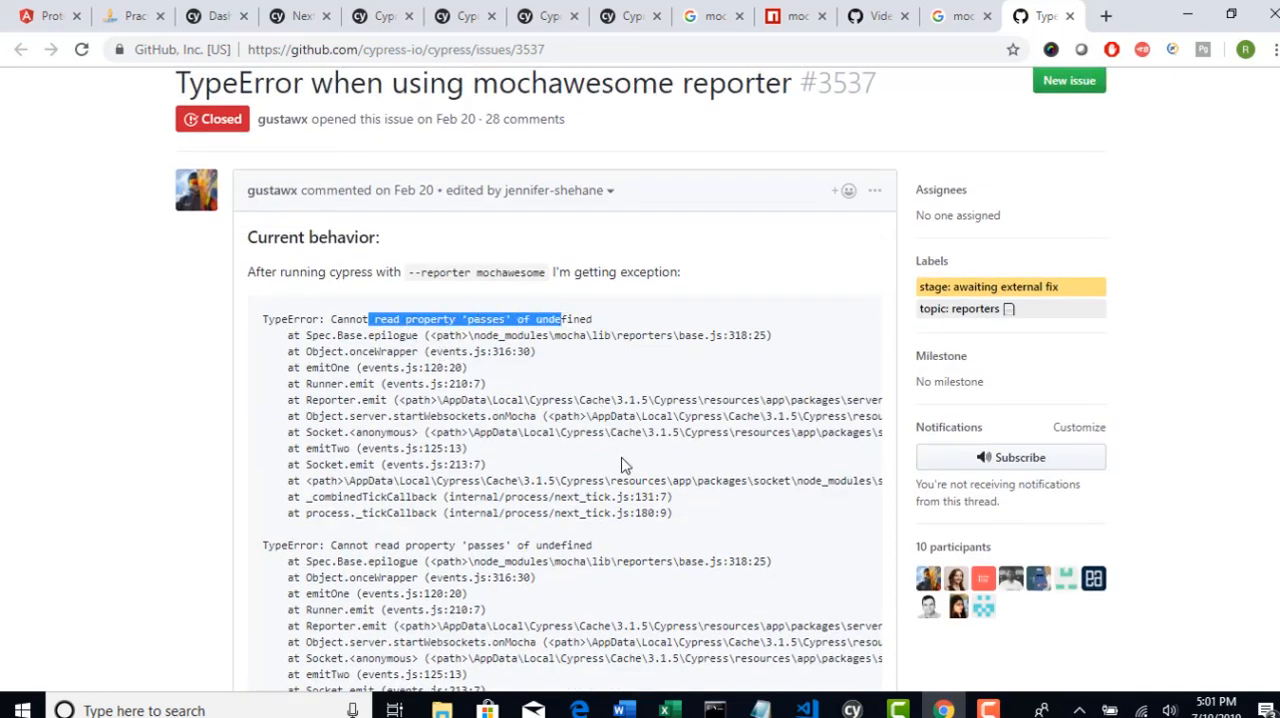
{"action": "scroll", "scroll_direction": "down", "scroll_amount": 3}
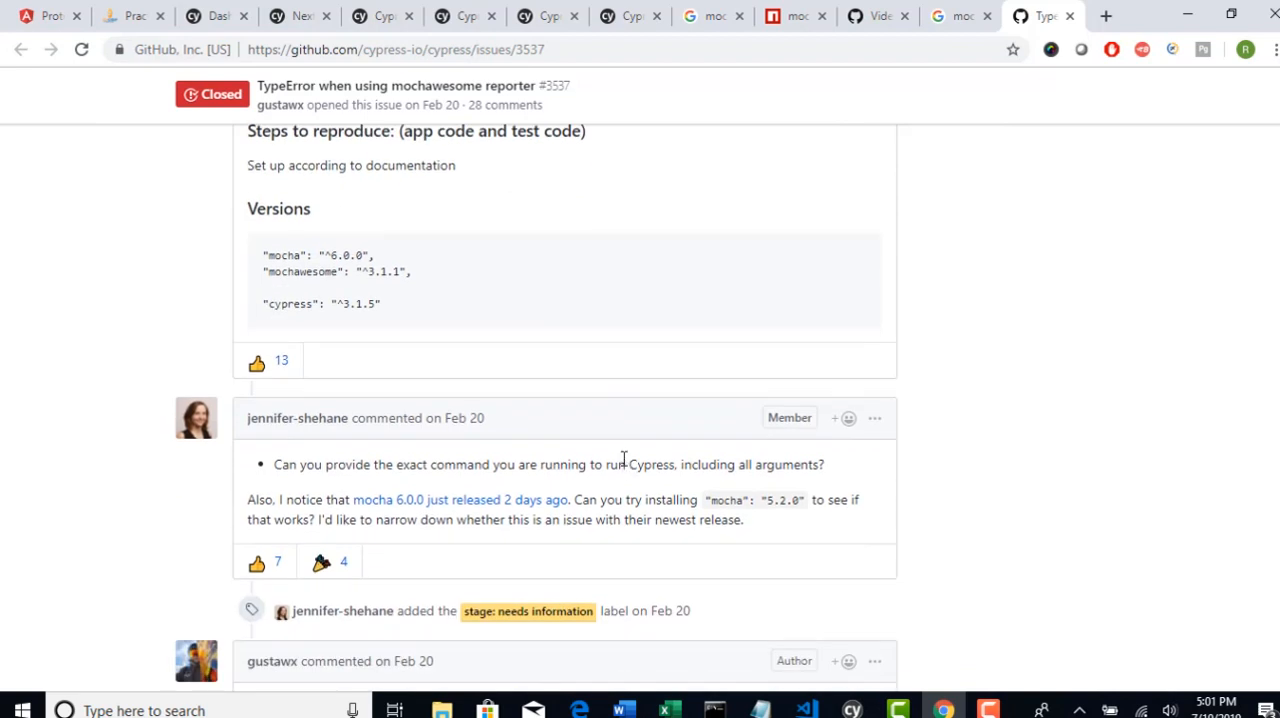
{"action": "scroll", "scroll_direction": "down", "scroll_amount": 3}
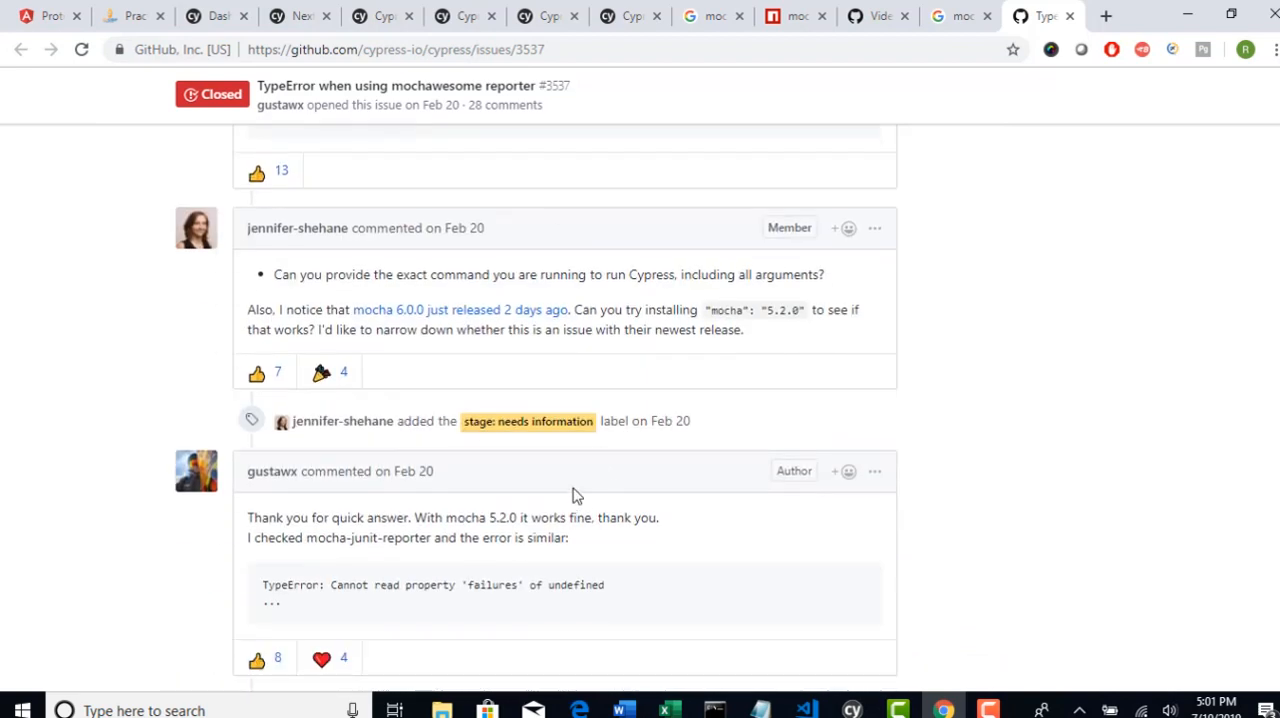
{"action": "mouse_move", "coordinate": [536, 516]}
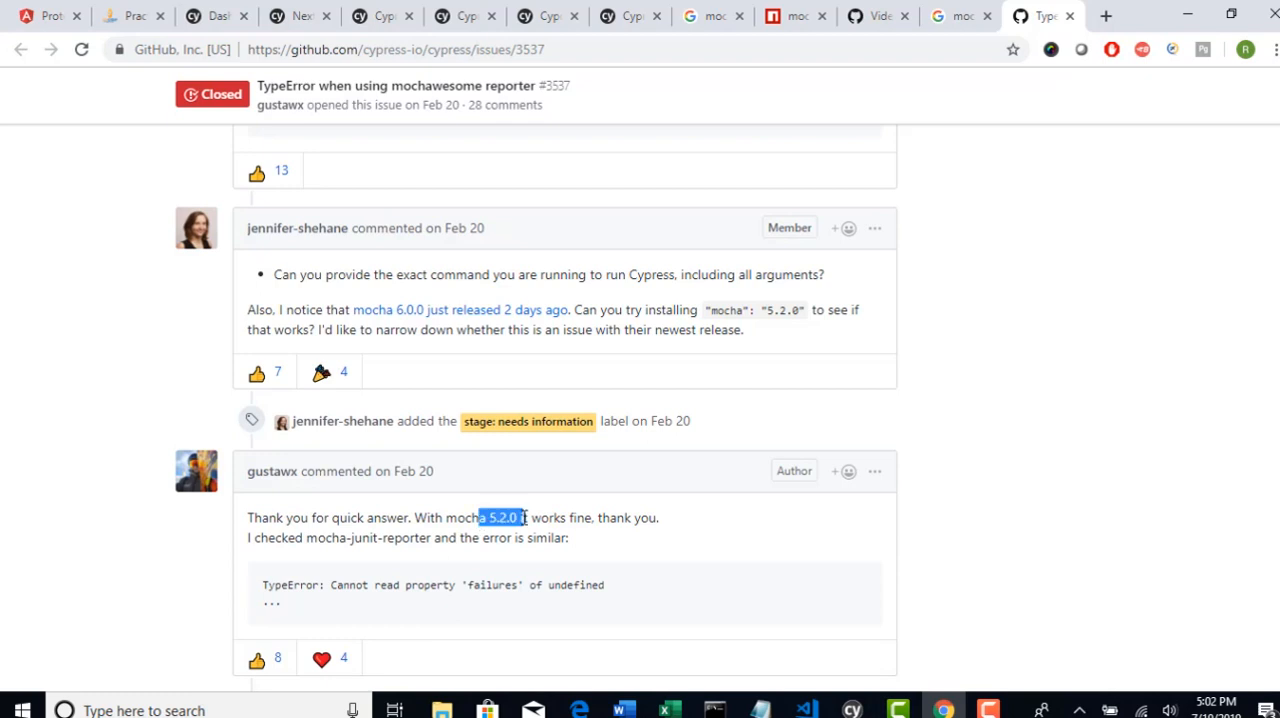
{"action": "left_click_drag", "start_coordinate": [516, 516], "coordinate": [616, 516]}
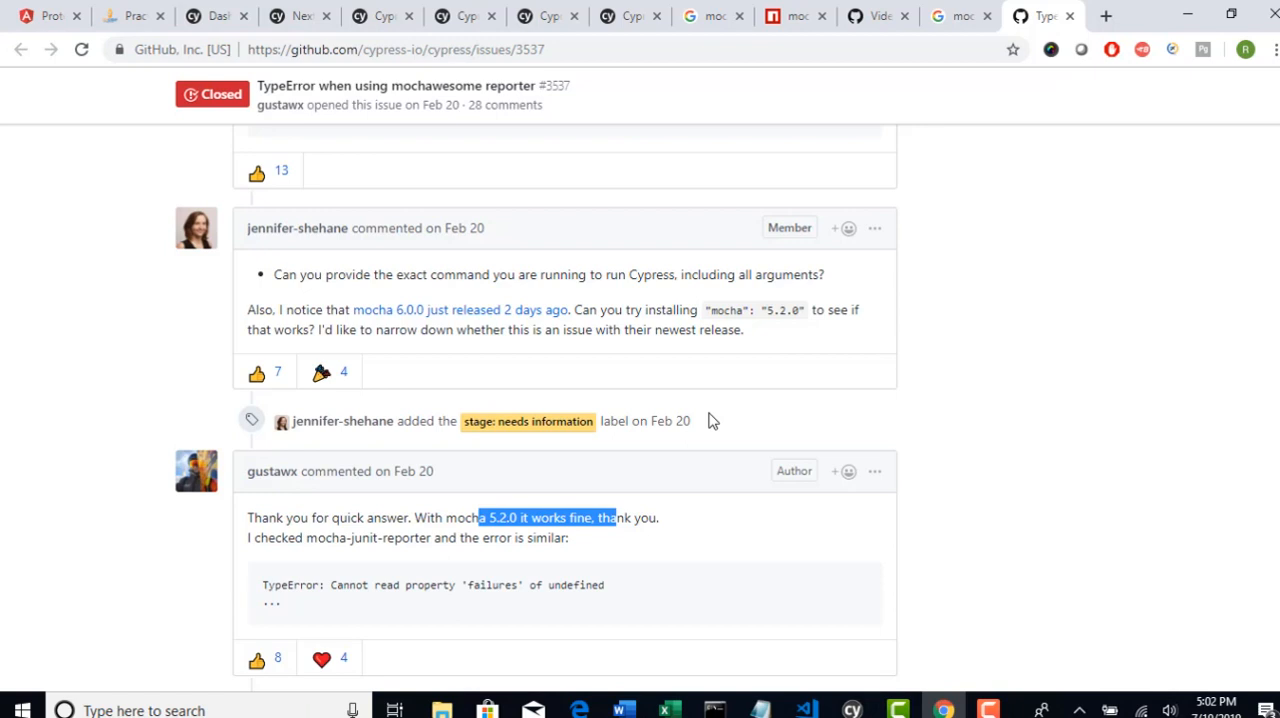
{"action": "mouse_move", "coordinate": [688, 428]}
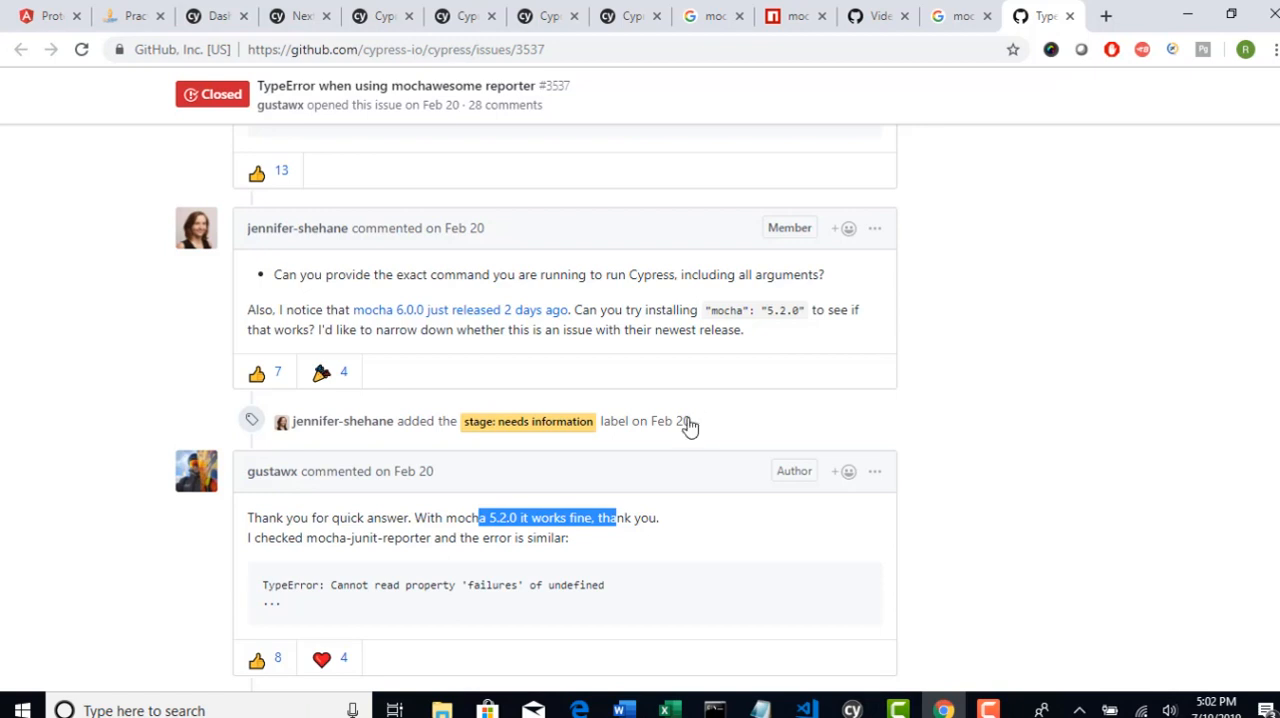
{"action": "mouse_move", "coordinate": [212, 92]}
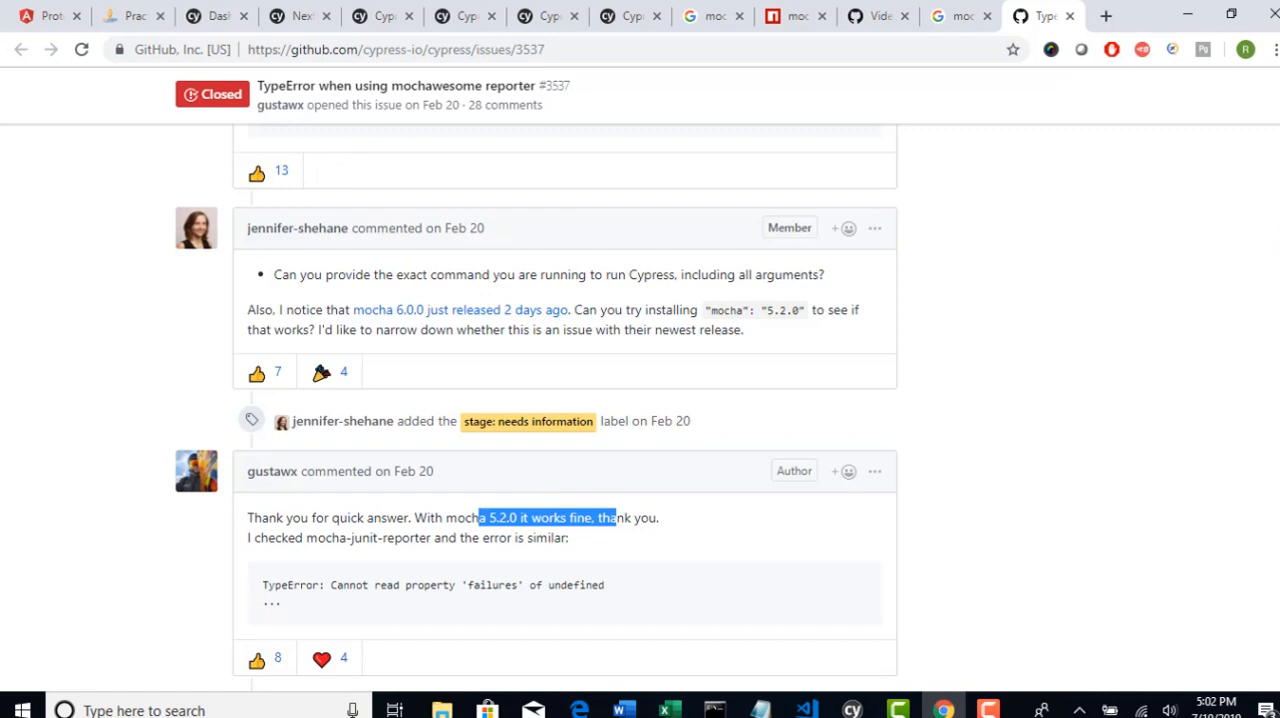
Select the 5.2.0 version number from the reply and return to package.json in the editor
{"action": "scroll", "scroll_direction": "down", "scroll_amount": 3}
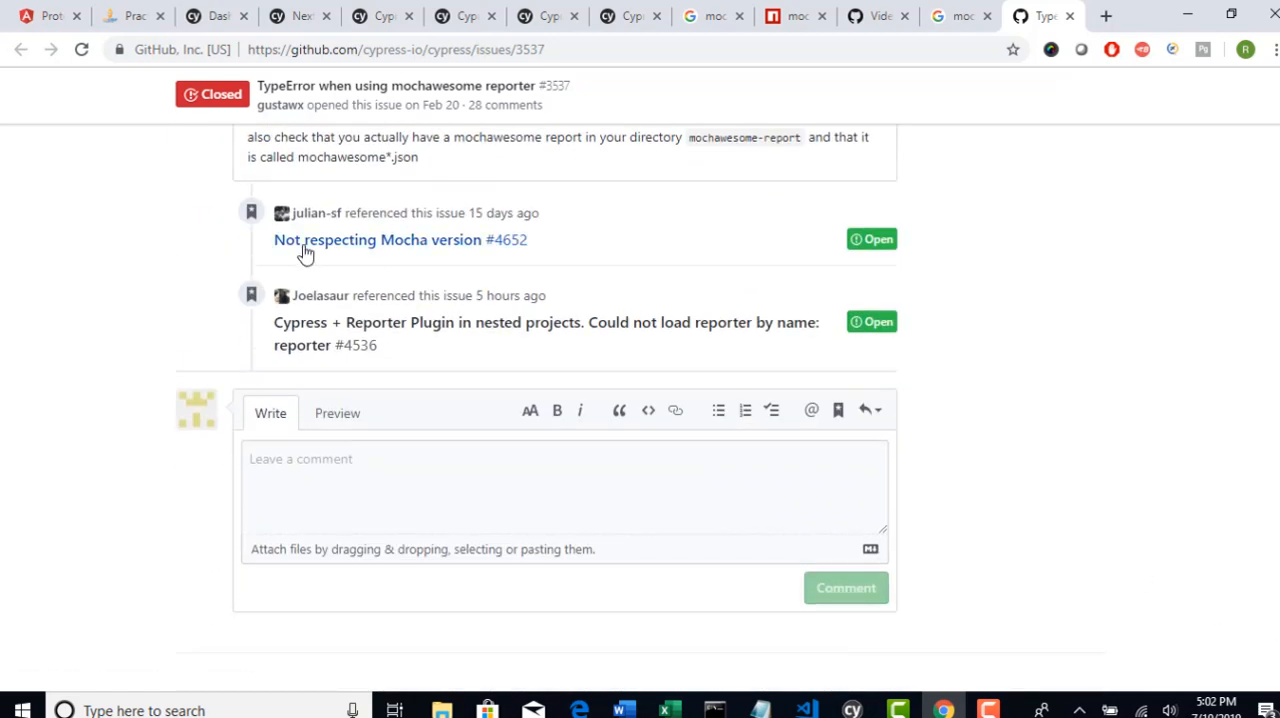
{"action": "mouse_move", "coordinate": [422, 240]}
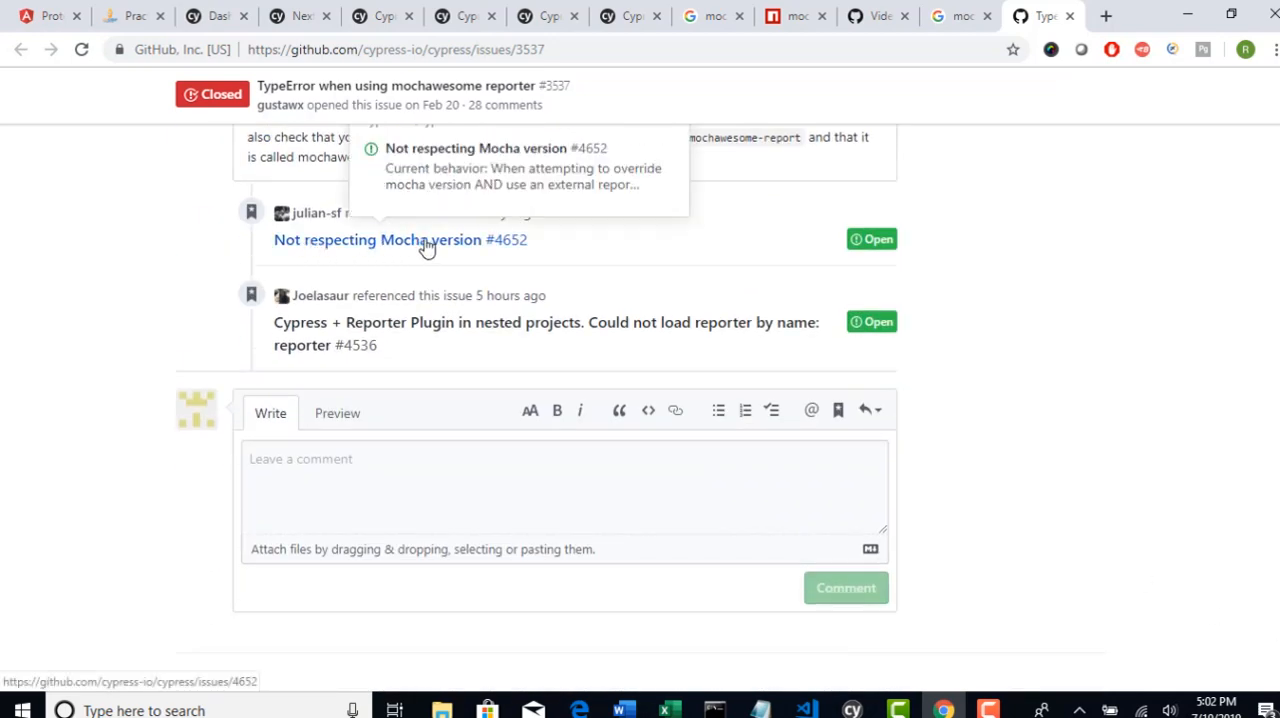
{"action": "scroll", "scroll_direction": "up", "scroll_amount": 3}
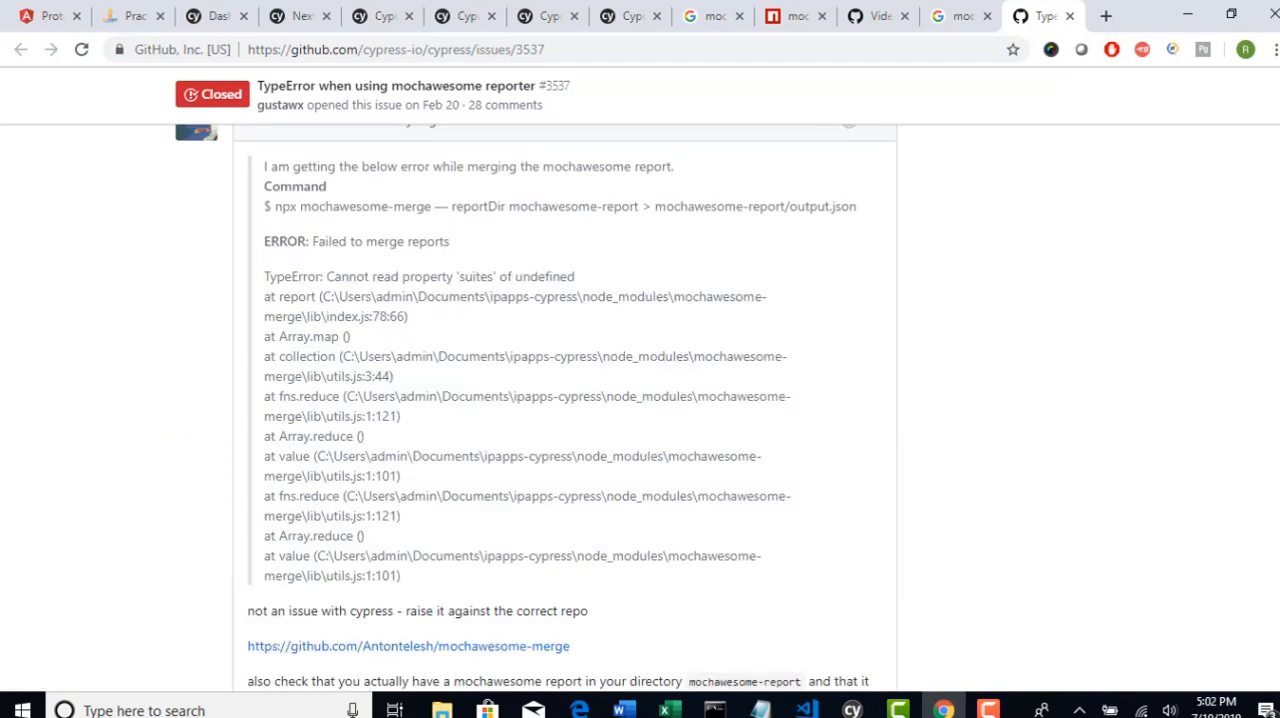
{"action": "scroll", "scroll_direction": "down", "scroll_amount": 3}
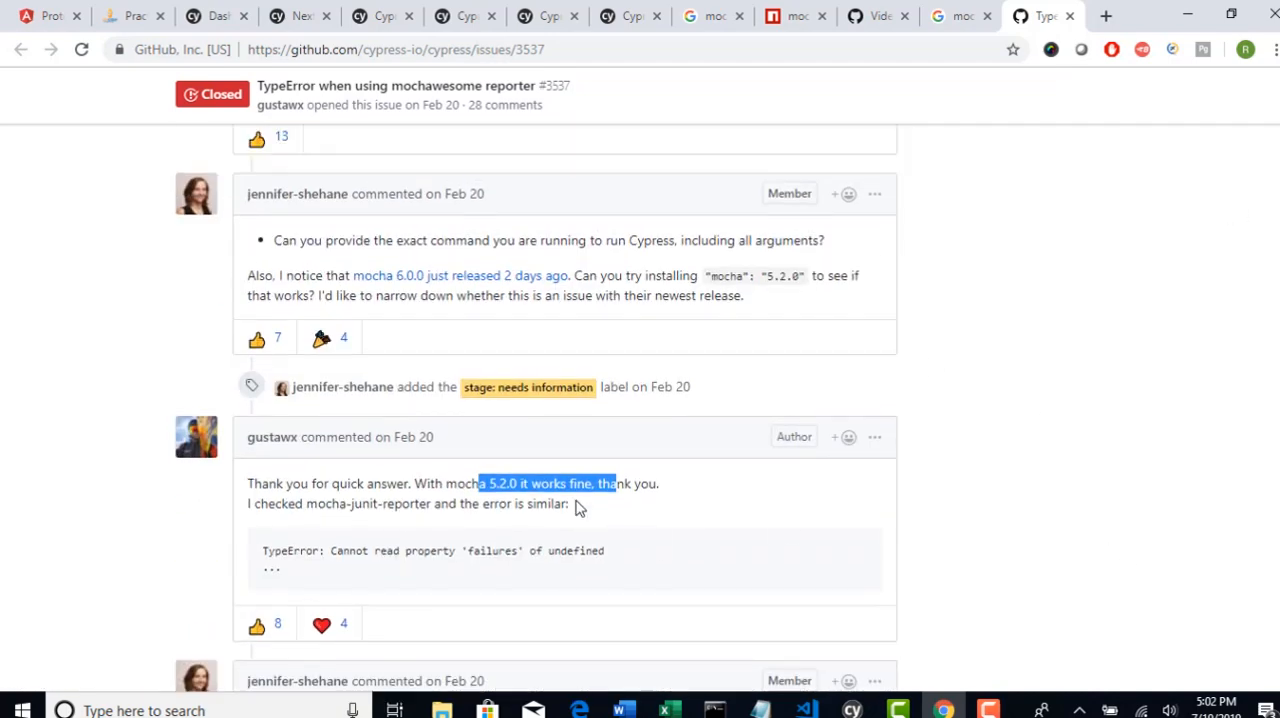
{"action": "double_click", "coordinate": [500, 482]}
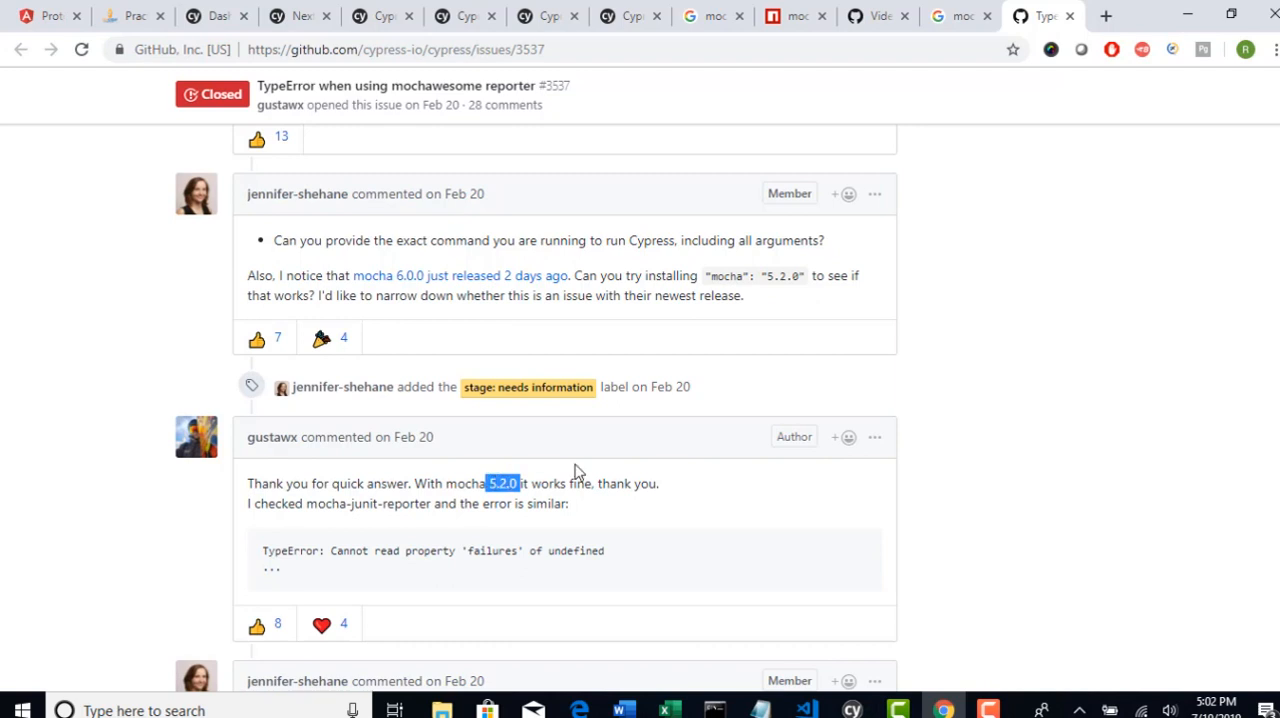
{"action": "mouse_move", "coordinate": [798, 710]}
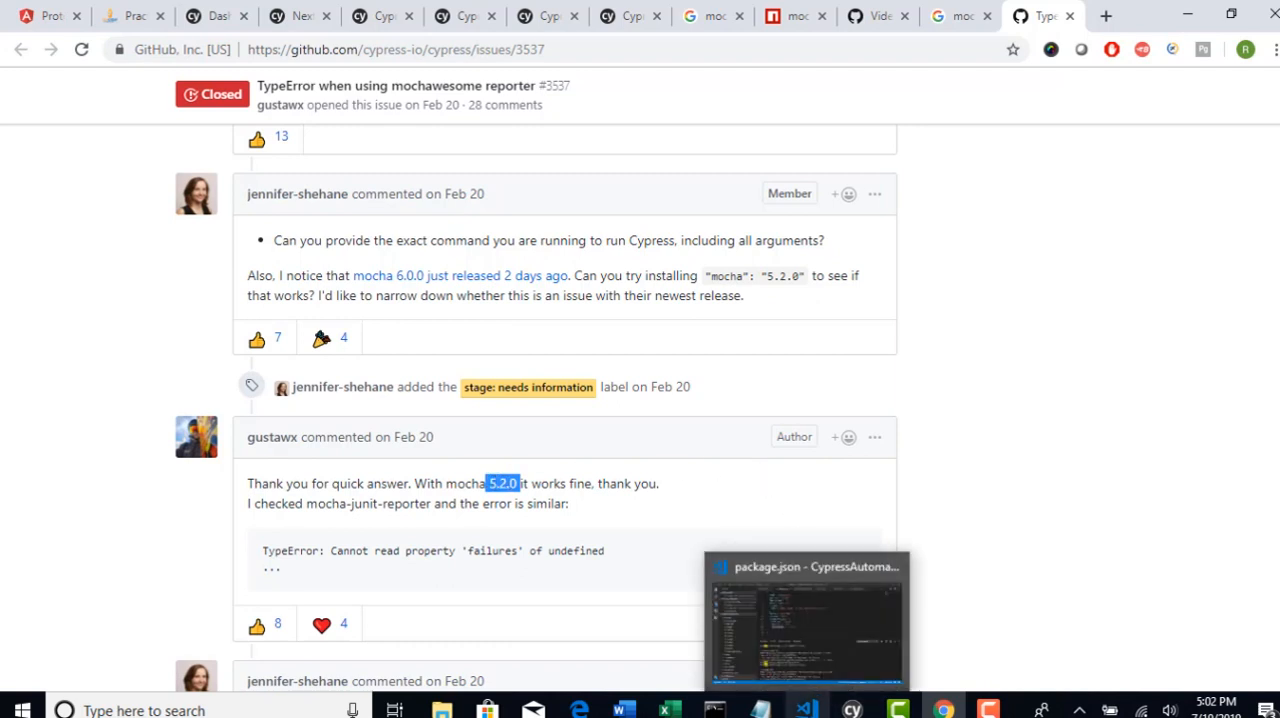
{"action": "left_click", "coordinate": [804, 620]}
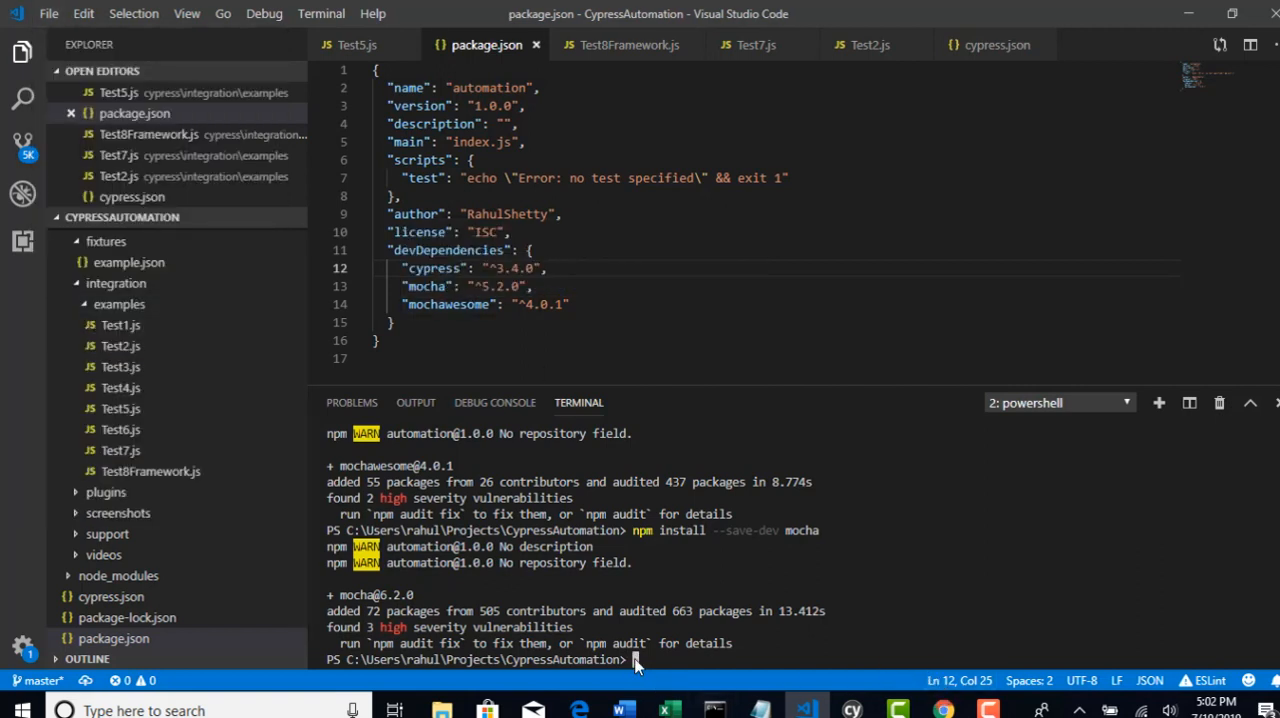
Run 'npm install' to bring mocha down to 5.2.0 as set in package.json
{"action": "type", "text": "npm in"}
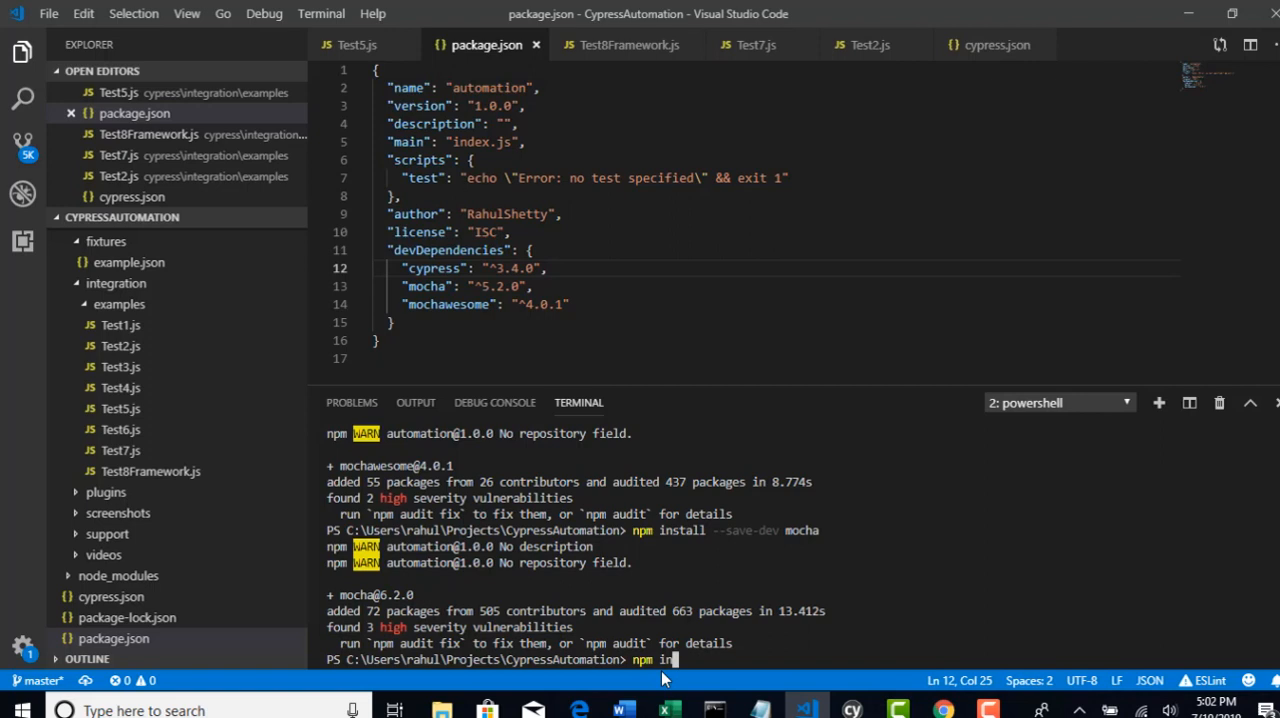
{"action": "key", "text": "Return"}
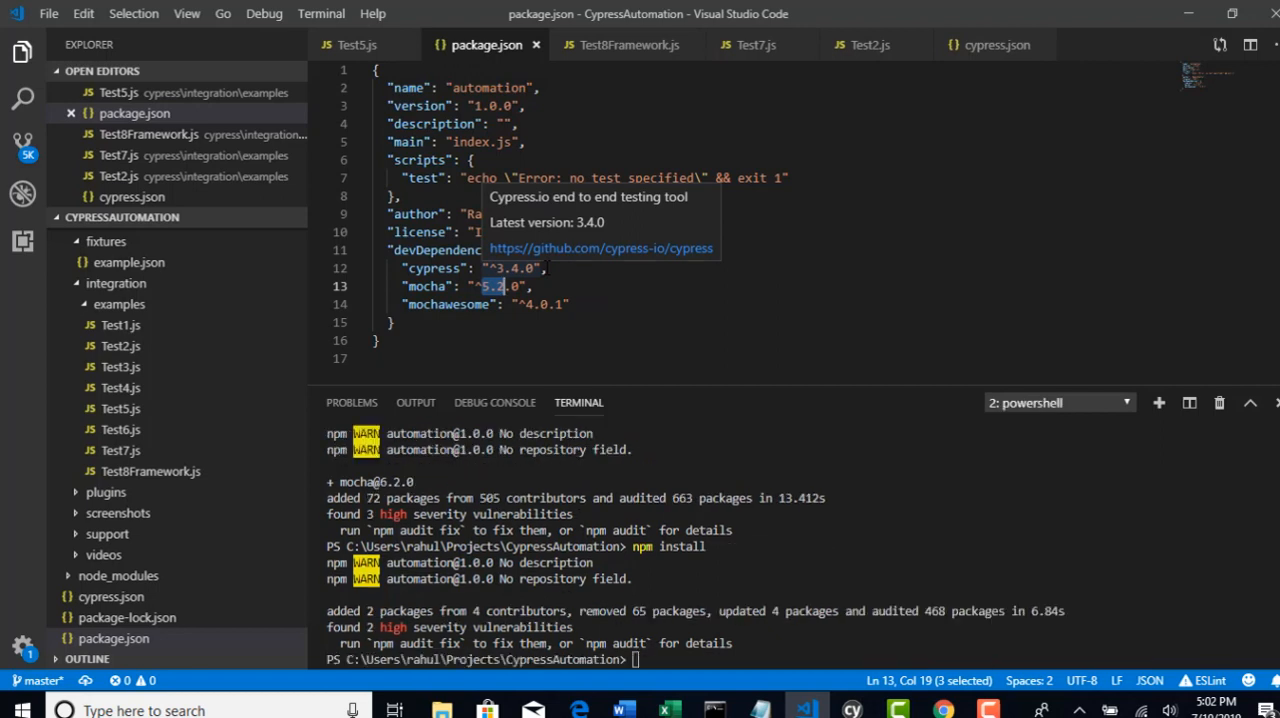
{"action": "mouse_move", "coordinate": [616, 650]}
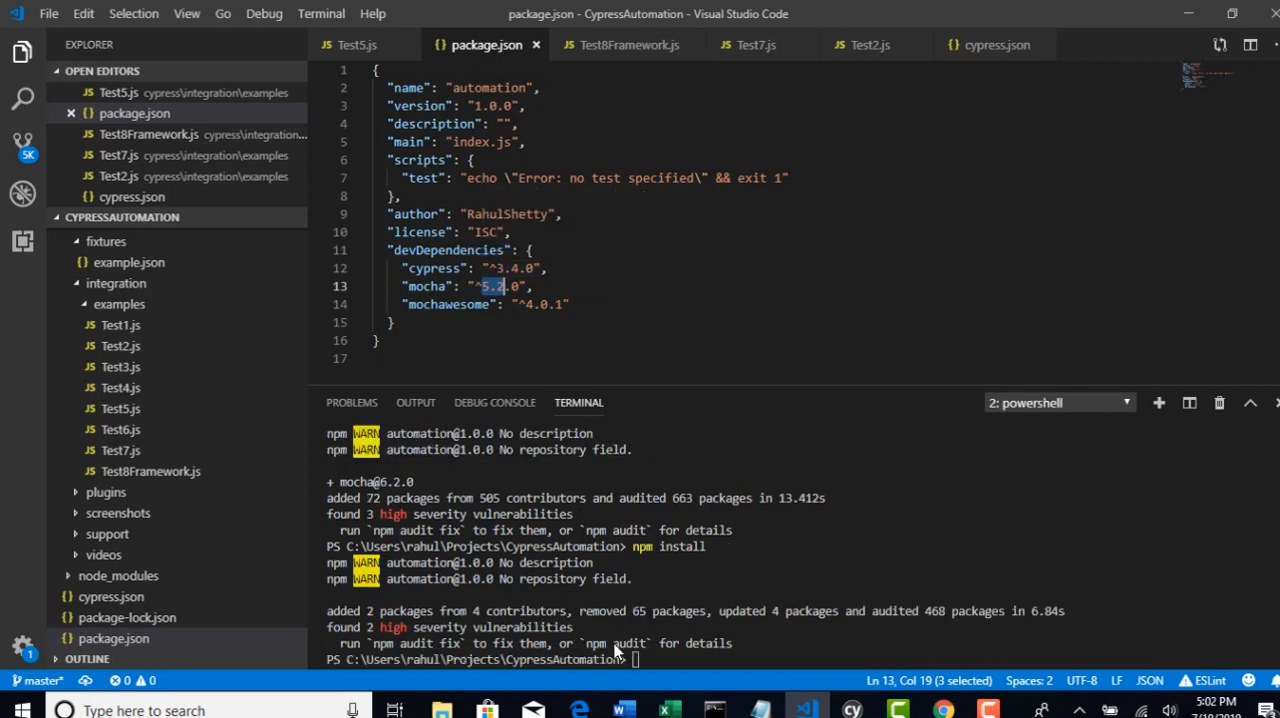